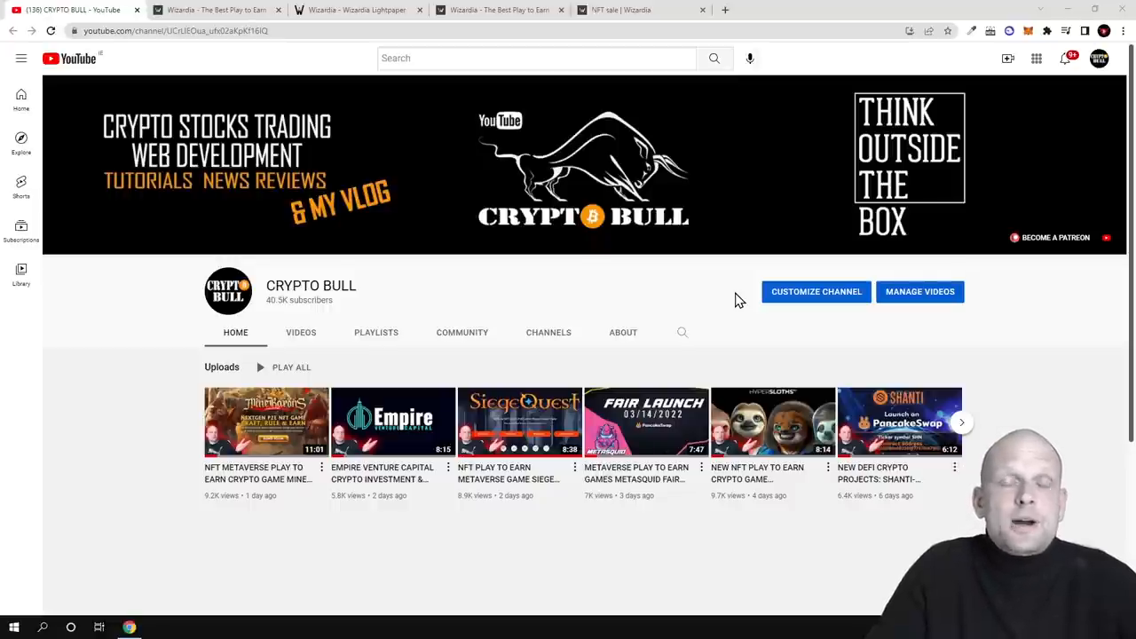
- Switch to the wizardia.io/staking tab showing the March 24 listing countdown
click(213, 10)
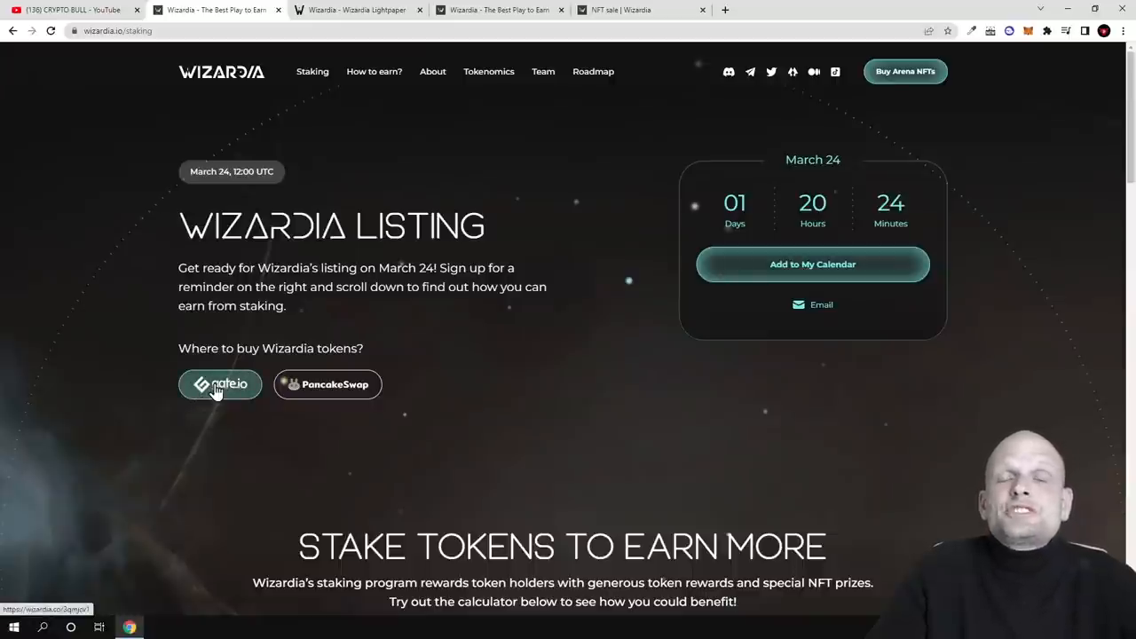
click(220, 383)
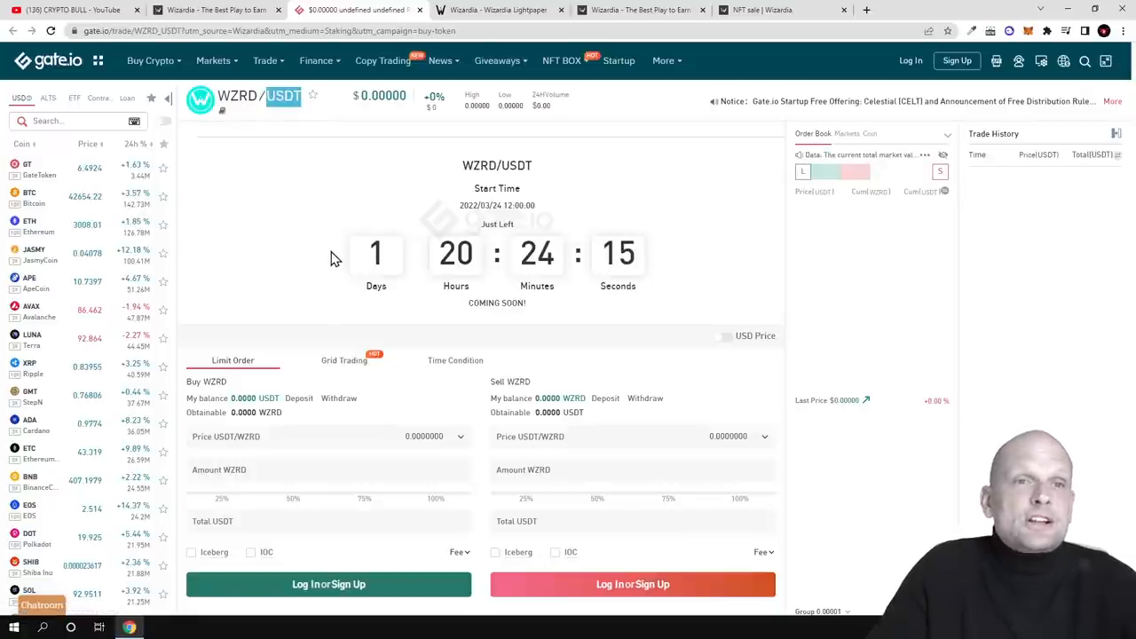
mouse_move(410, 223)
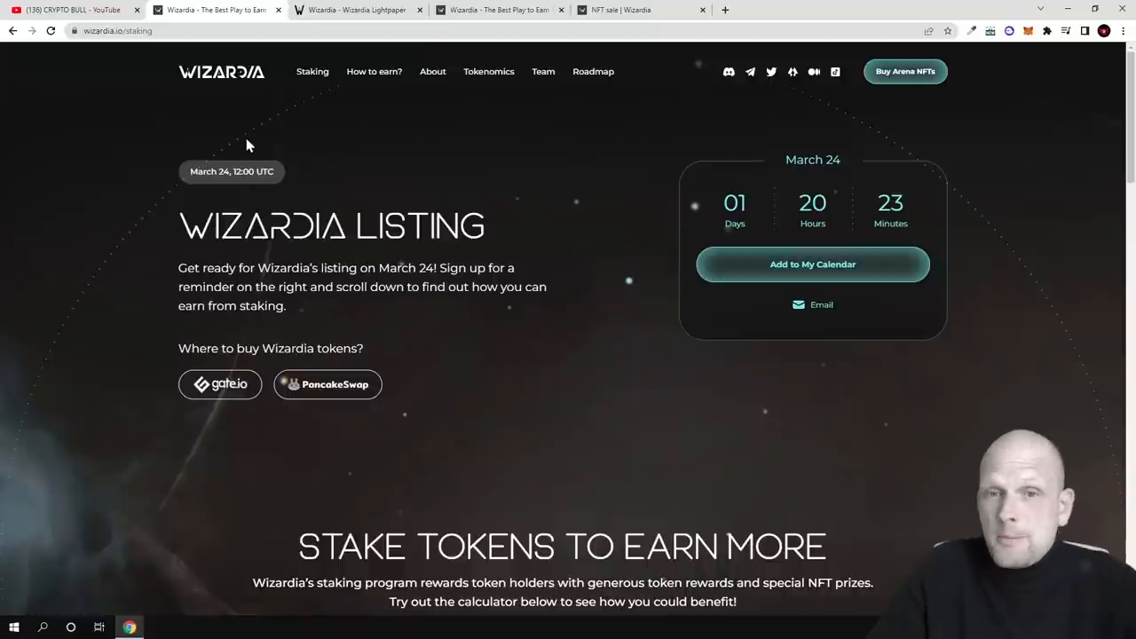
mouse_move(186, 165)
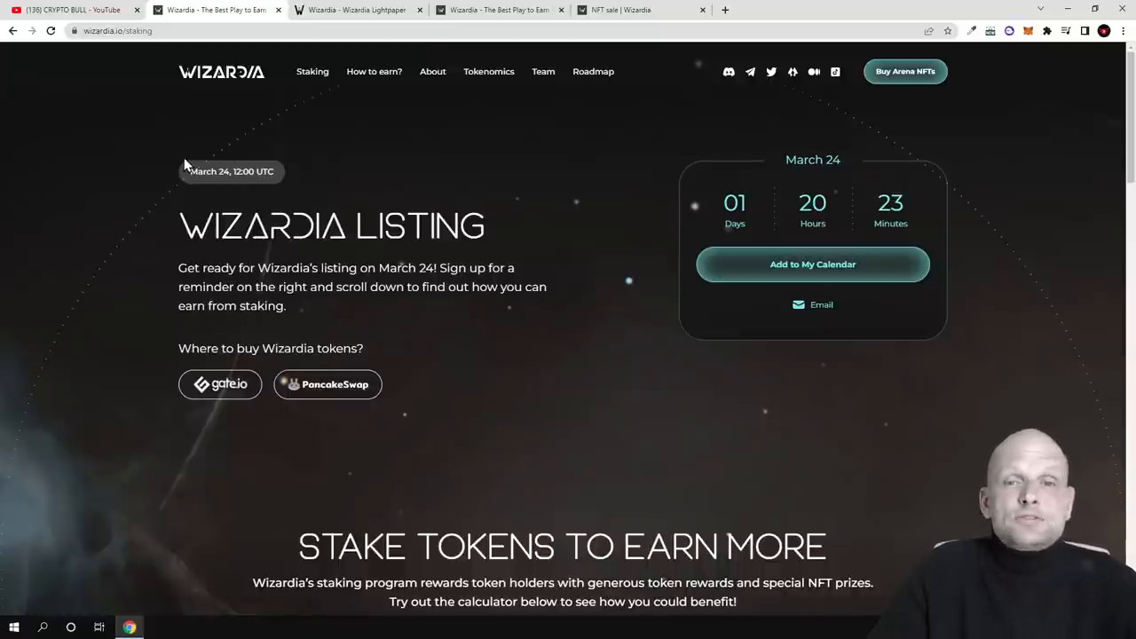
- Navigate via Team in the top bar and browse the core team down to Our Advisors
scroll(down, 3)
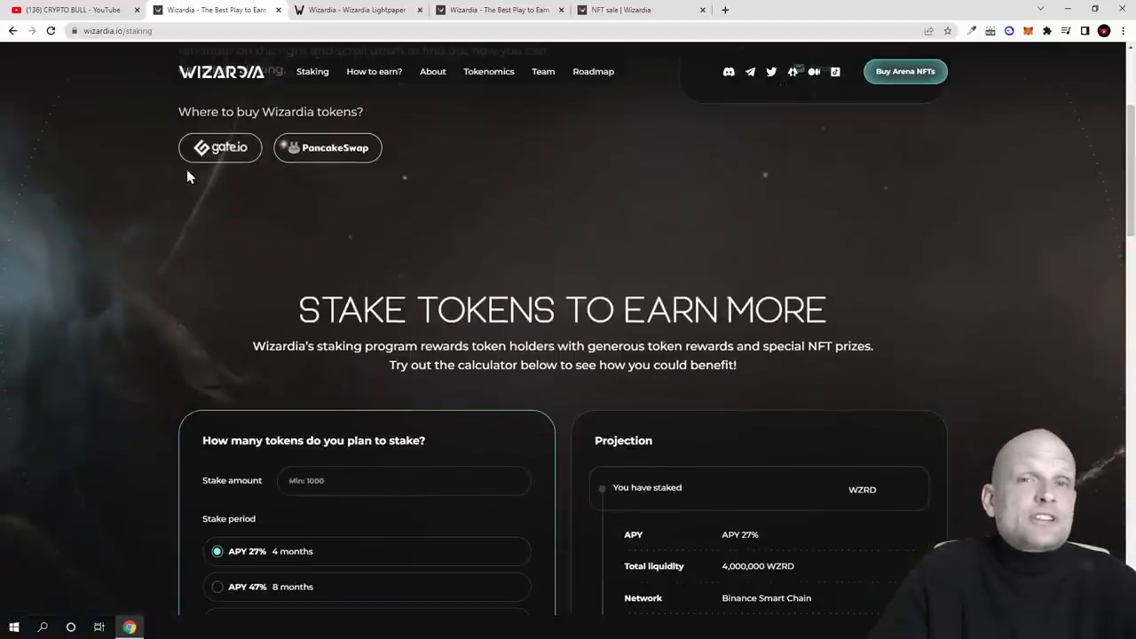
click(544, 71)
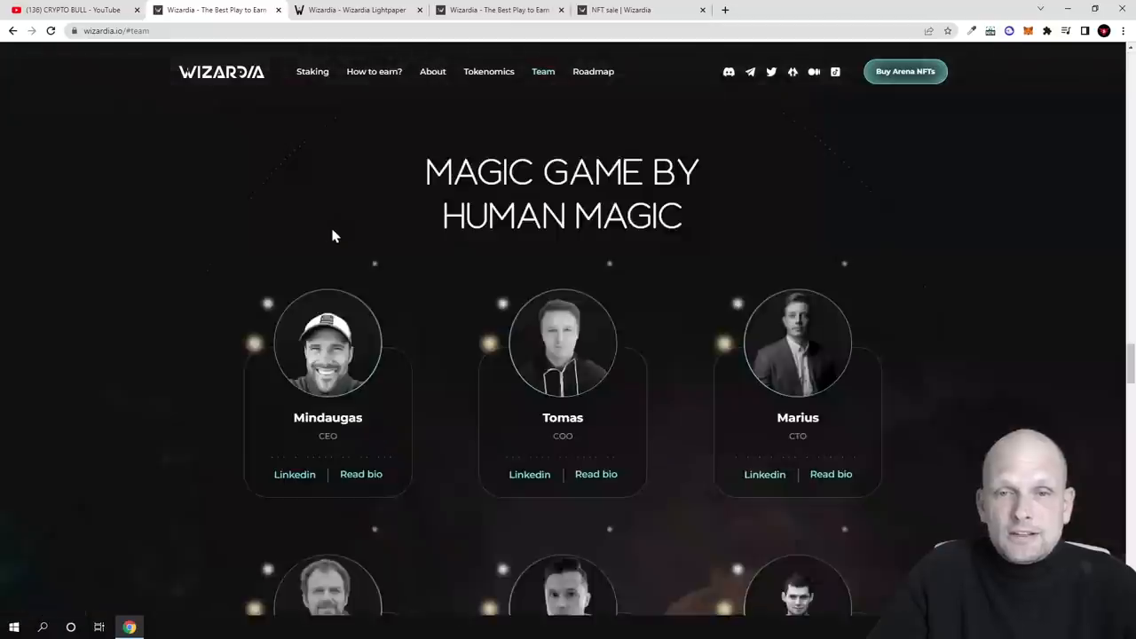
scroll(down, 3)
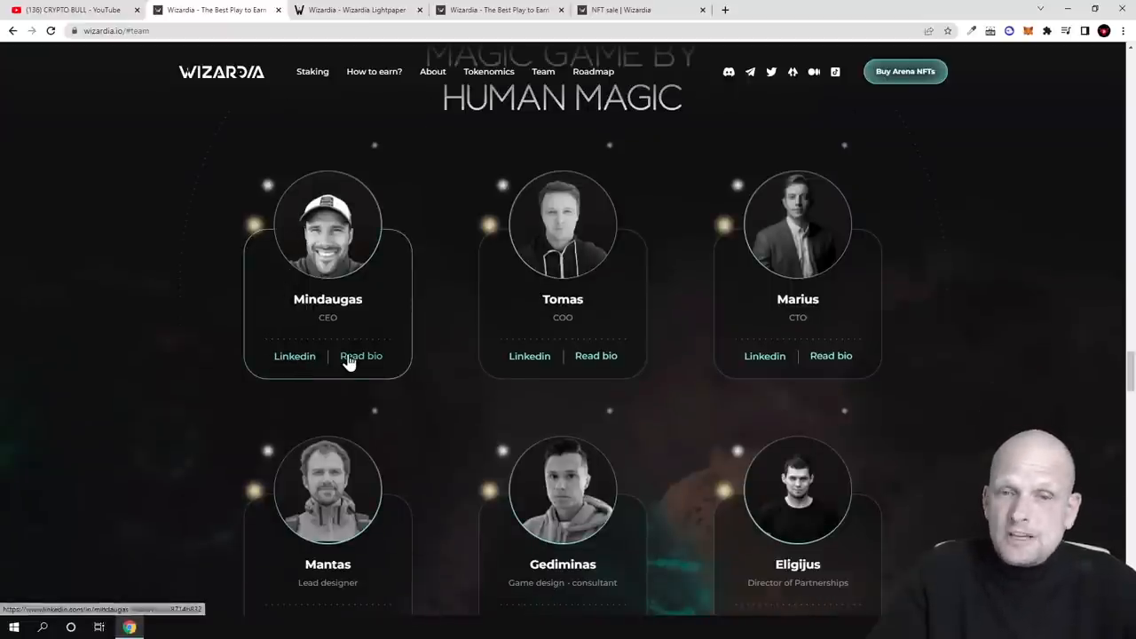
mouse_move(294, 355)
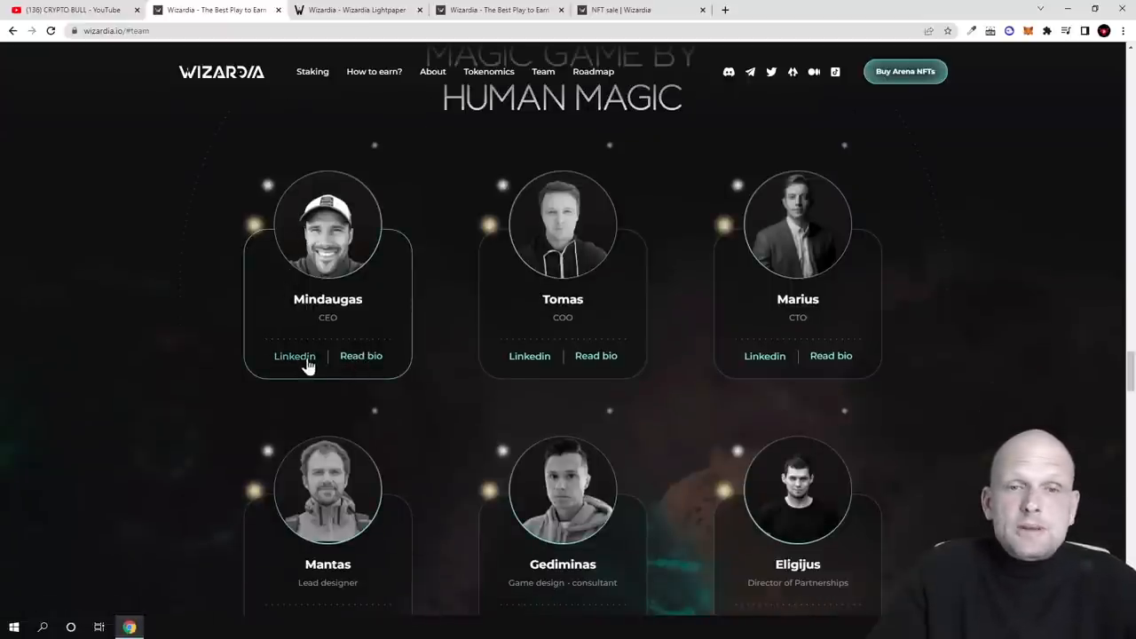
scroll(down, 3)
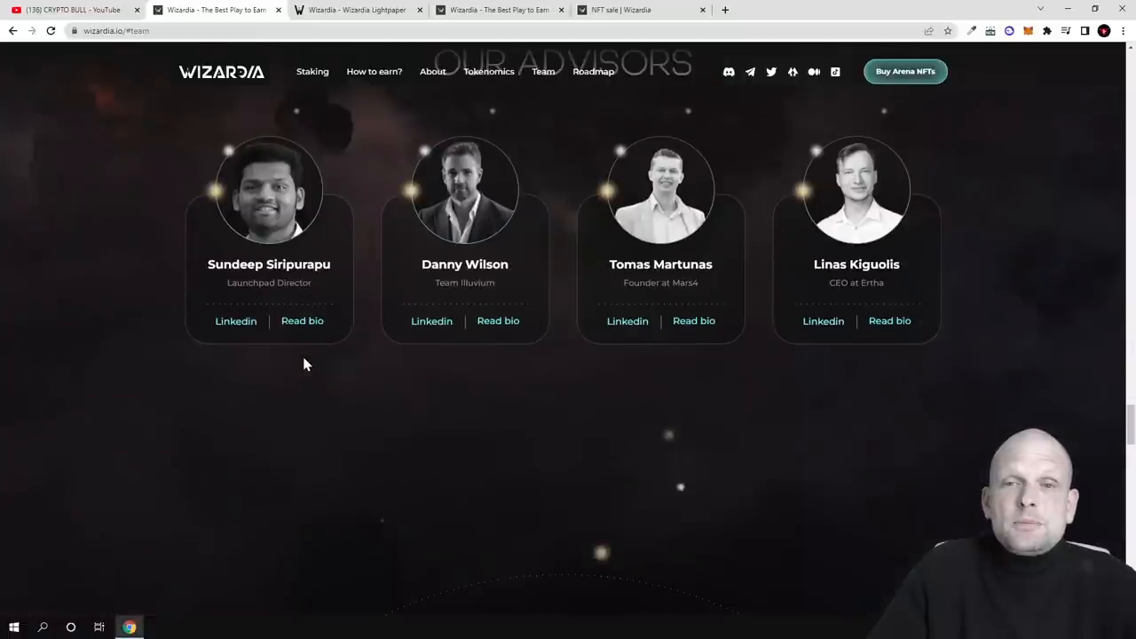
scroll(down, 3)
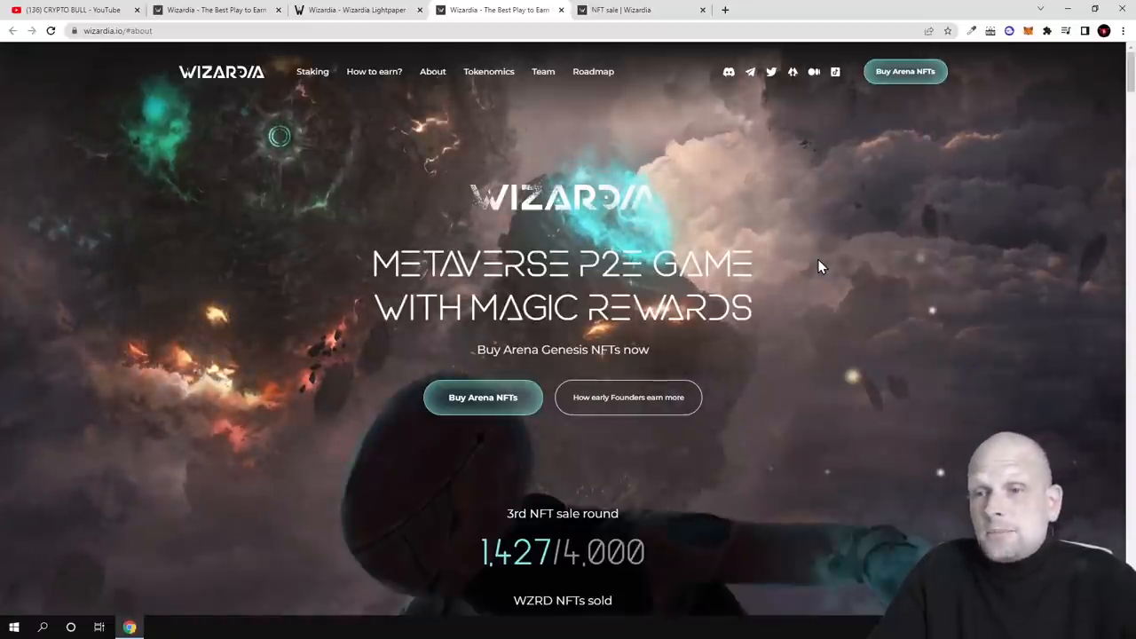
- Reach the NFT sale rounds and bring up the 3rd-round Arena Genesis NFT purchase page
scroll(down, 3)
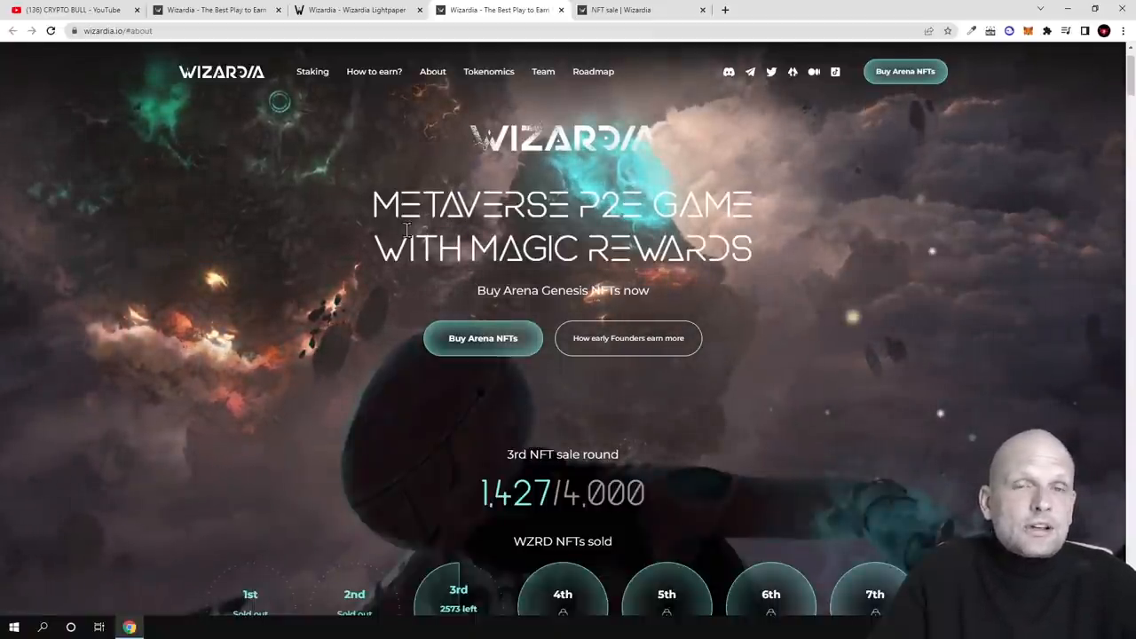
scroll(down, 3)
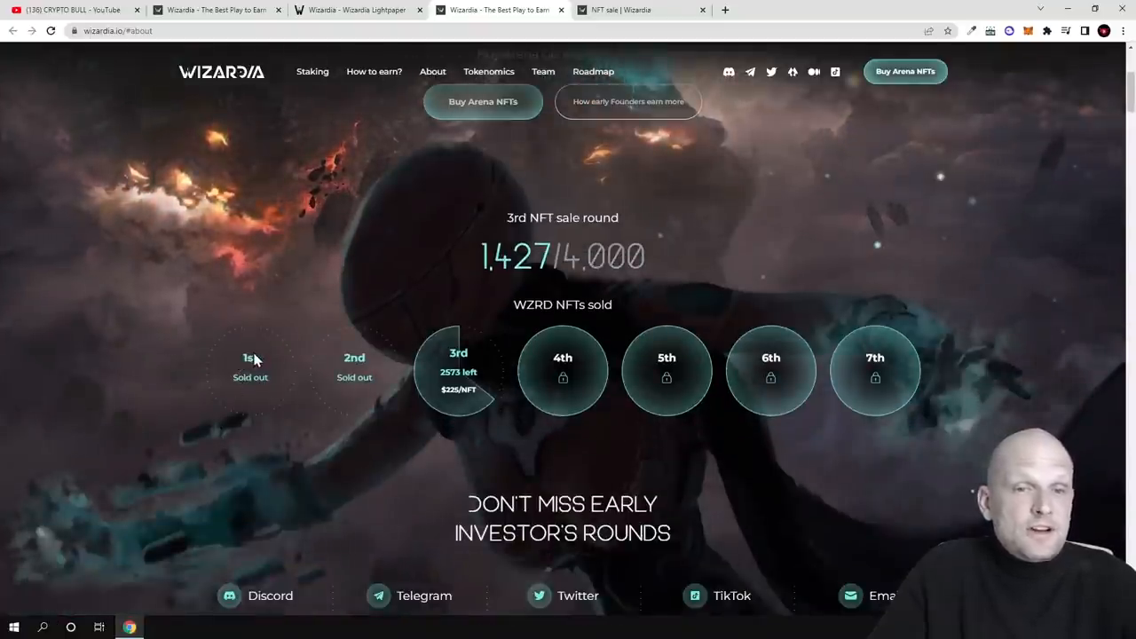
mouse_move(440, 394)
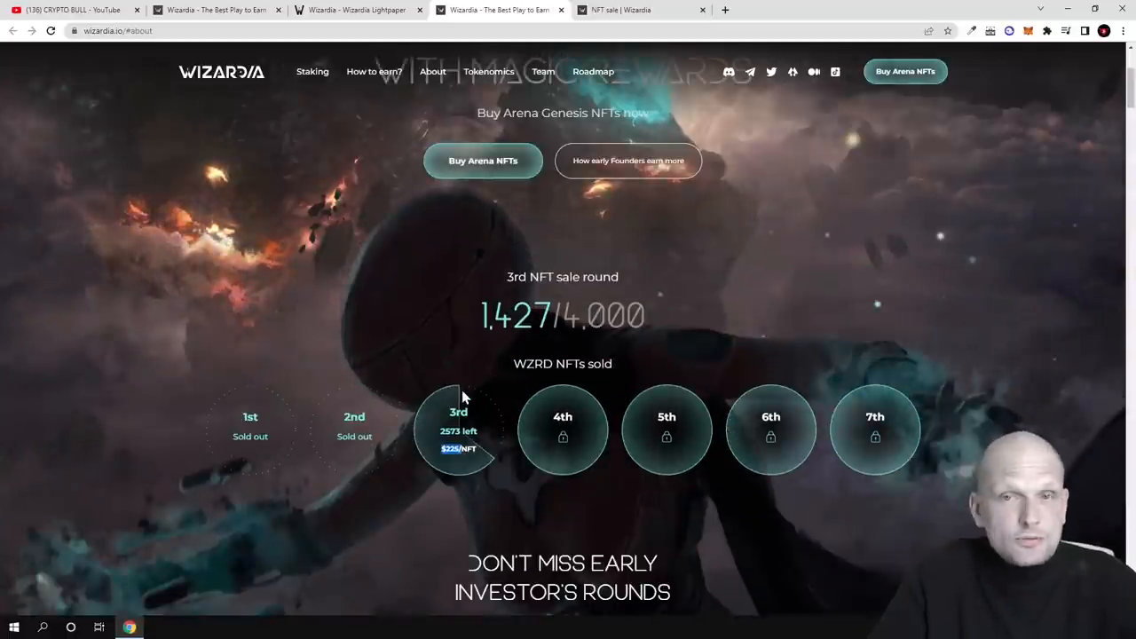
scroll(down, 3)
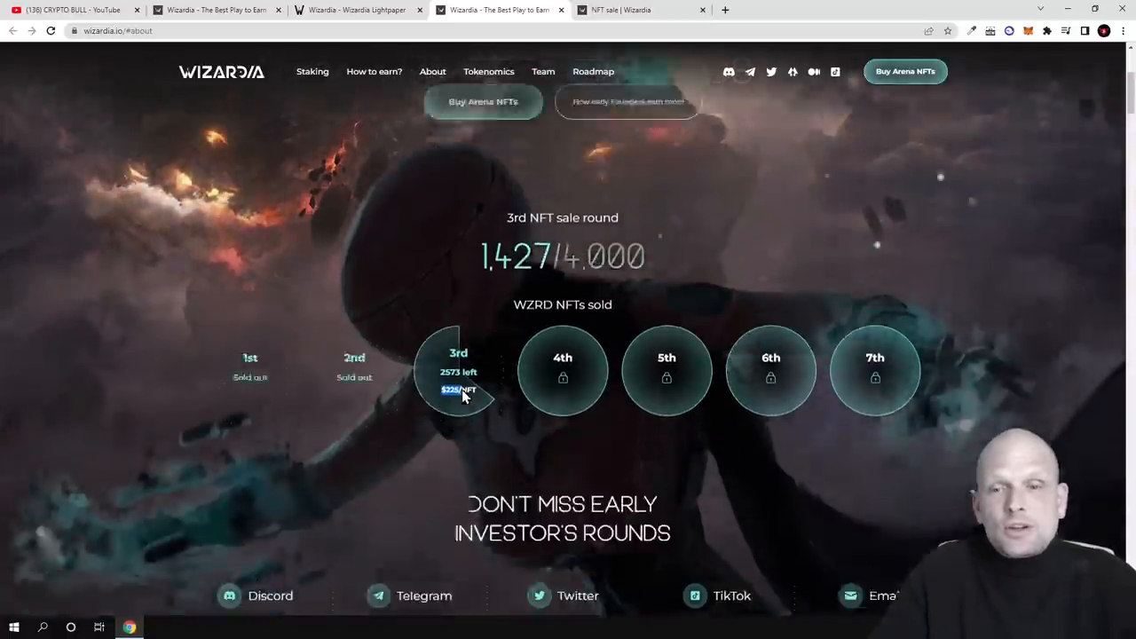
click(458, 371)
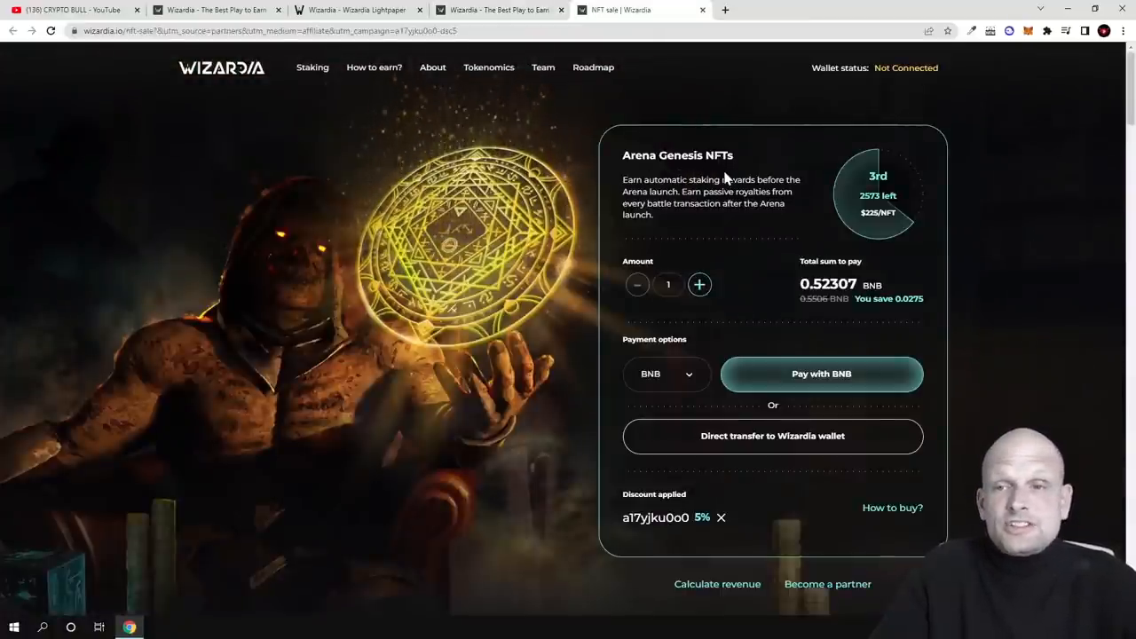
mouse_move(752, 371)
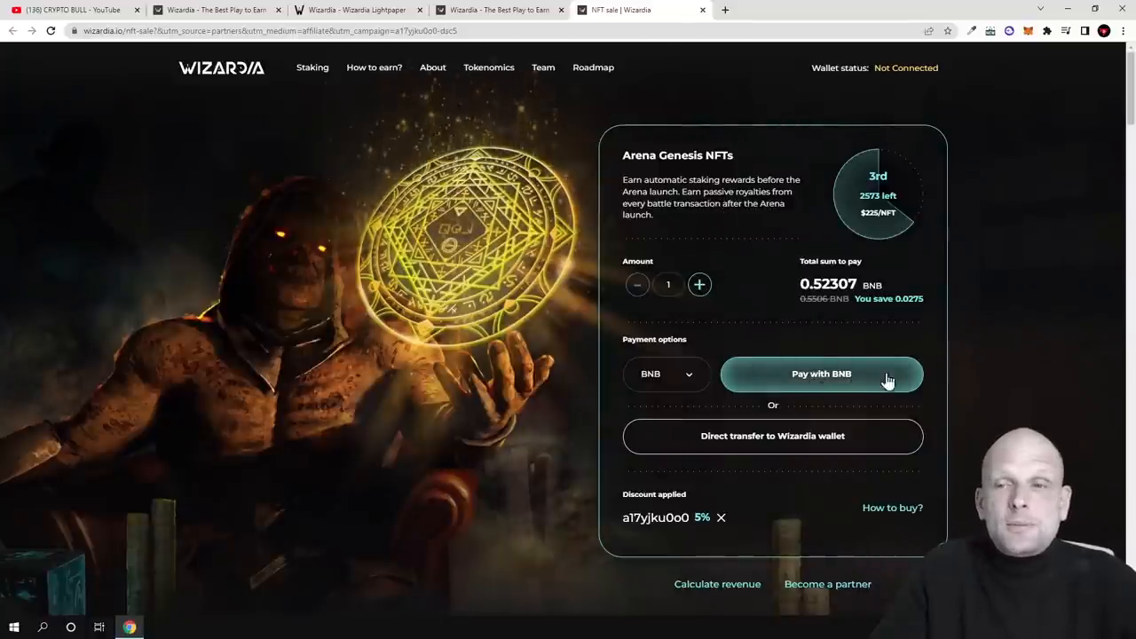
scroll(down, 3)
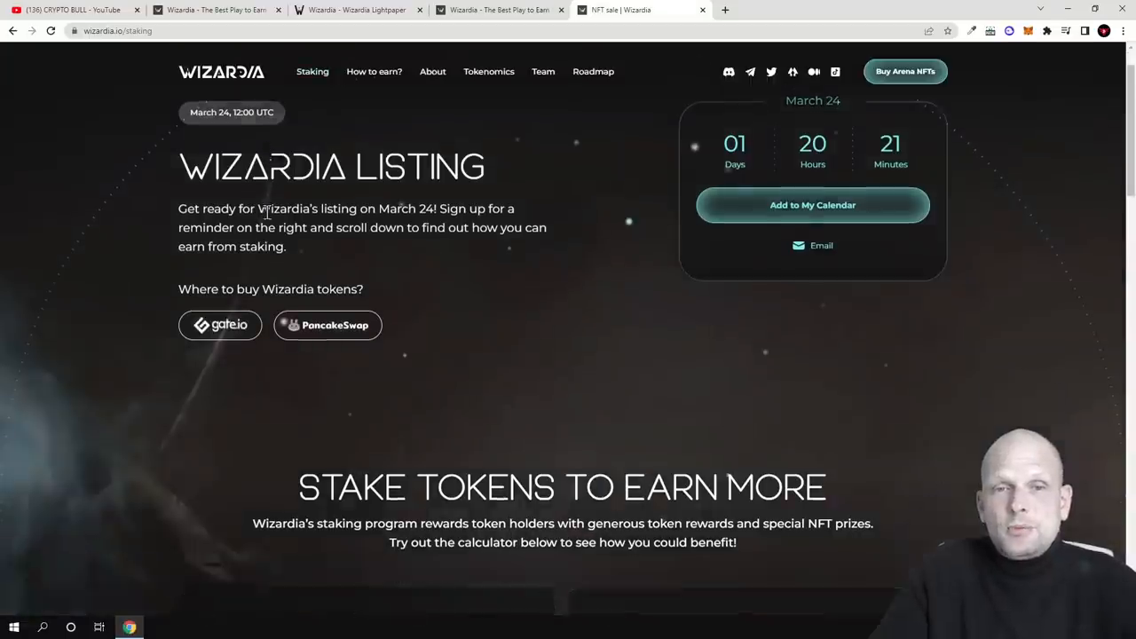
- Highlight the STAKE TOKENS TO EARN MORE heading and browse the 4-, 8- and 12-month APY calculator
scroll(down, 3)
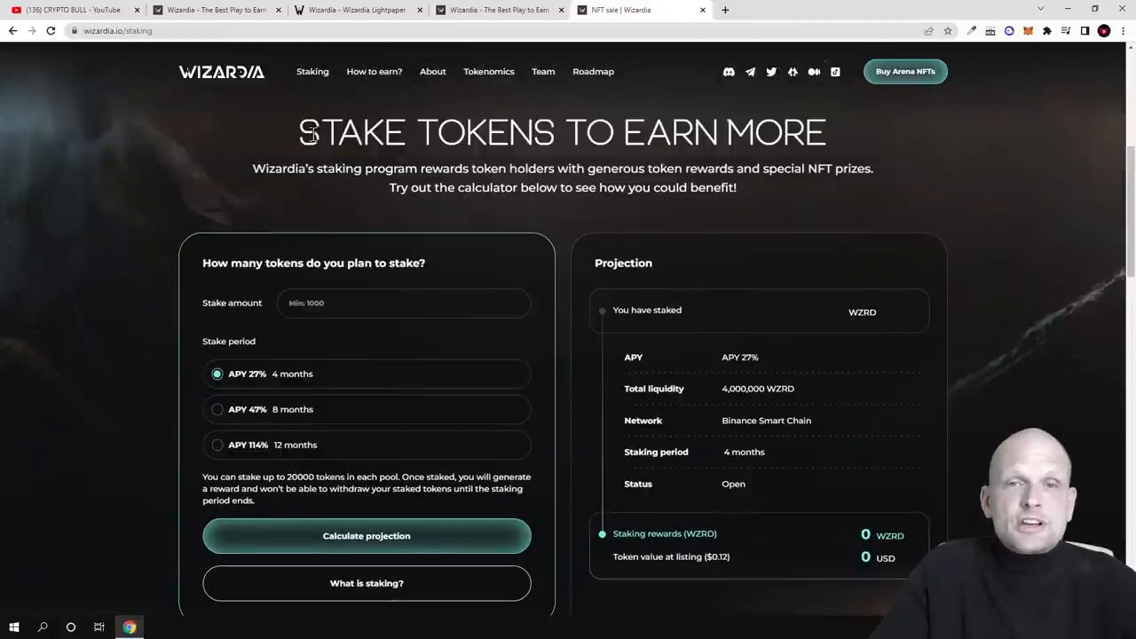
drag(316, 132, 807, 132)
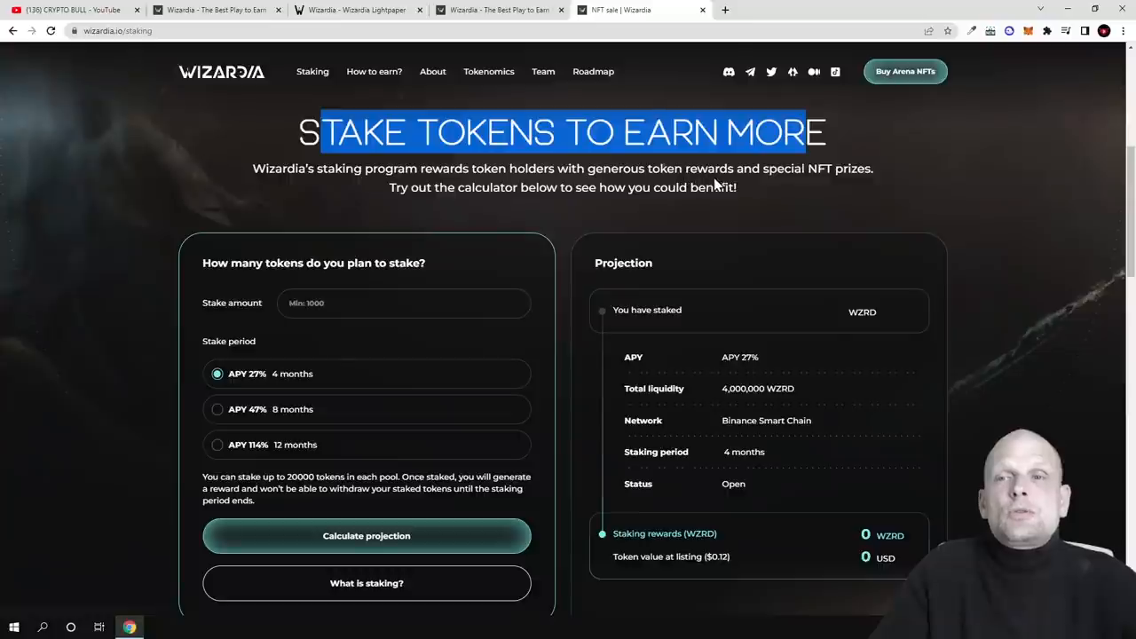
mouse_move(444, 208)
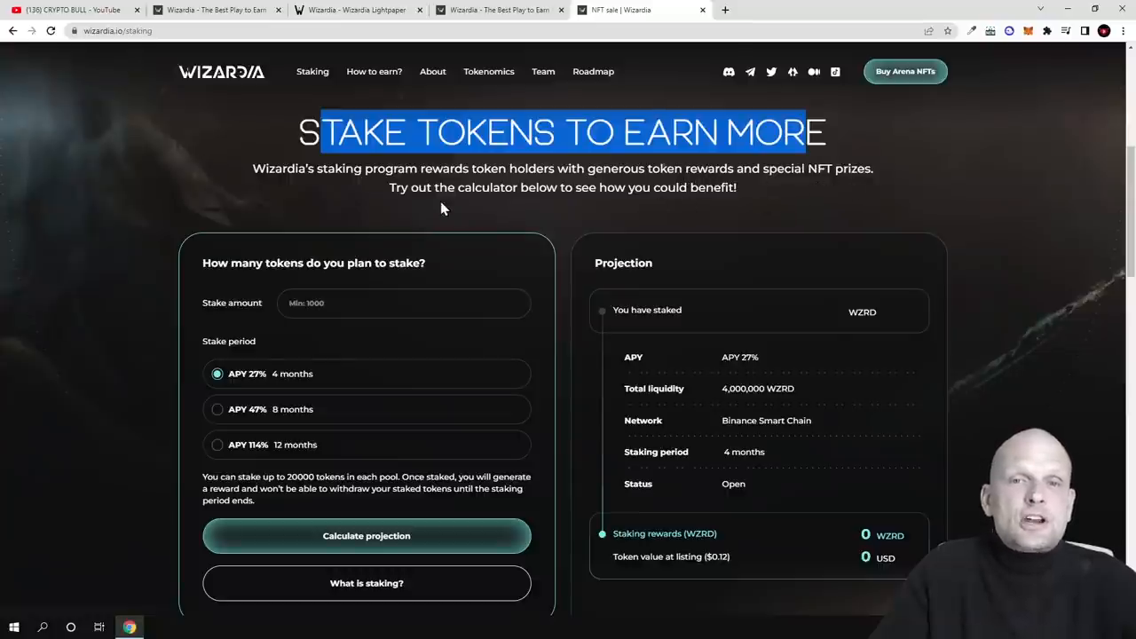
mouse_move(583, 204)
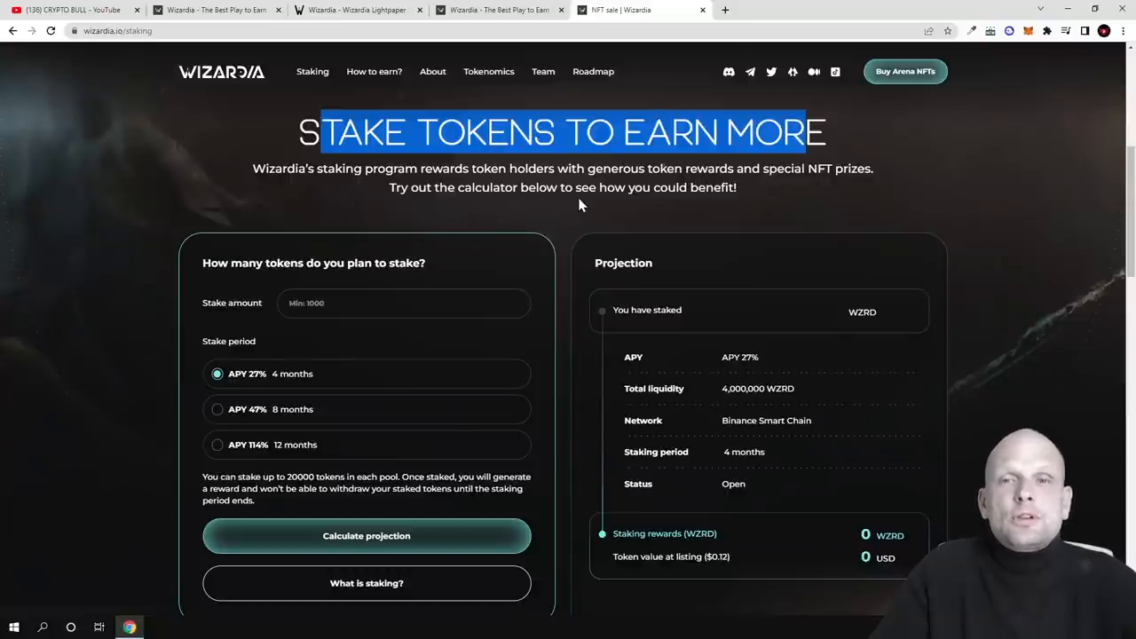
scroll(down, 3)
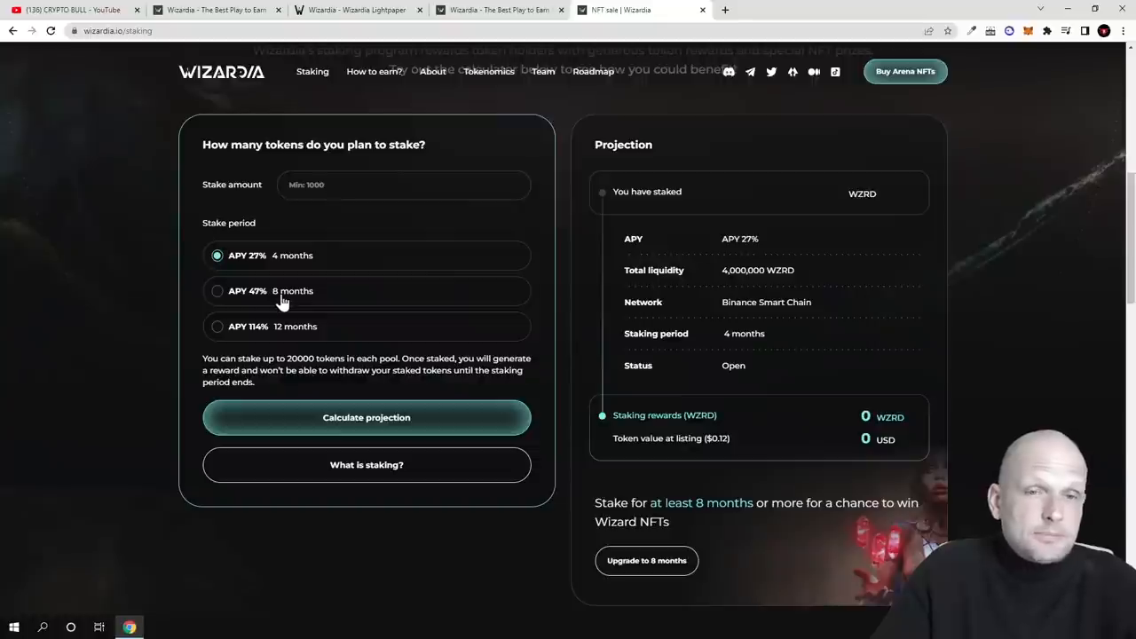
mouse_move(262, 300)
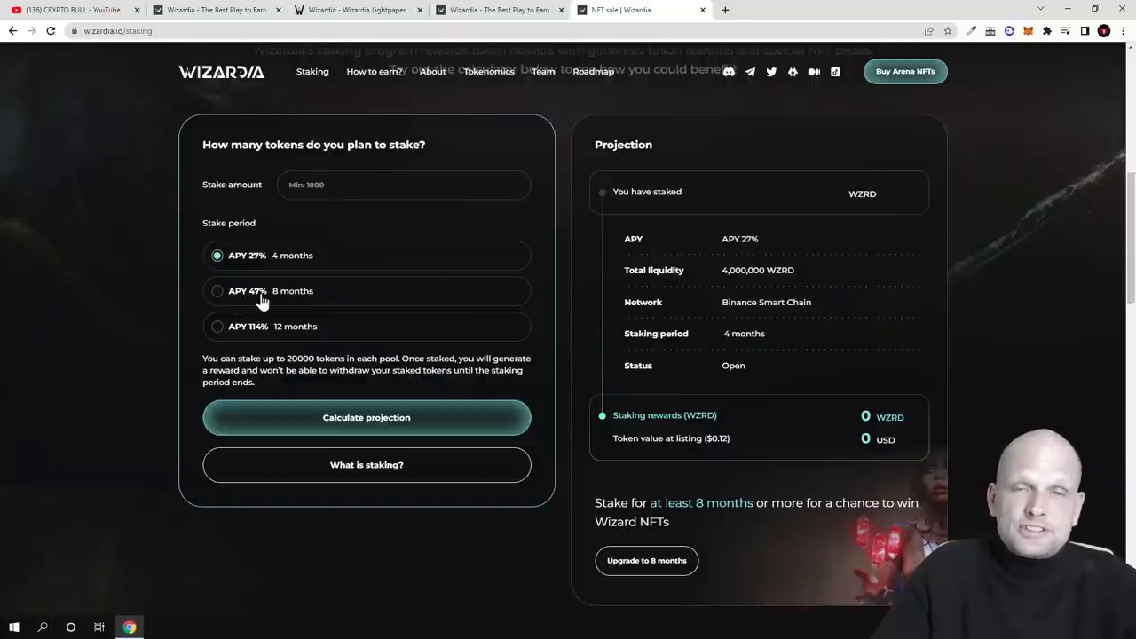
mouse_move(284, 341)
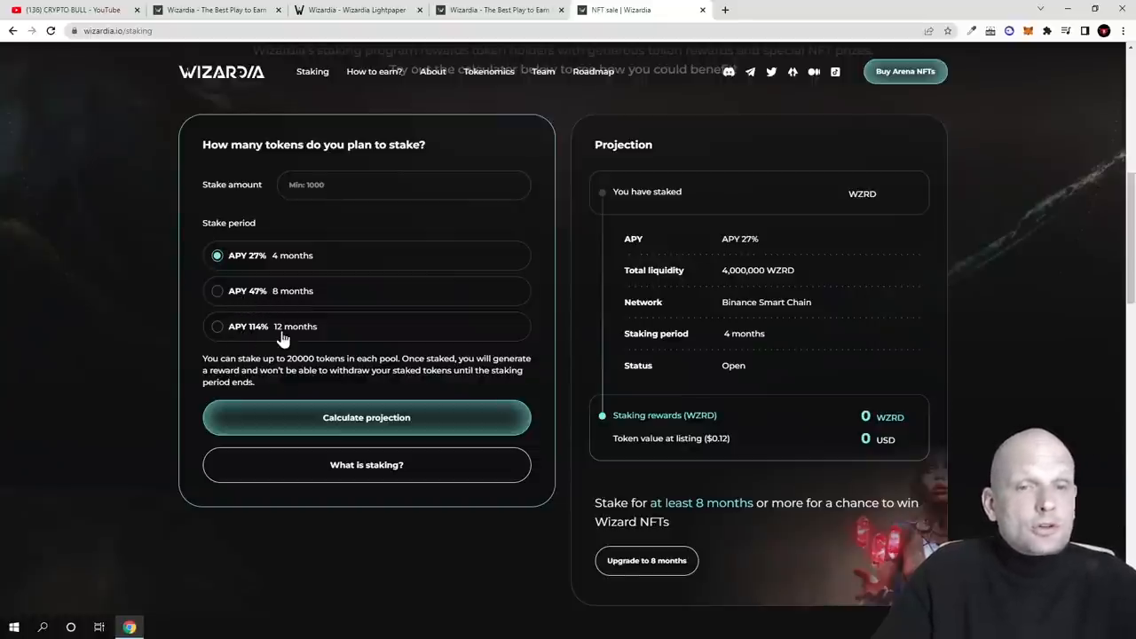
mouse_move(270, 341)
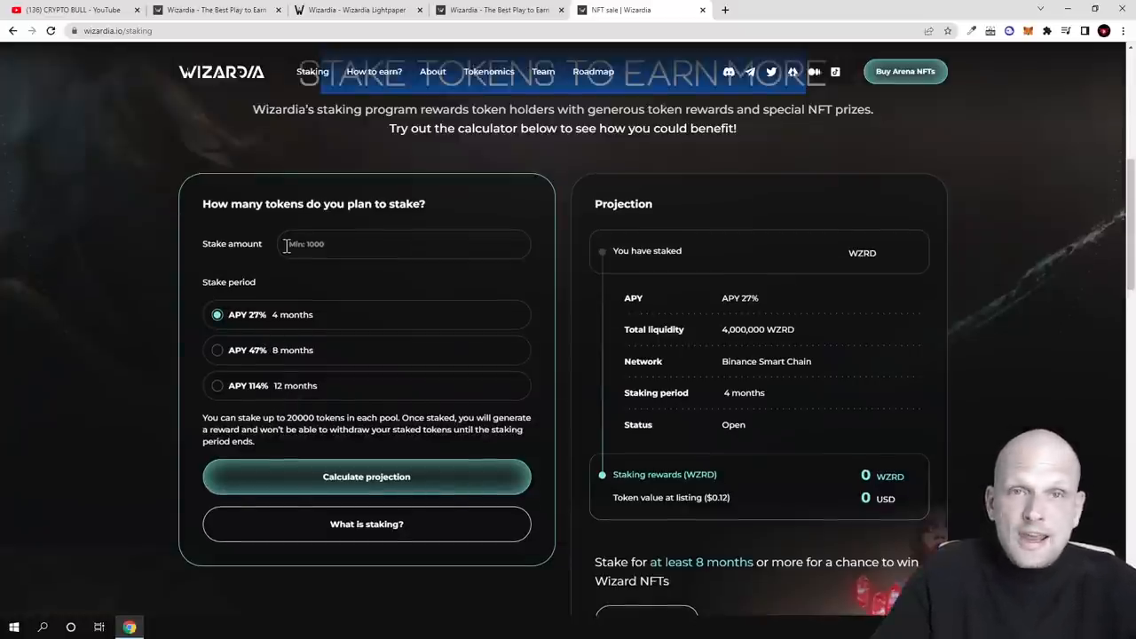
scroll(up, 3)
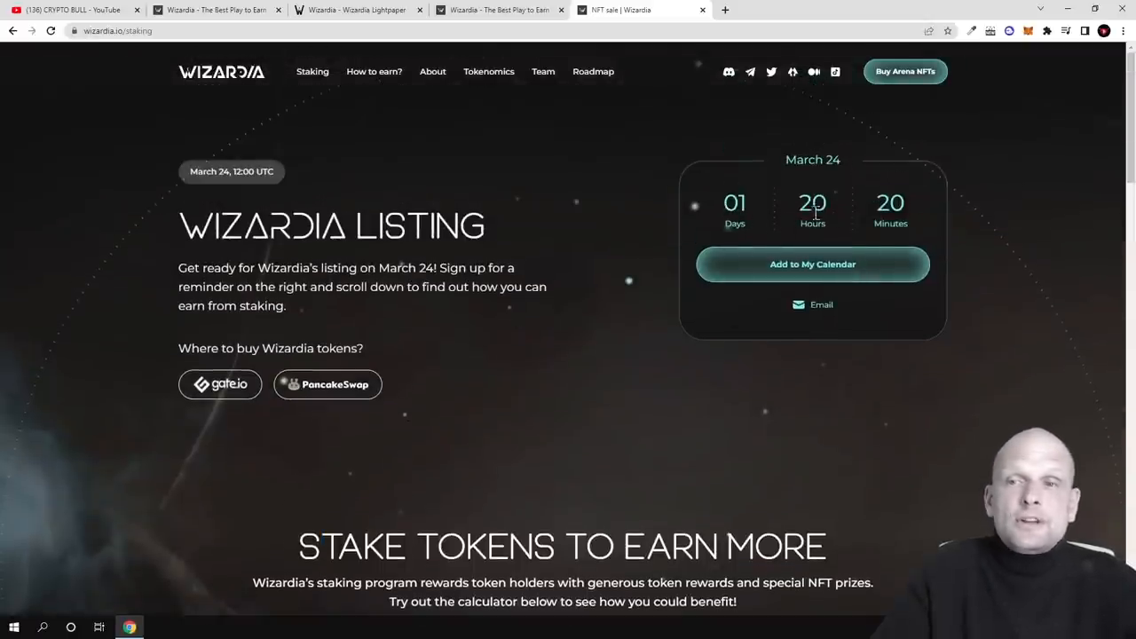
mouse_move(220, 383)
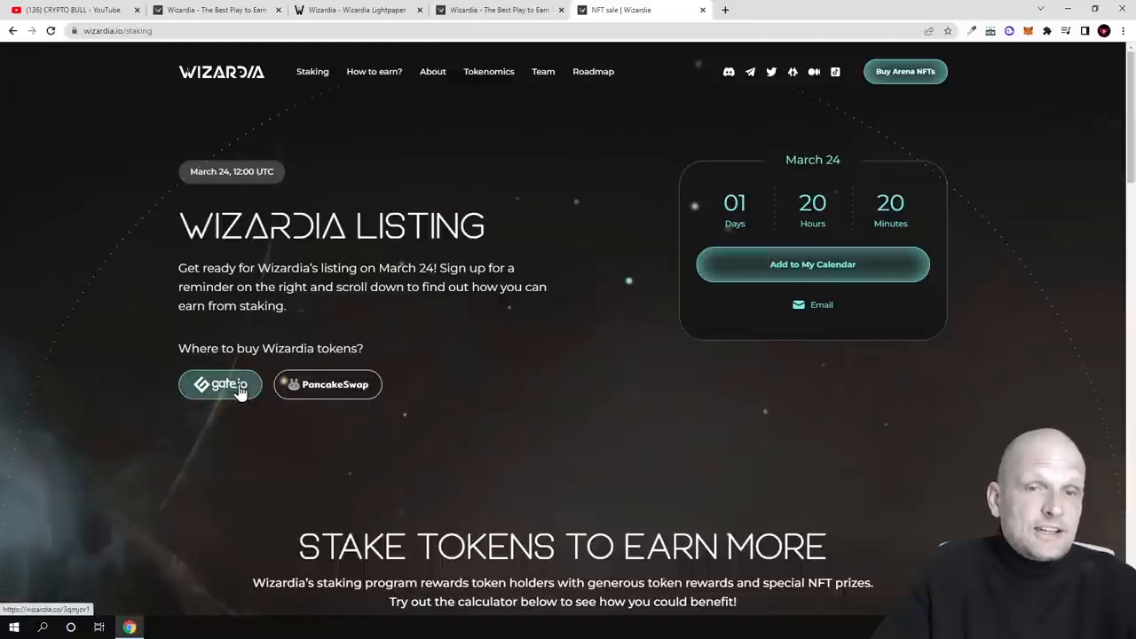
mouse_move(335, 390)
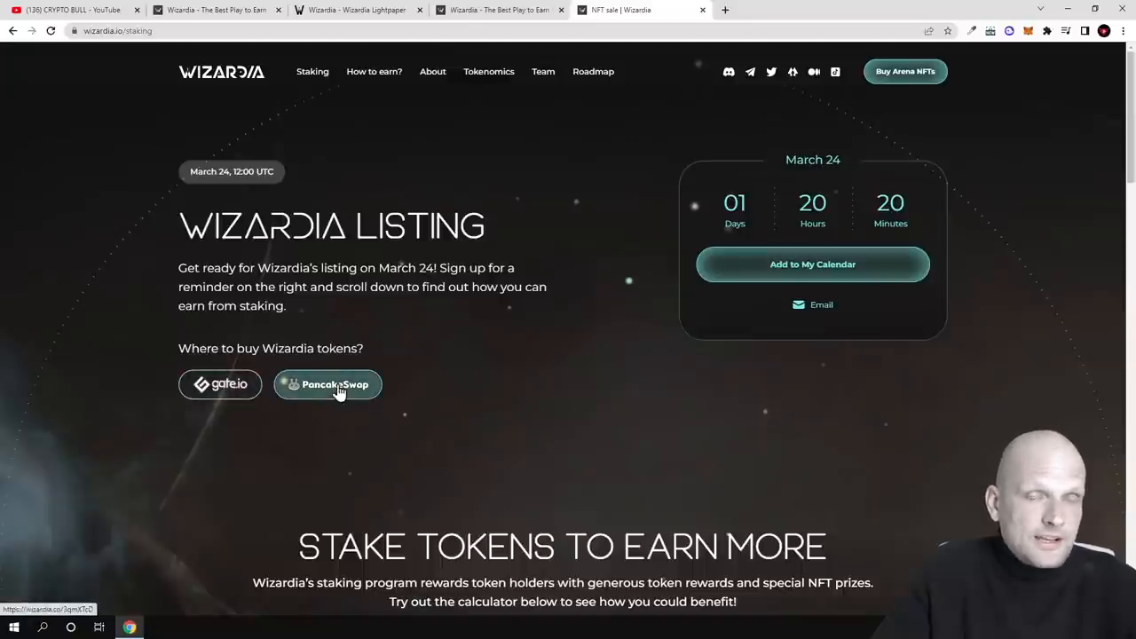
mouse_move(358, 384)
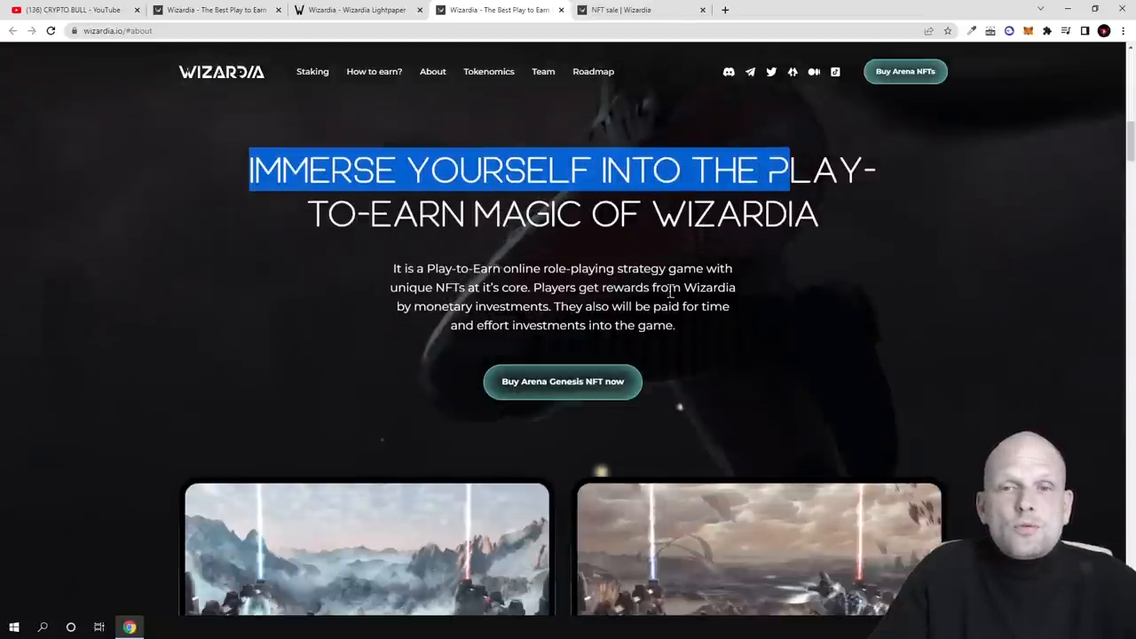
- Highlight 'monetary investments' and that players are paid for time in the game description
scroll(down, 3)
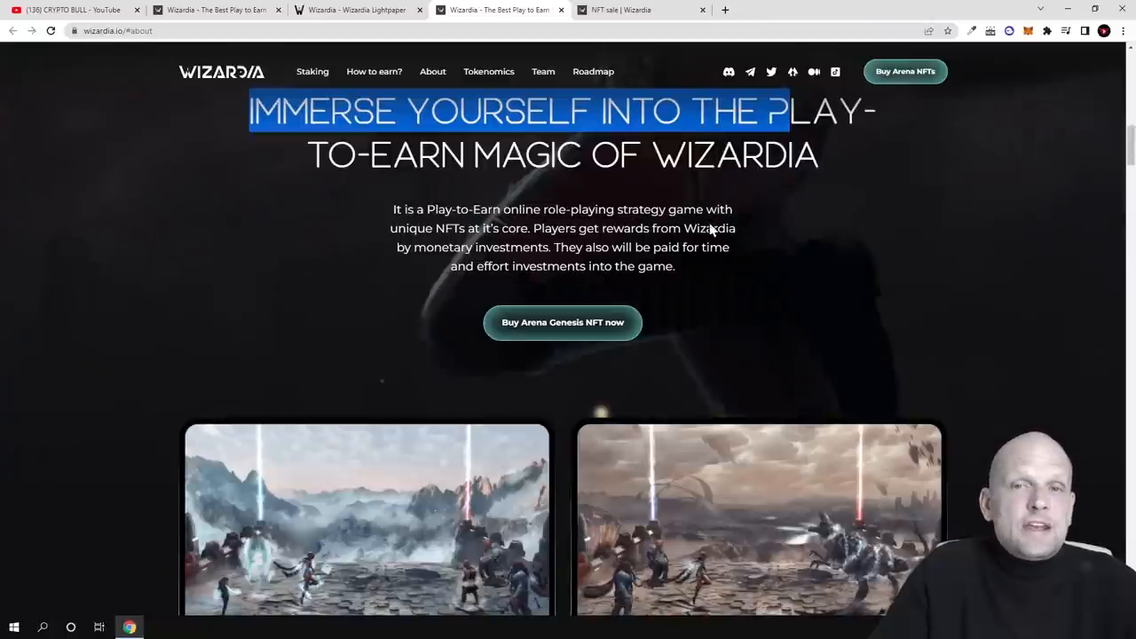
mouse_move(515, 247)
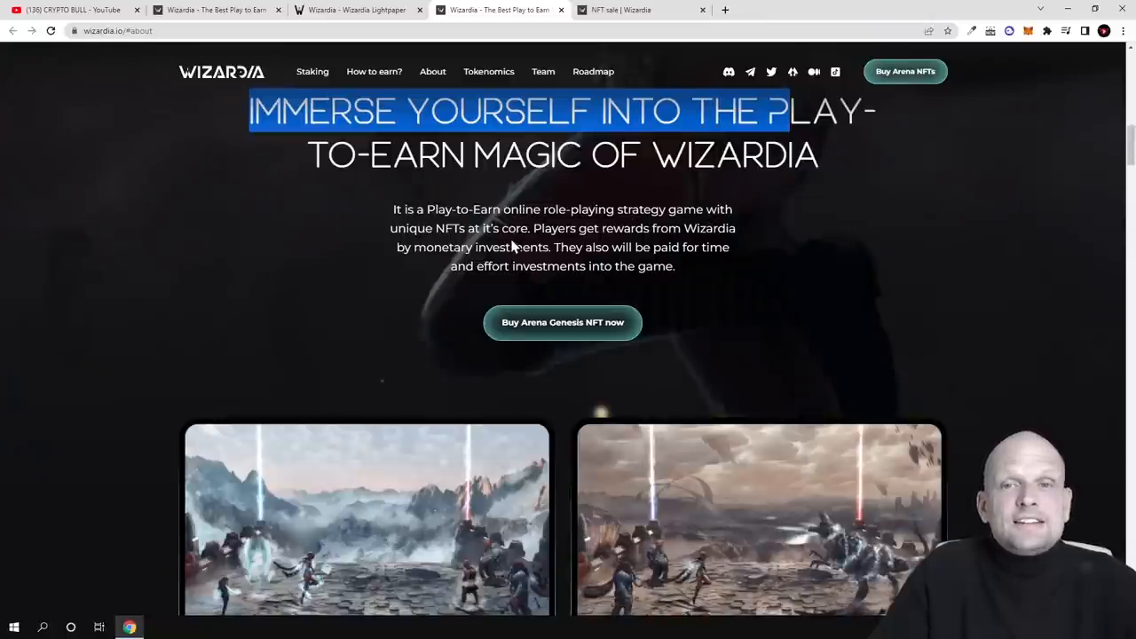
drag(550, 227, 719, 227)
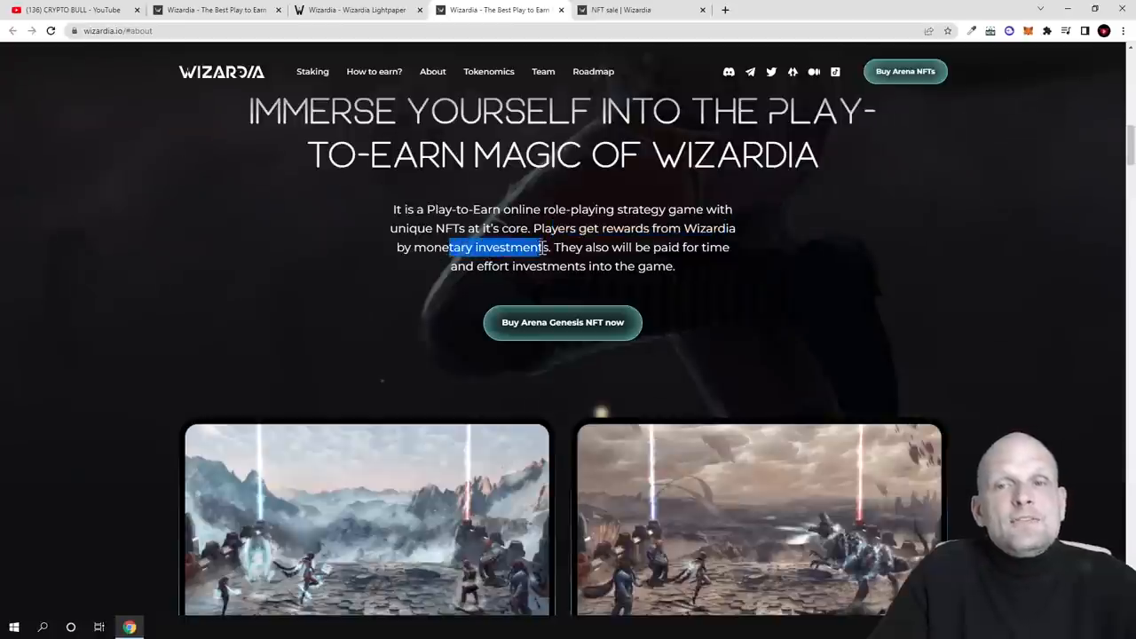
drag(559, 246, 728, 247)
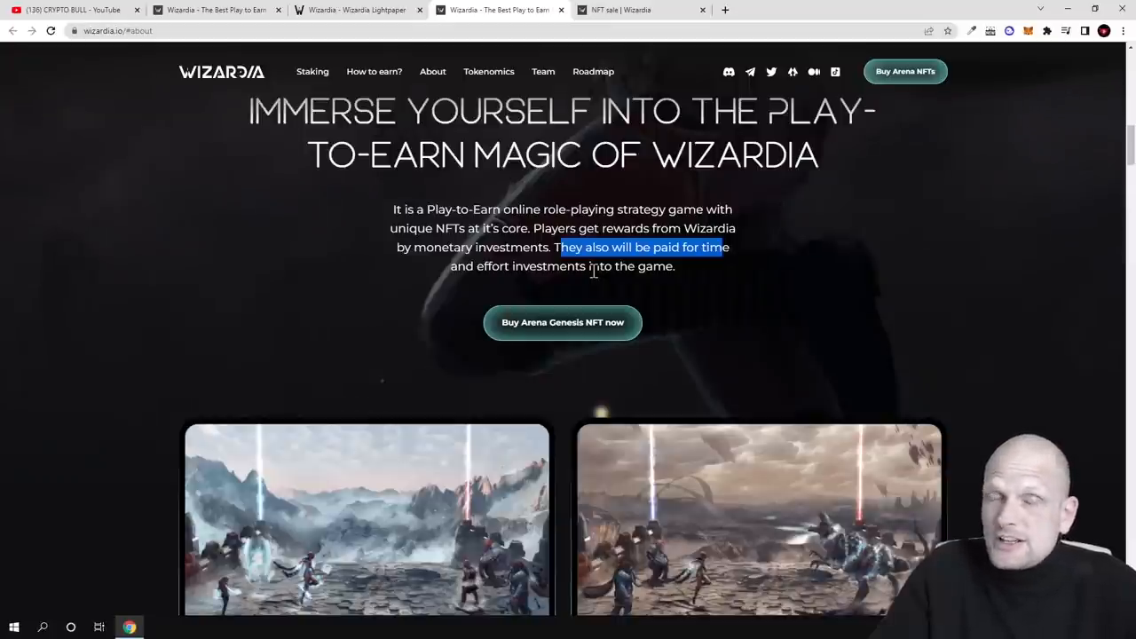
scroll(down, 3)
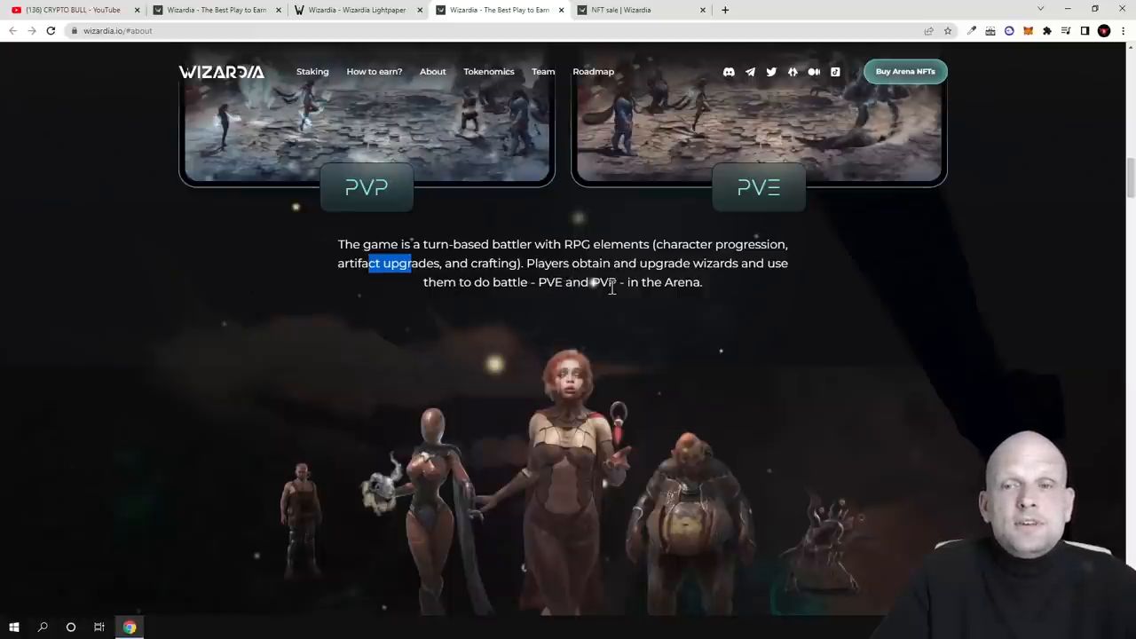
scroll(down, 3)
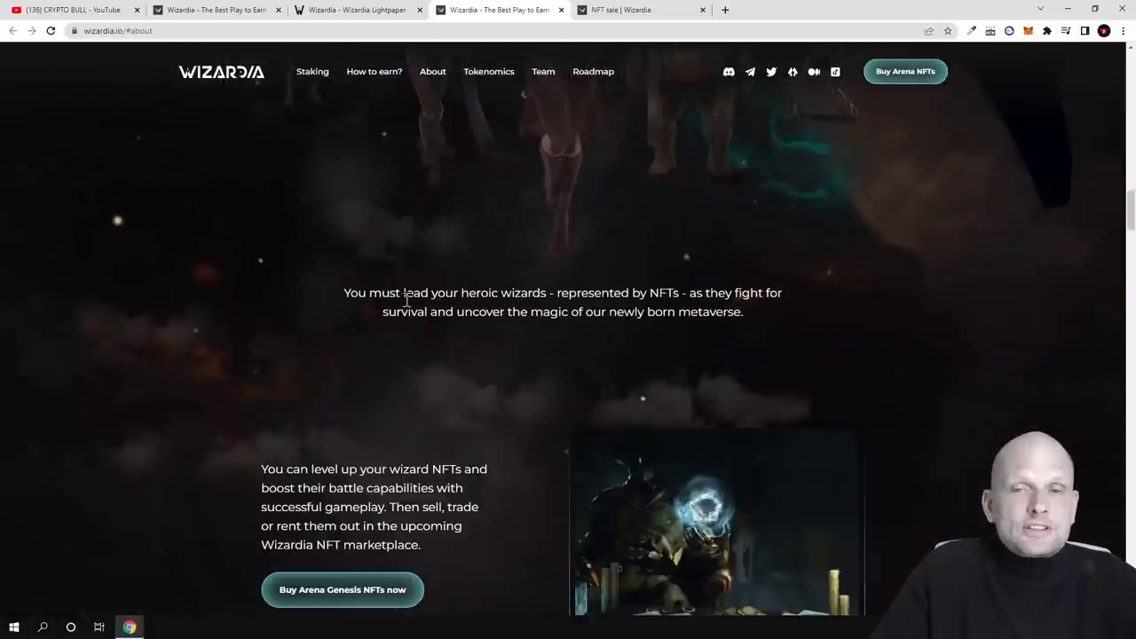
mouse_move(547, 311)
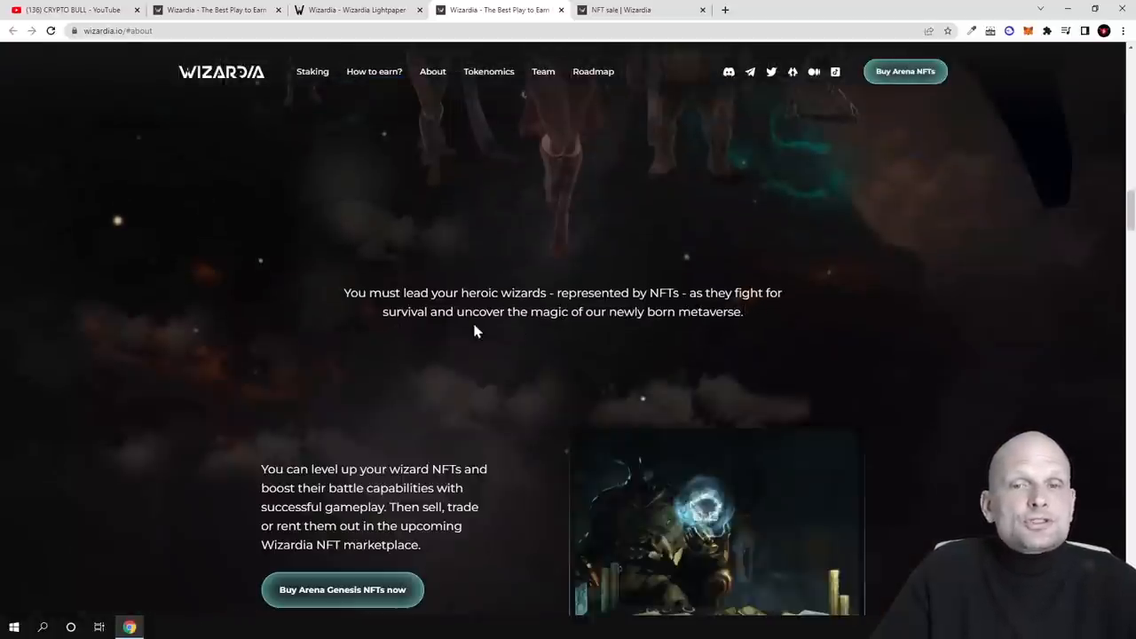
mouse_move(594, 329)
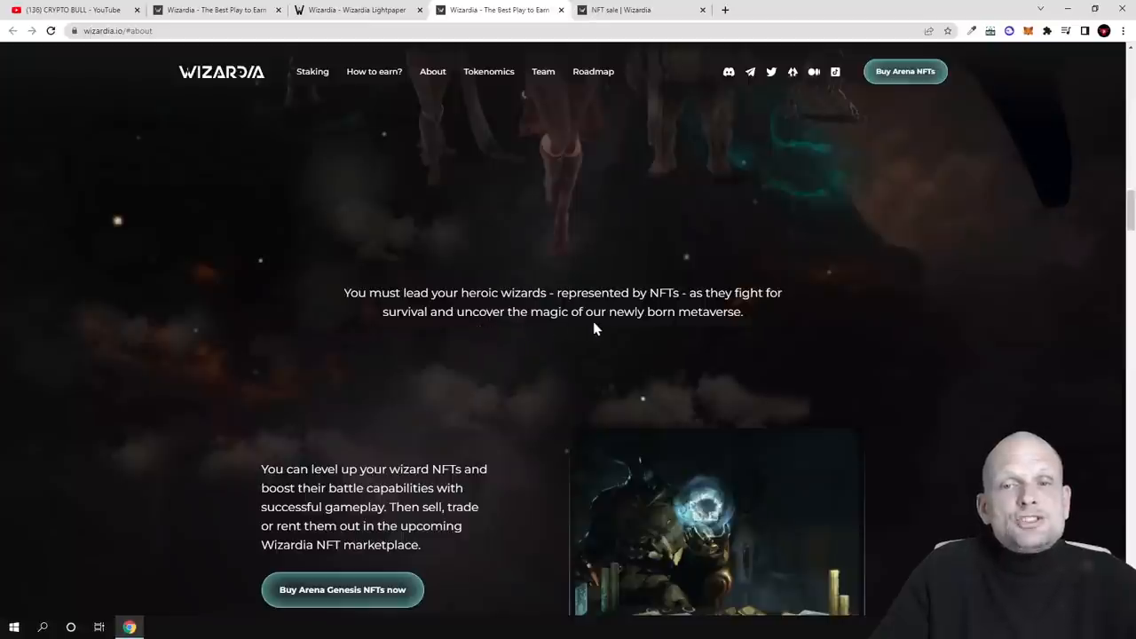
- Continue past PVP/PVE modes, wizard NFTs and the trailer to the Metaverse P2E rewards section
scroll(down, 3)
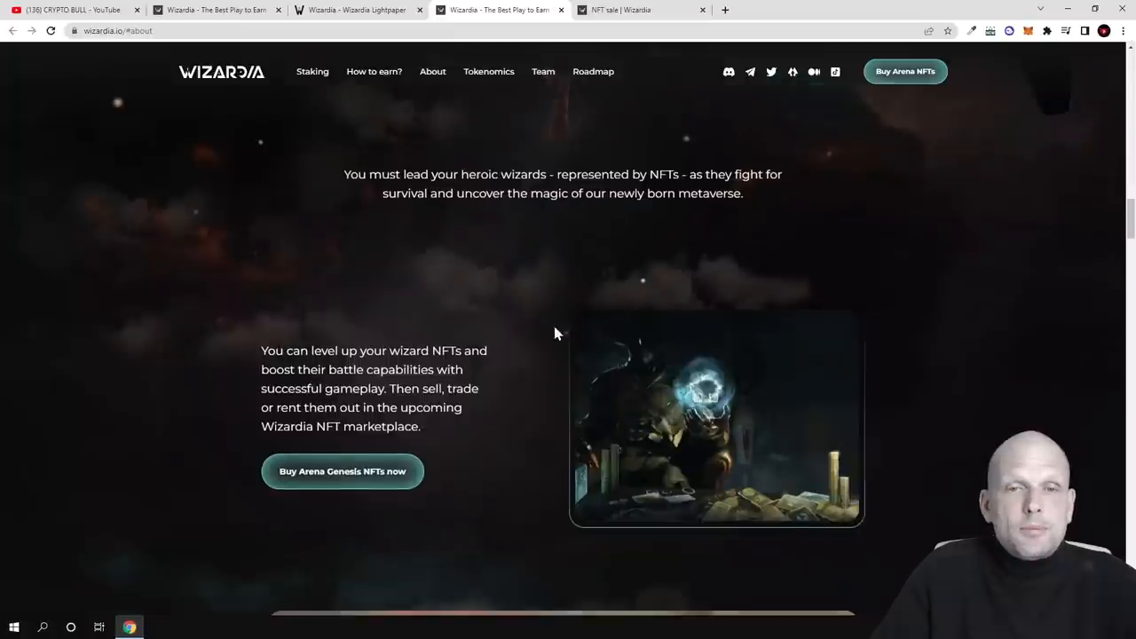
scroll(down, 3)
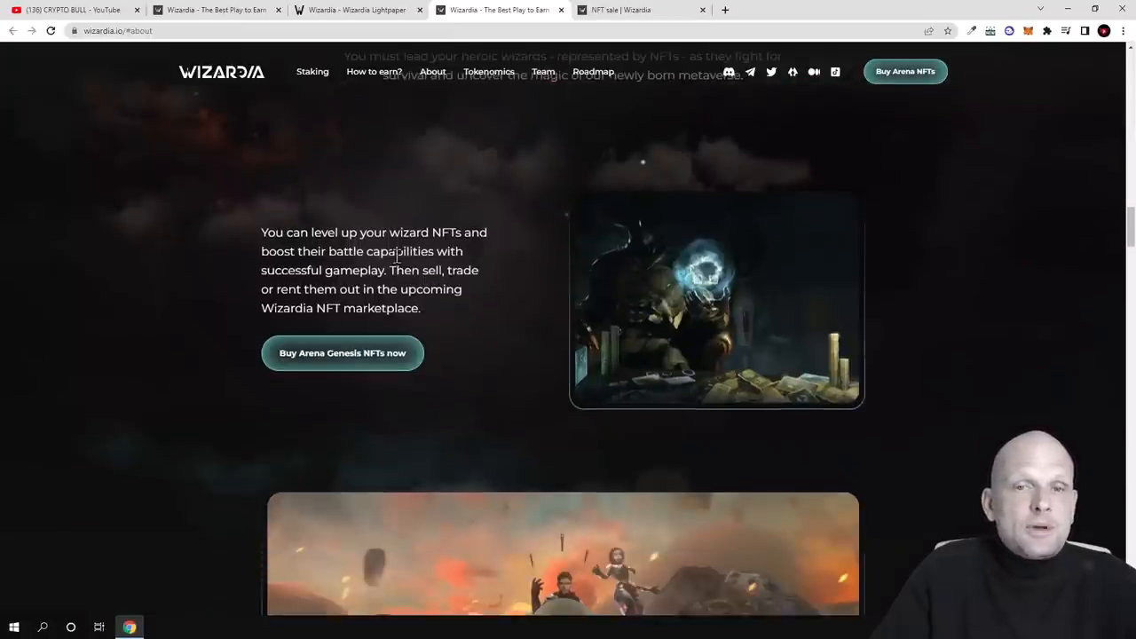
mouse_move(397, 277)
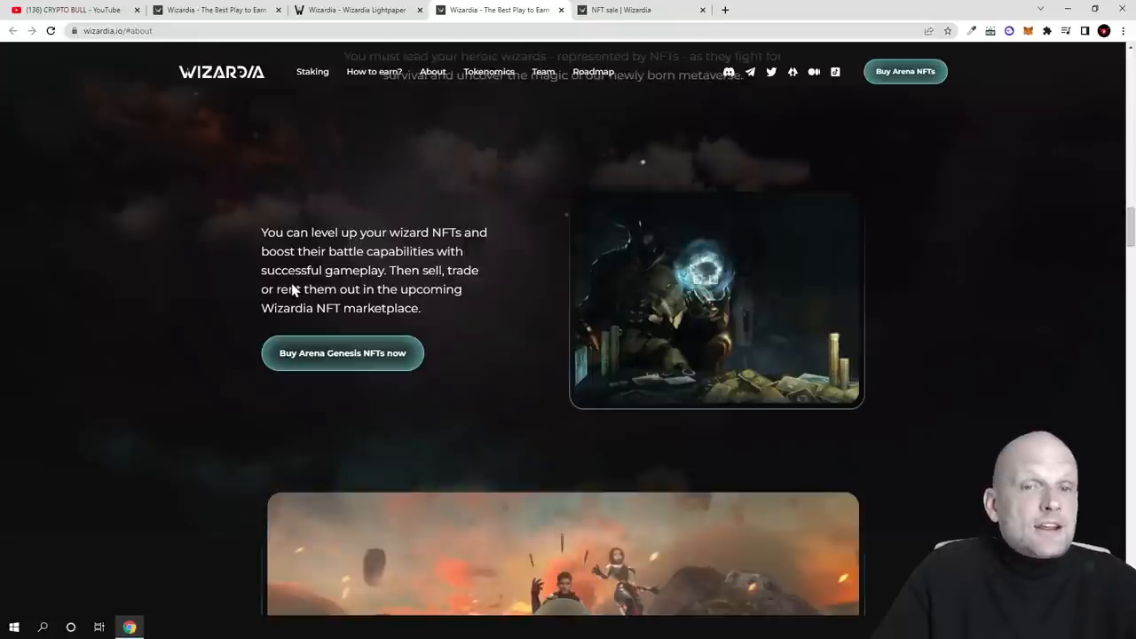
mouse_move(357, 300)
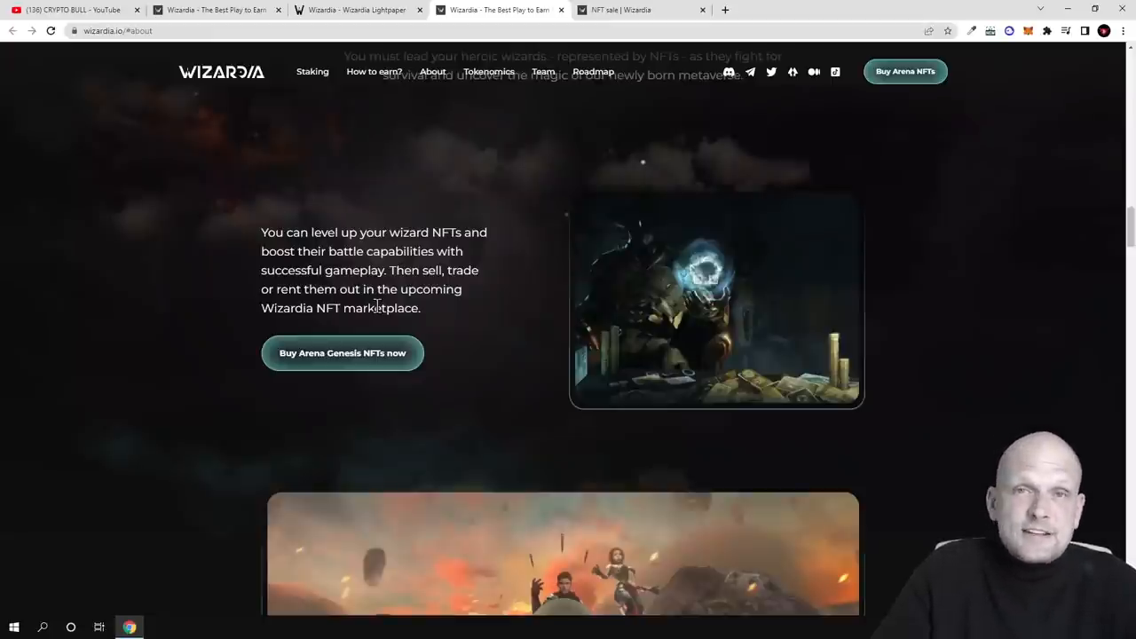
scroll(down, 3)
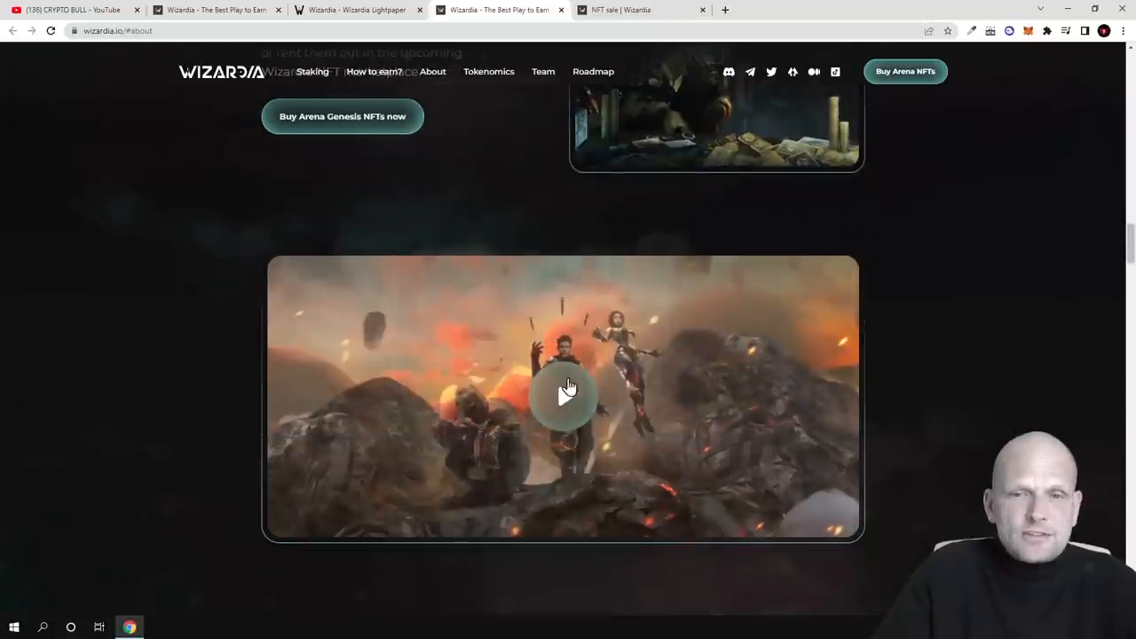
scroll(up, 3)
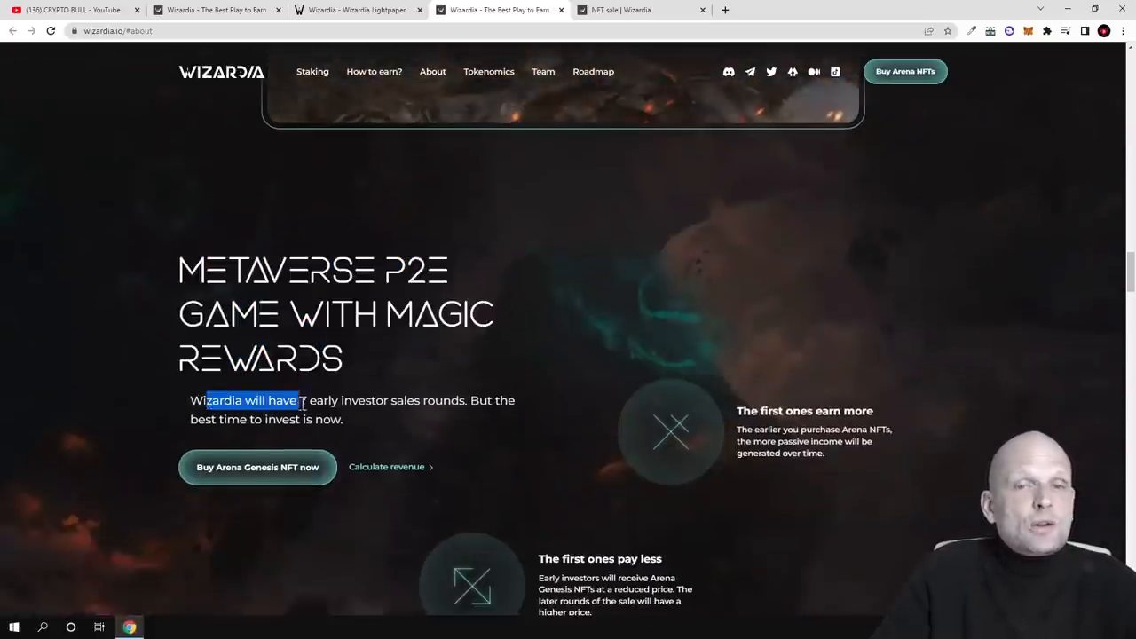
- Highlight the '7 early investor sales rounds' sentence in the rewards section
drag(298, 402, 380, 401)
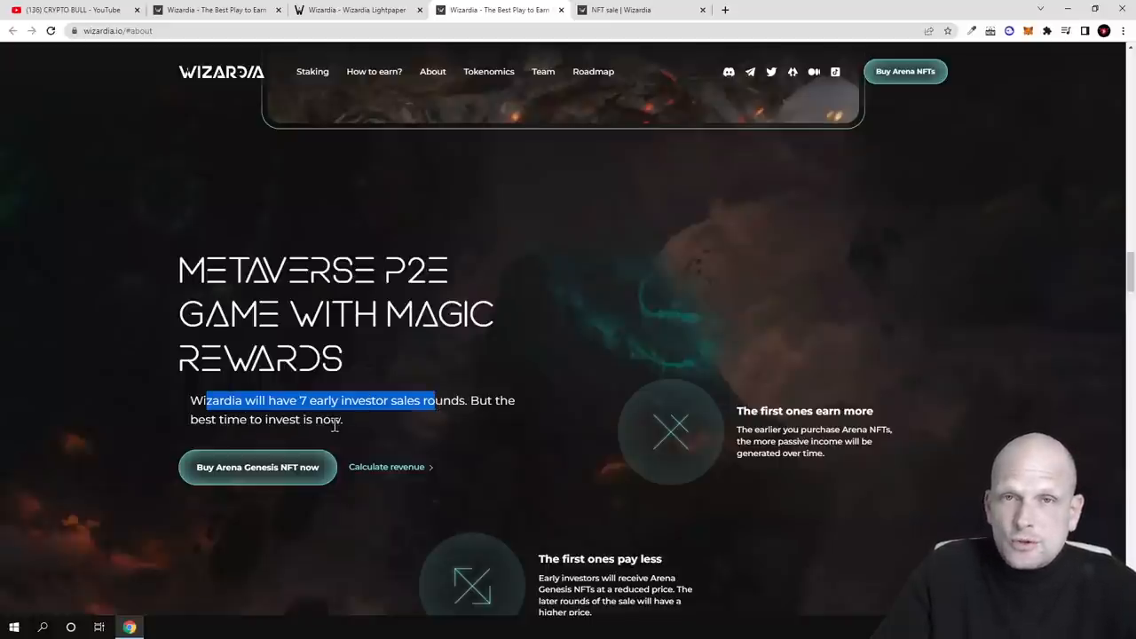
scroll(down, 3)
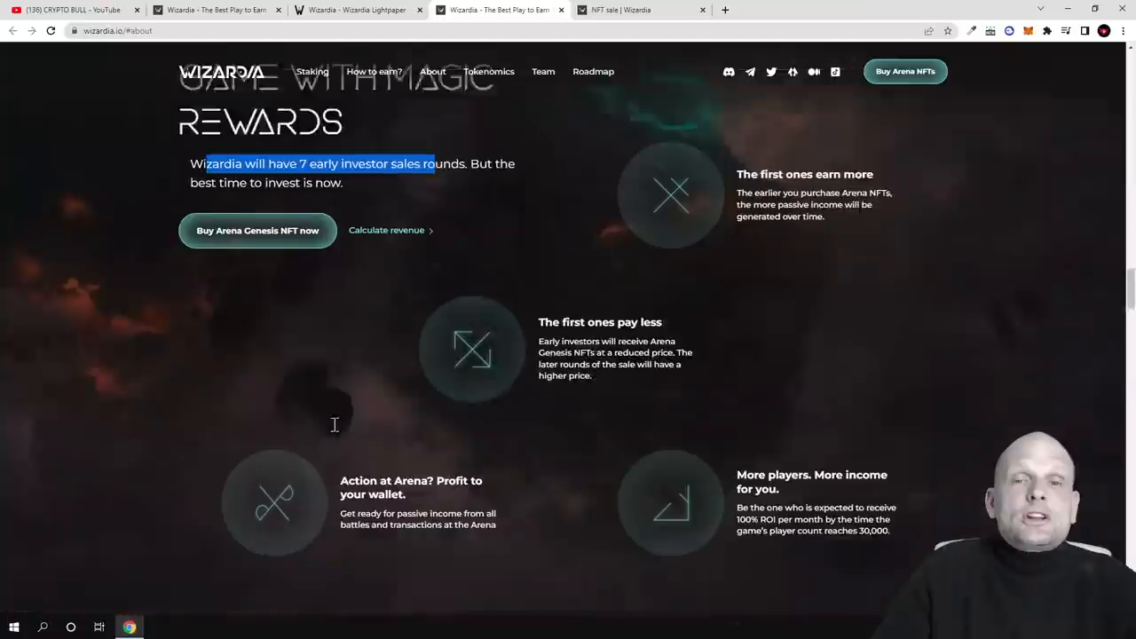
scroll(up, 3)
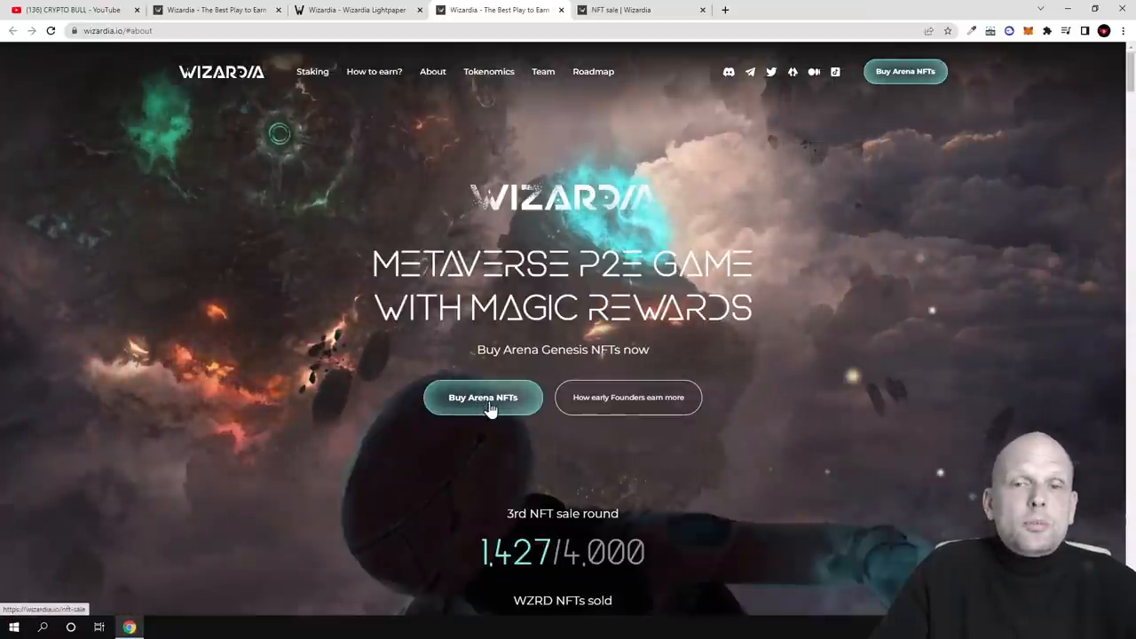
- Open the Arena Genesis NFT sale page and move past the 76.80% APY section to the seven-round staking table
click(483, 397)
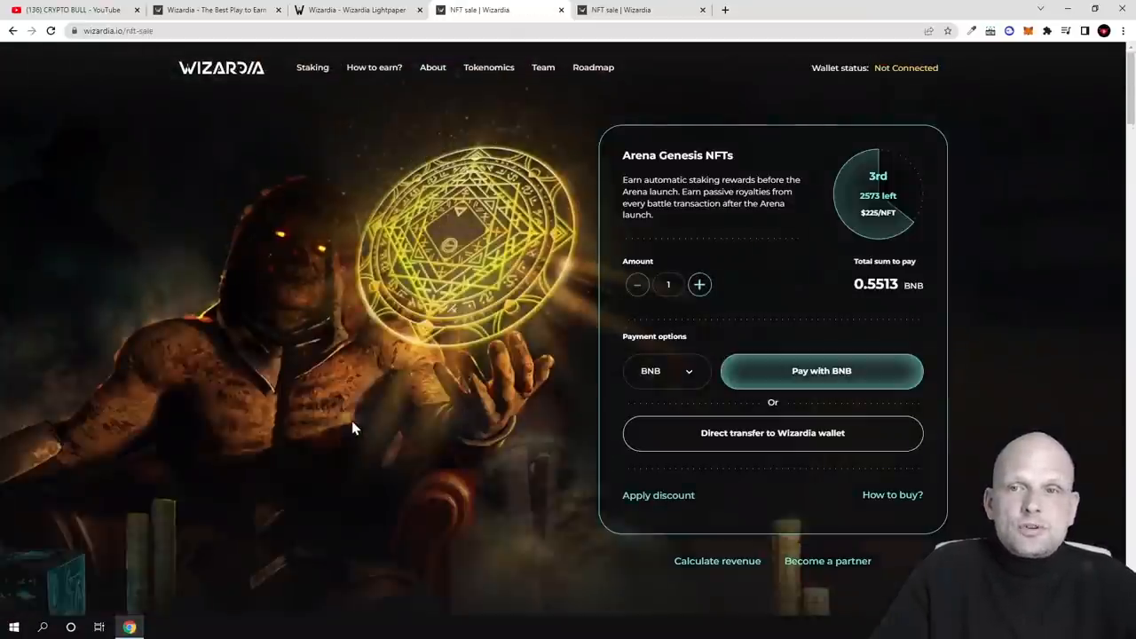
scroll(down, 3)
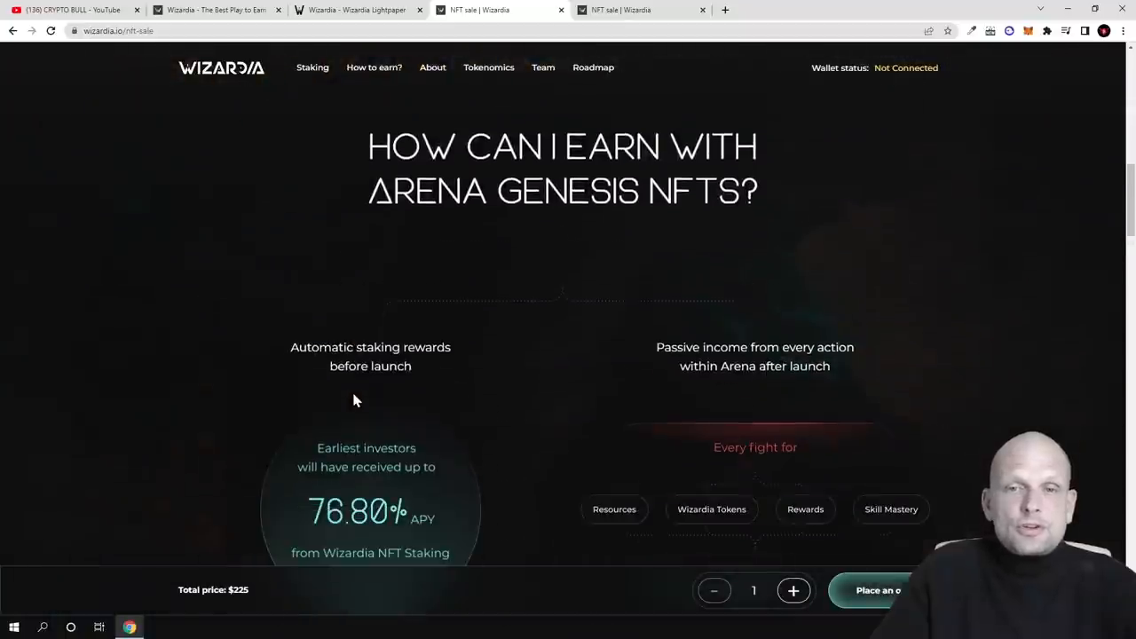
scroll(down, 3)
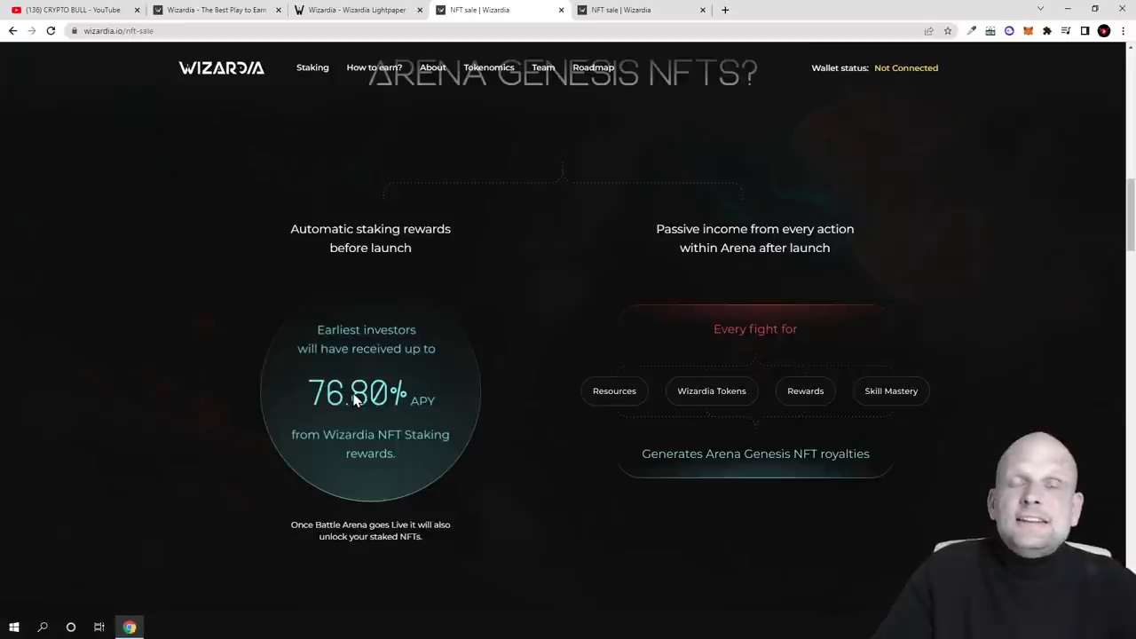
mouse_move(359, 390)
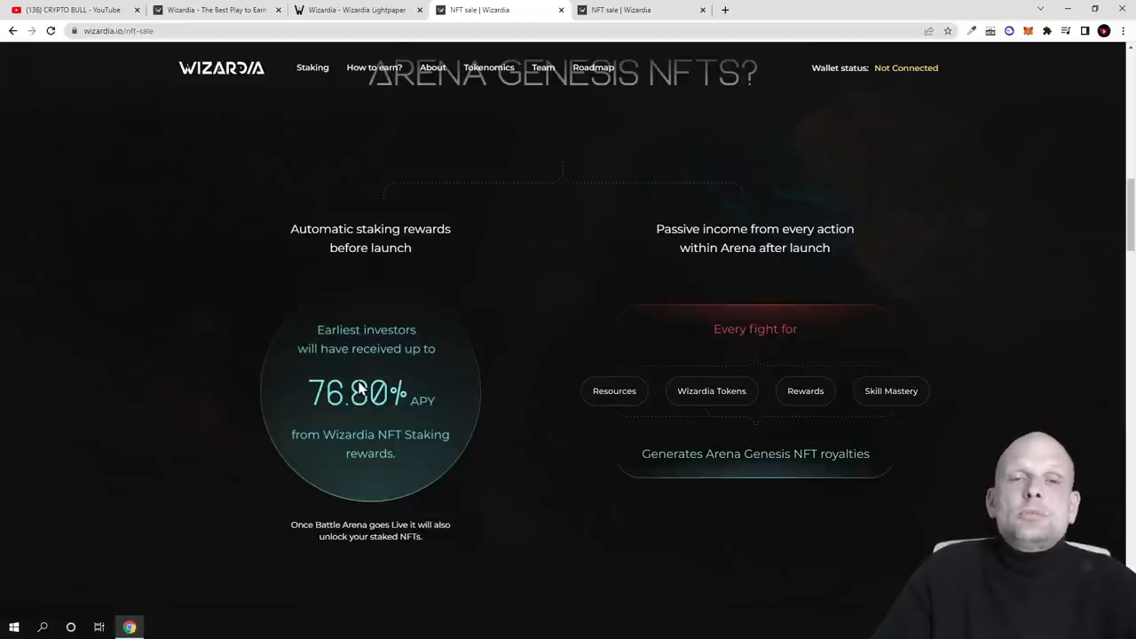
scroll(down, 3)
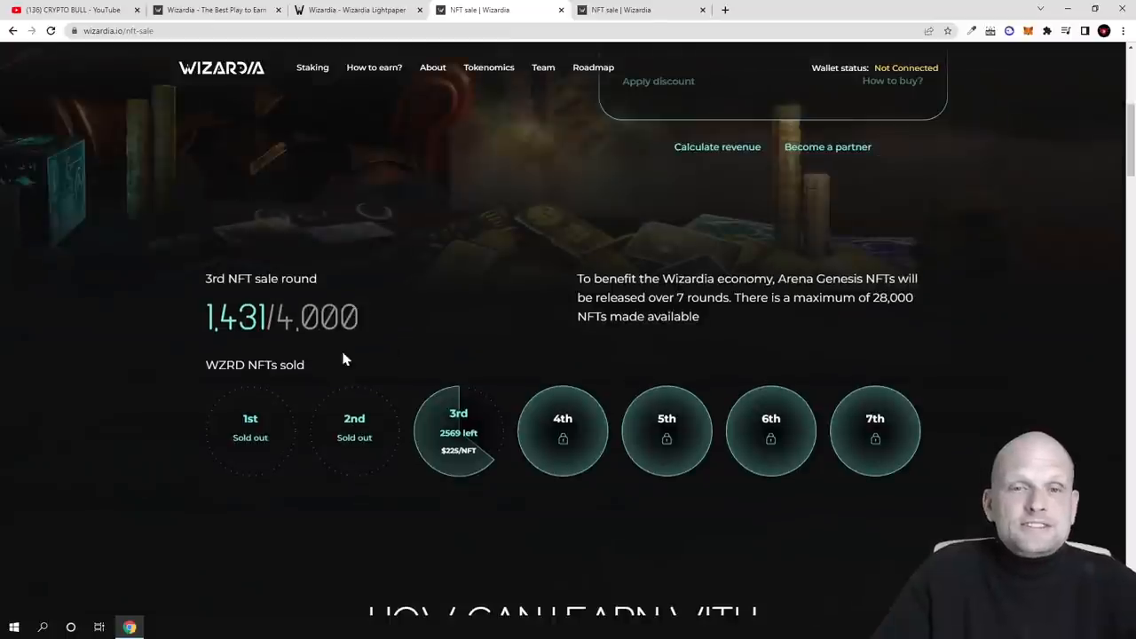
mouse_move(444, 454)
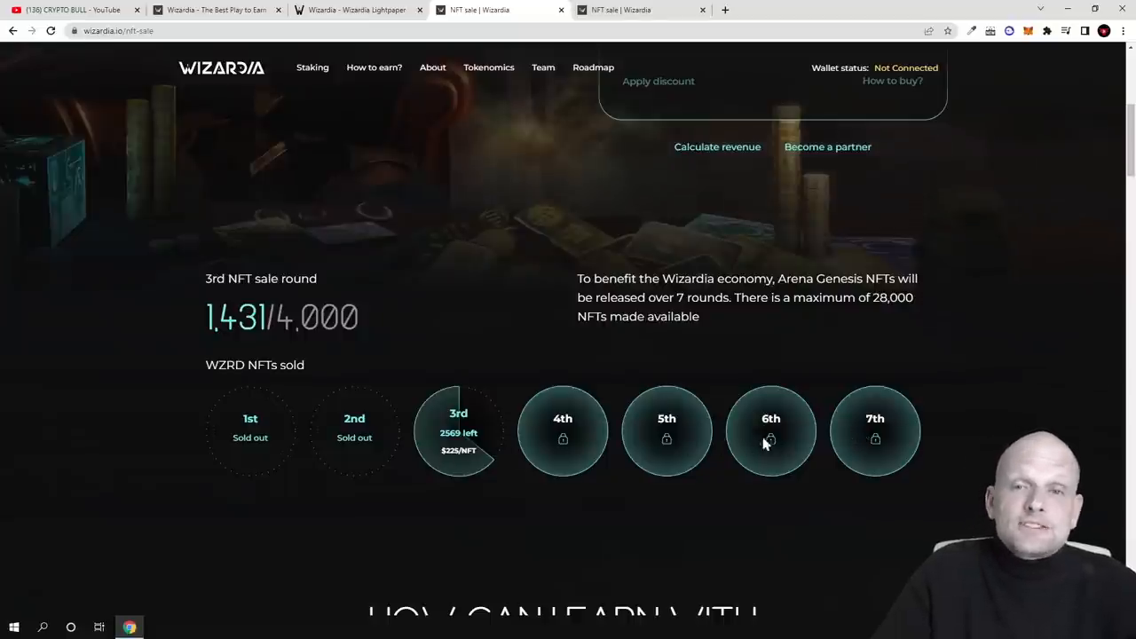
scroll(down, 3)
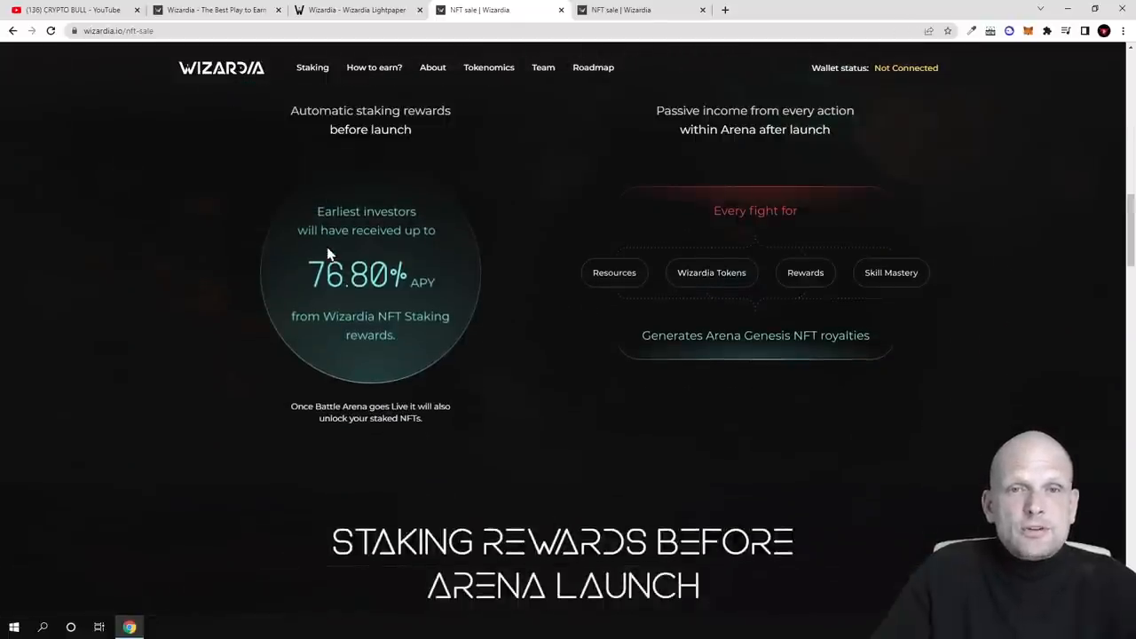
mouse_move(344, 247)
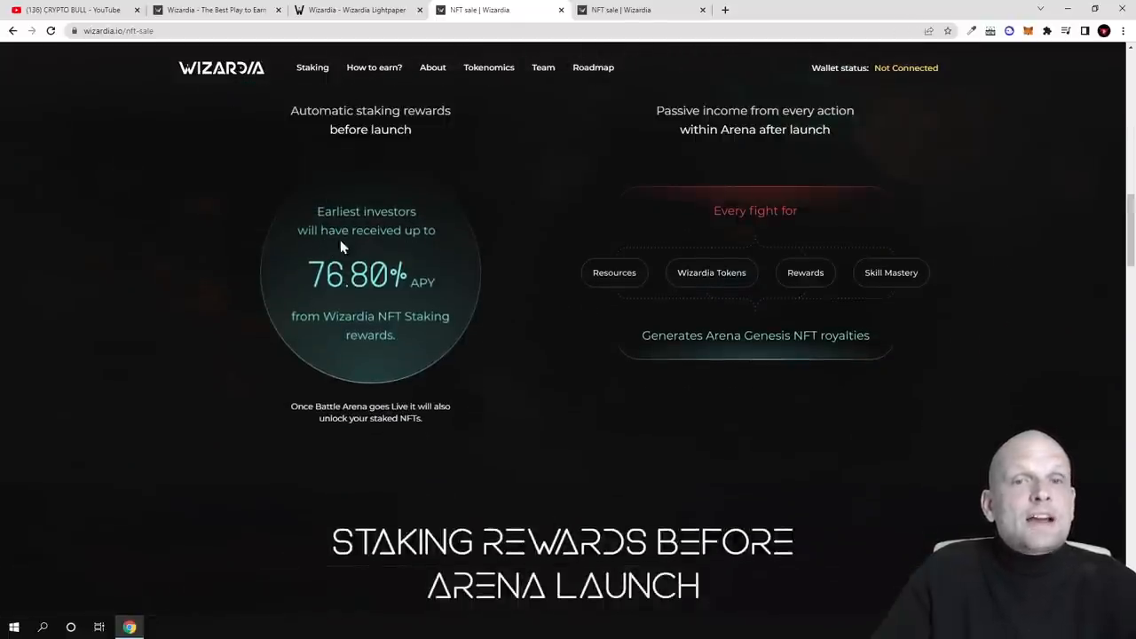
mouse_move(348, 284)
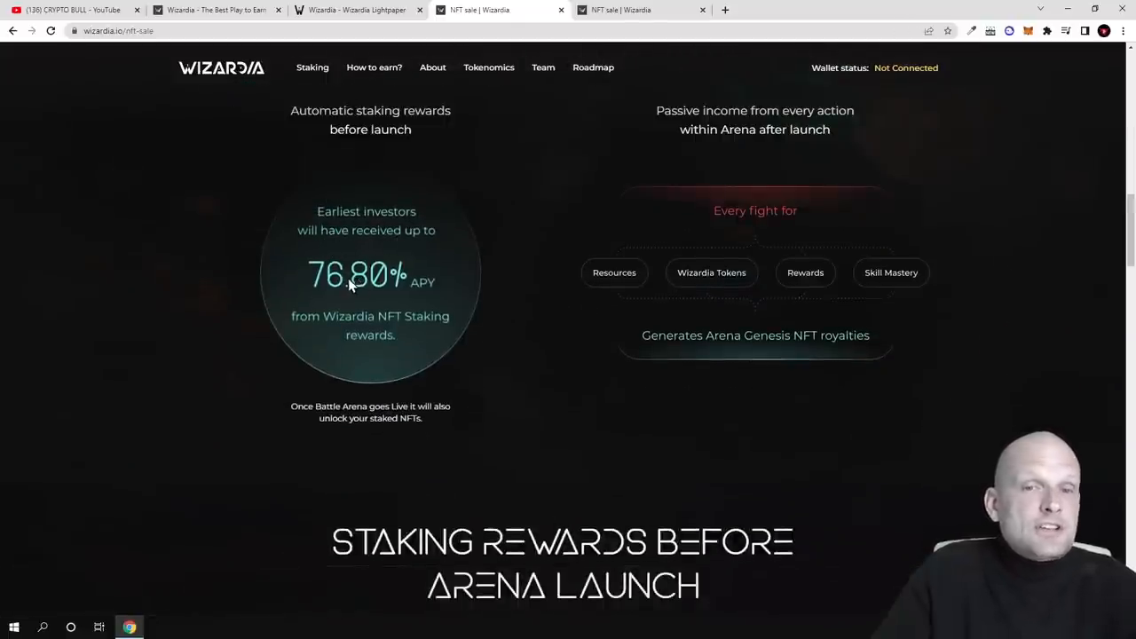
mouse_move(426, 309)
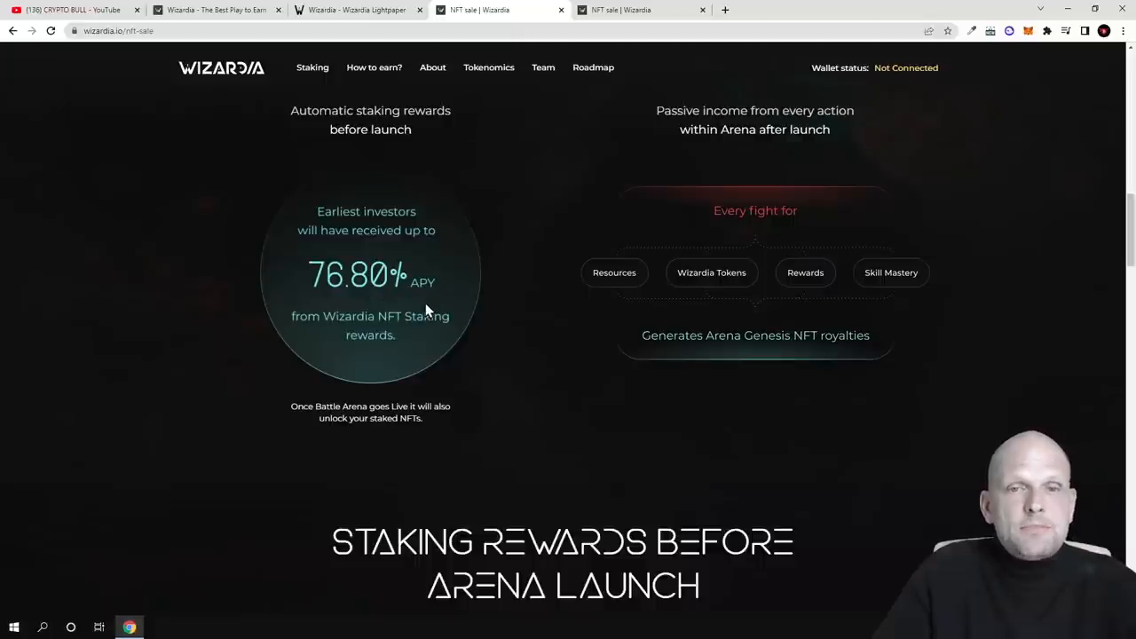
mouse_move(369, 345)
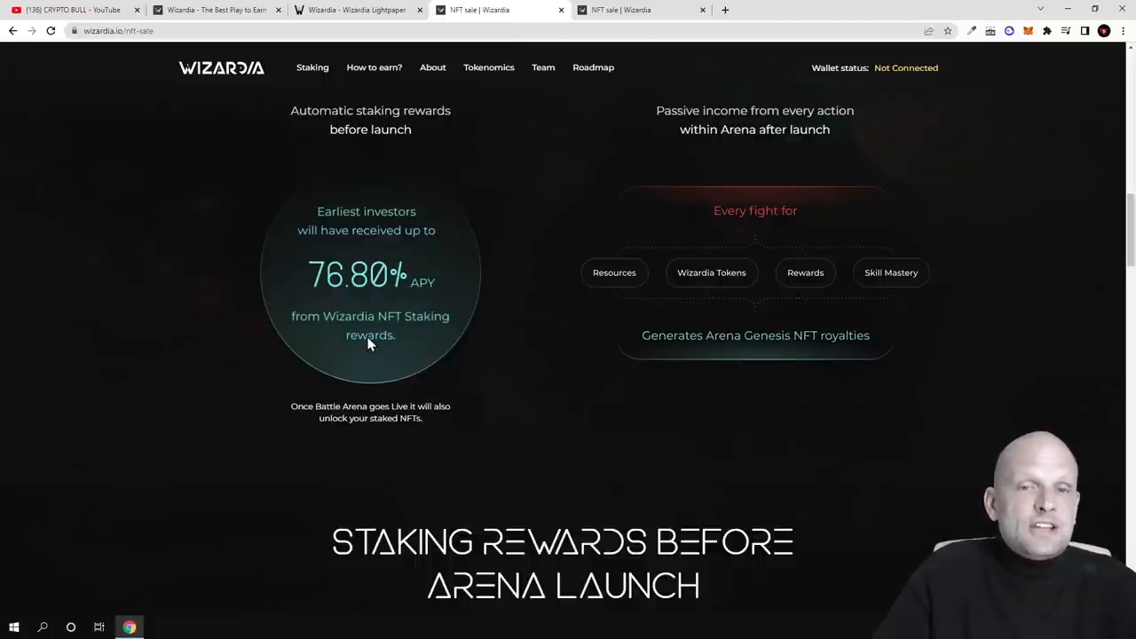
scroll(down, 3)
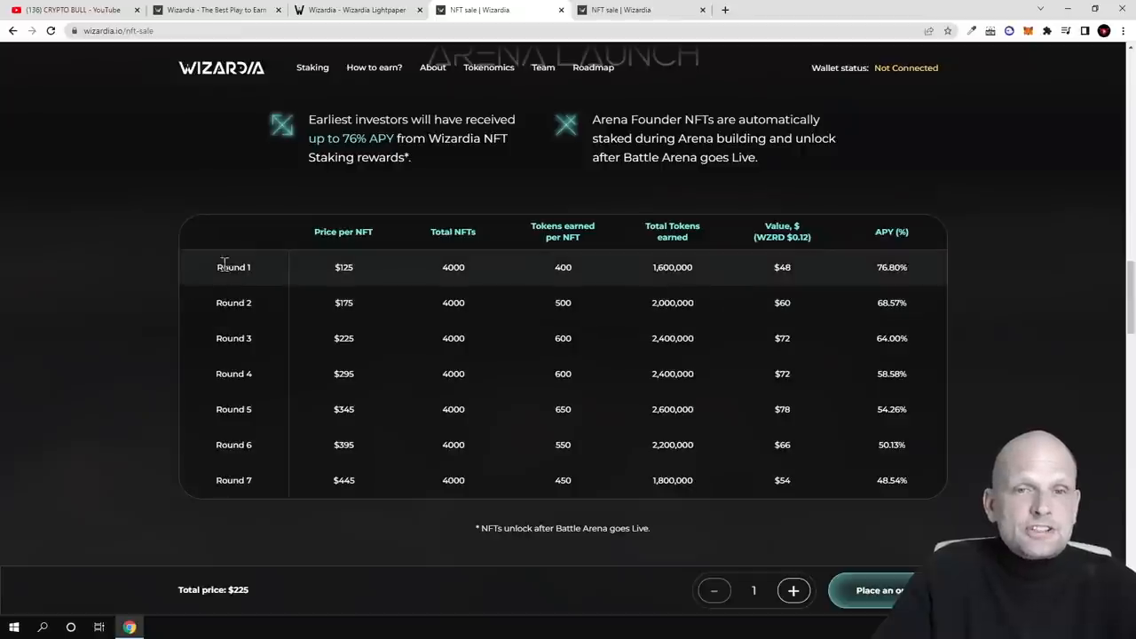
- Highlight Round 1, Round 3's 64.00% APY and Round 7's $445 price in the staking table
double_click(234, 266)
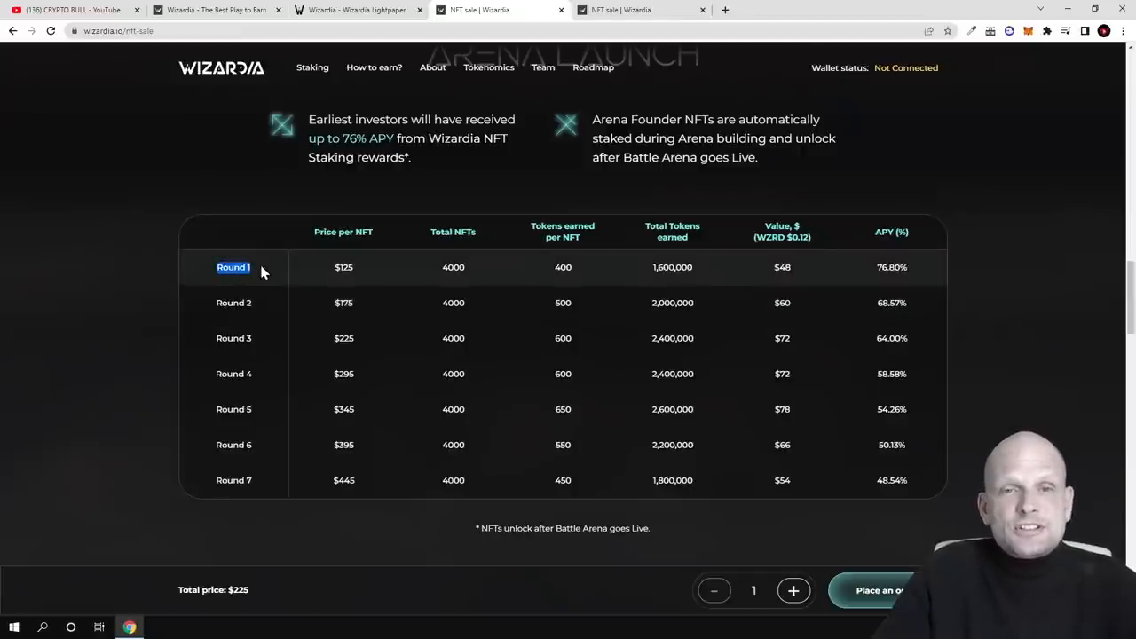
mouse_move(344, 259)
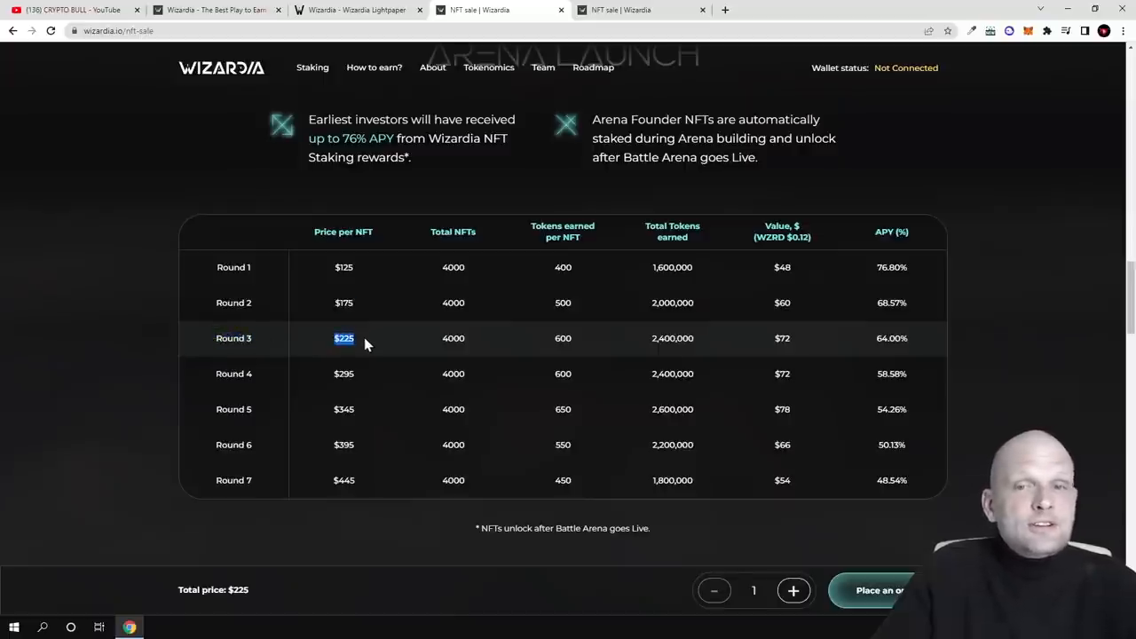
mouse_move(435, 353)
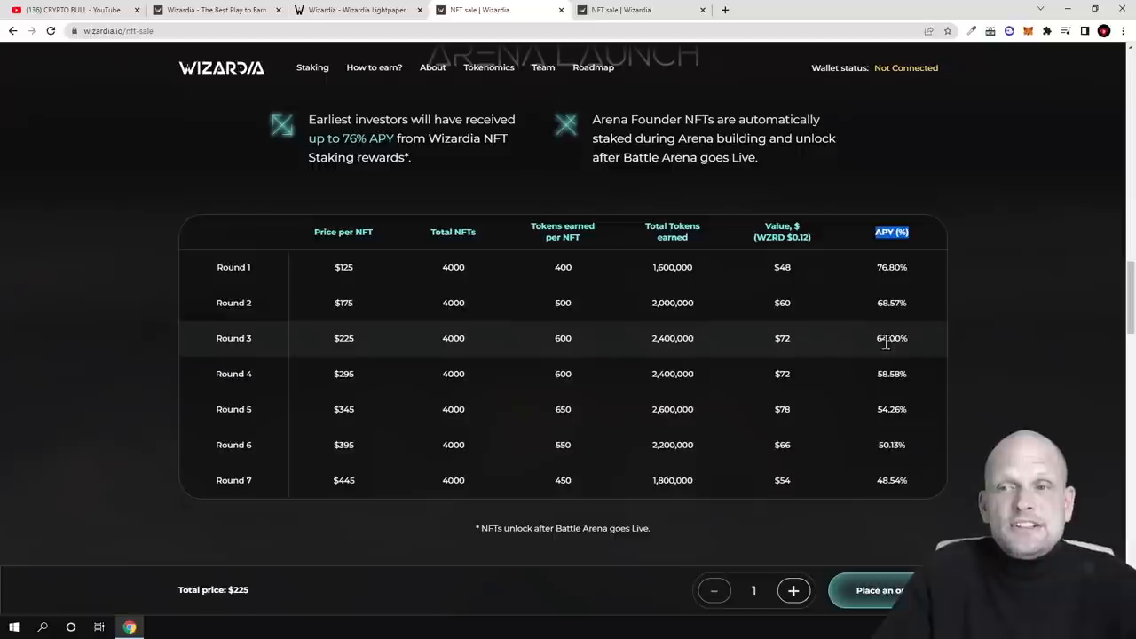
double_click(891, 338)
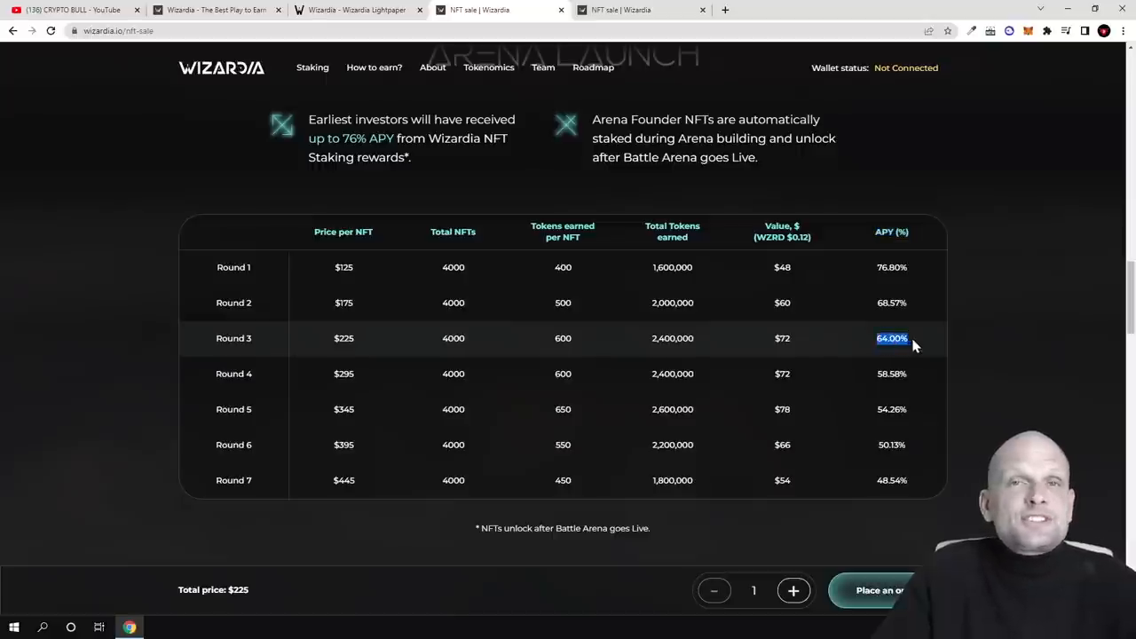
mouse_move(310, 366)
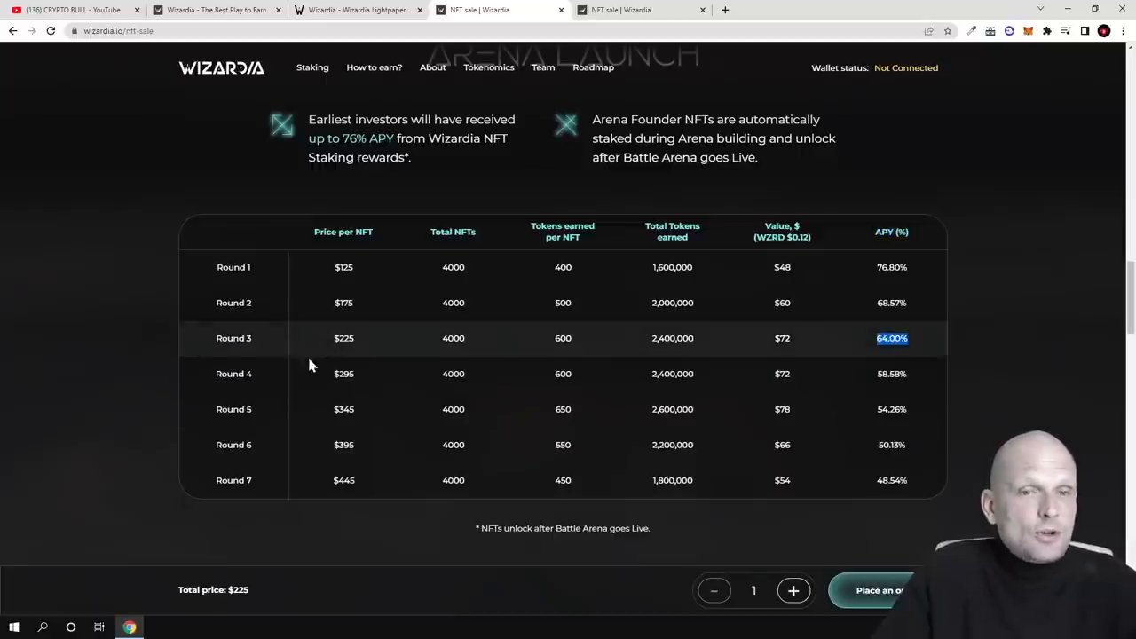
scroll(down, 3)
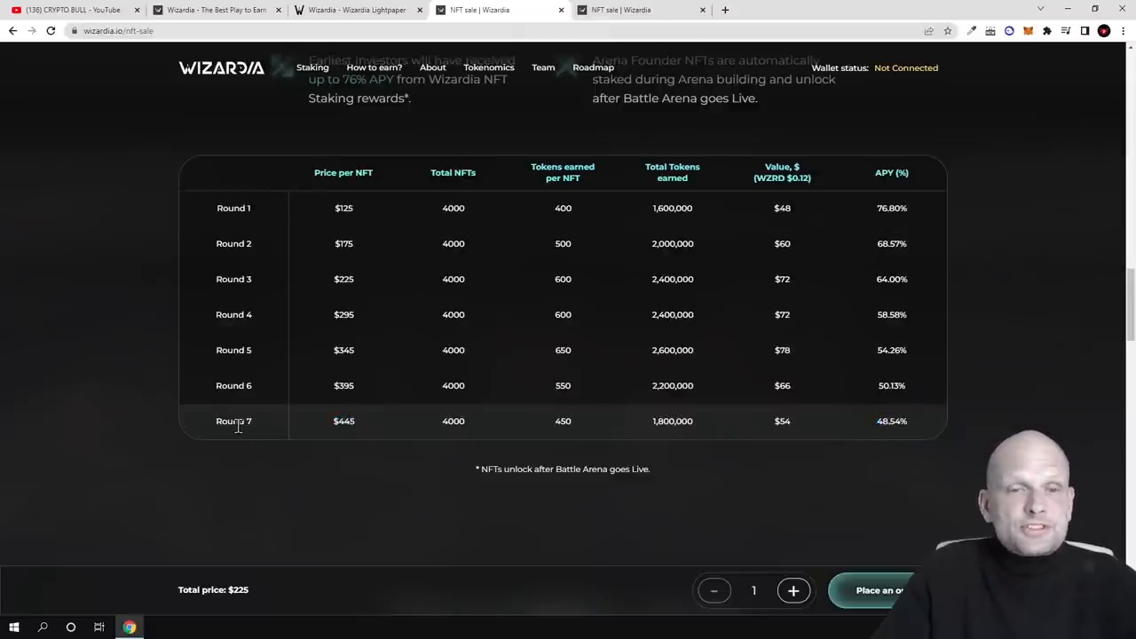
double_click(344, 421)
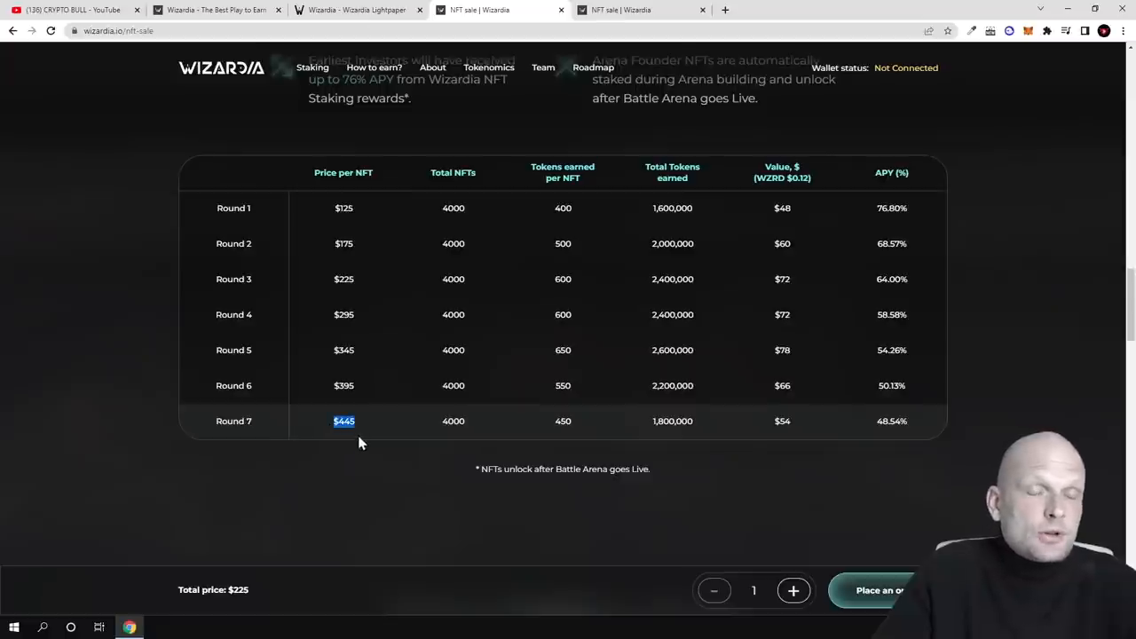
mouse_move(358, 444)
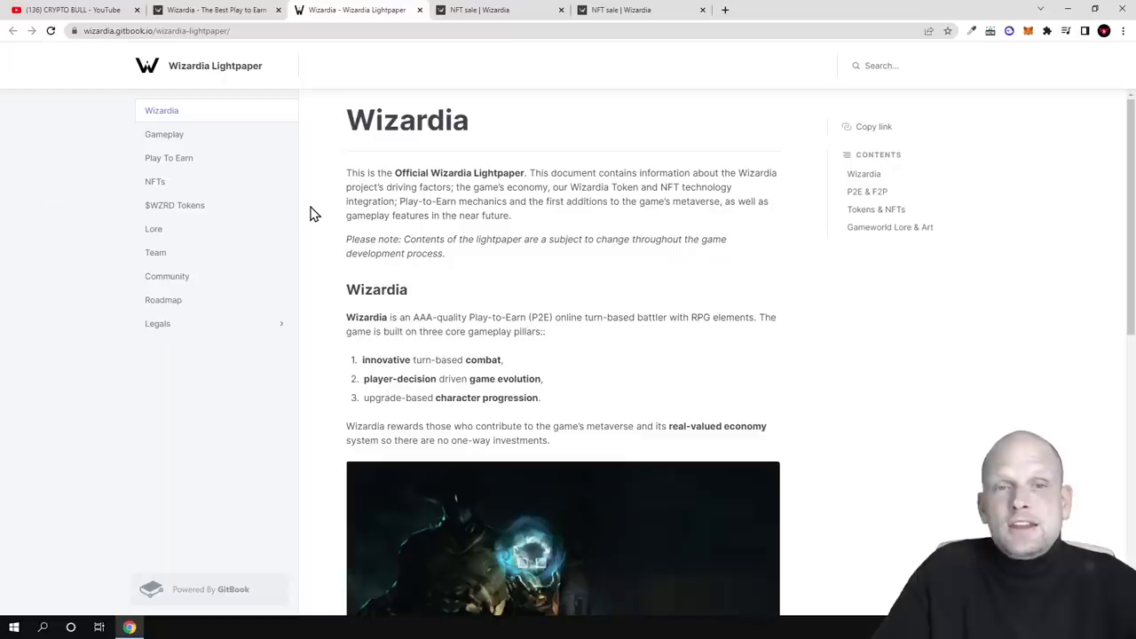
- Glance at the Wizardia home page, then highlight the NFT technology mention in the lightpaper intro
click(217, 10)
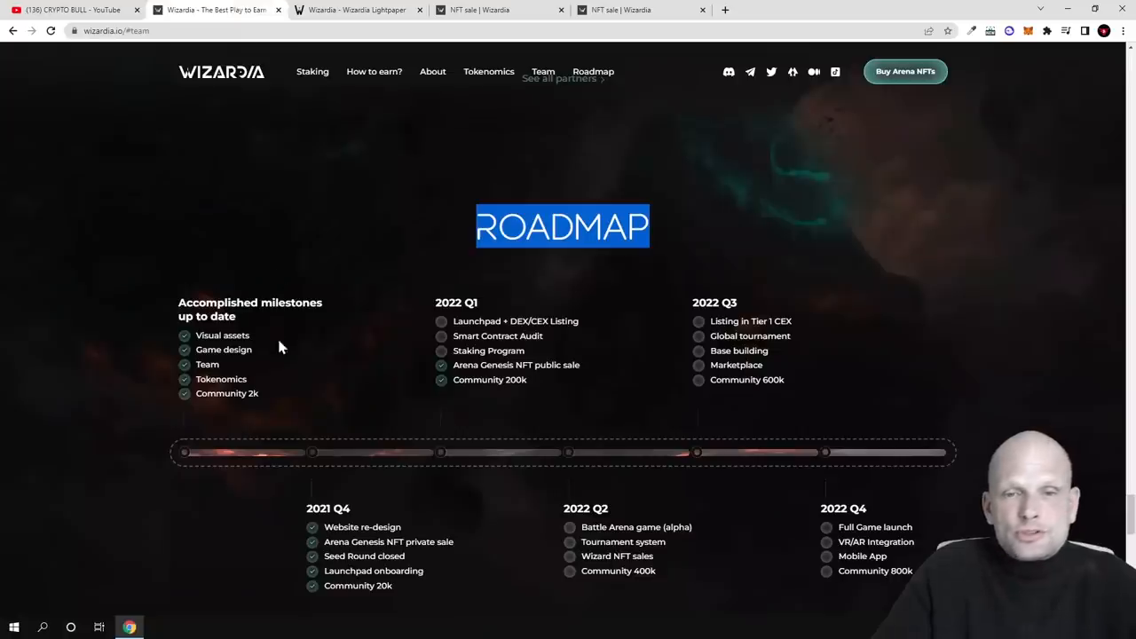
scroll(down, 3)
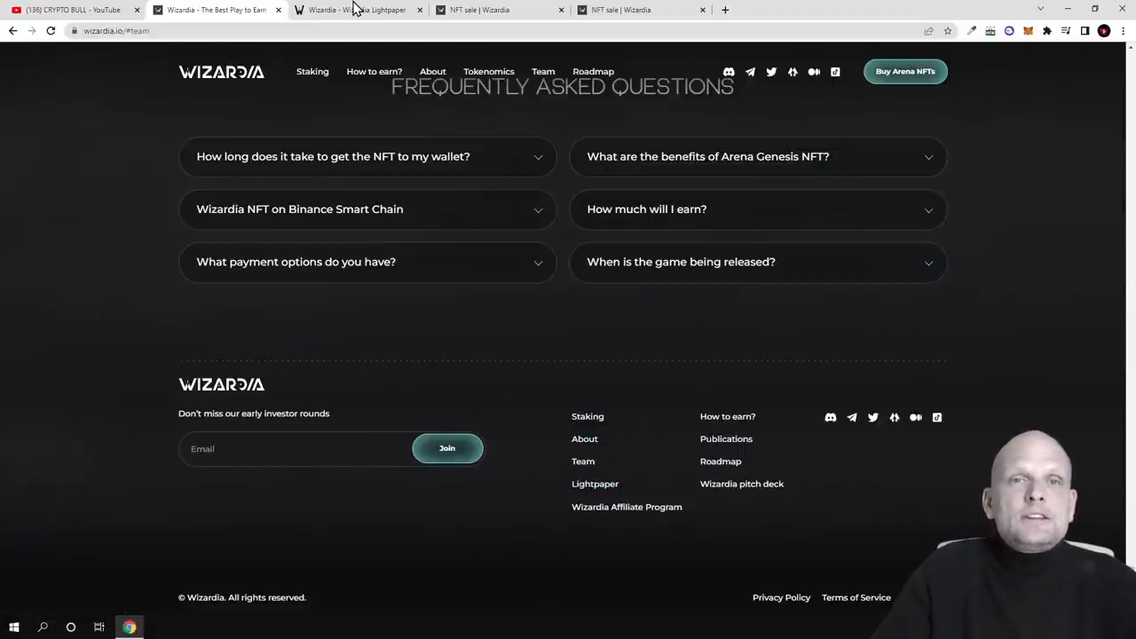
click(355, 11)
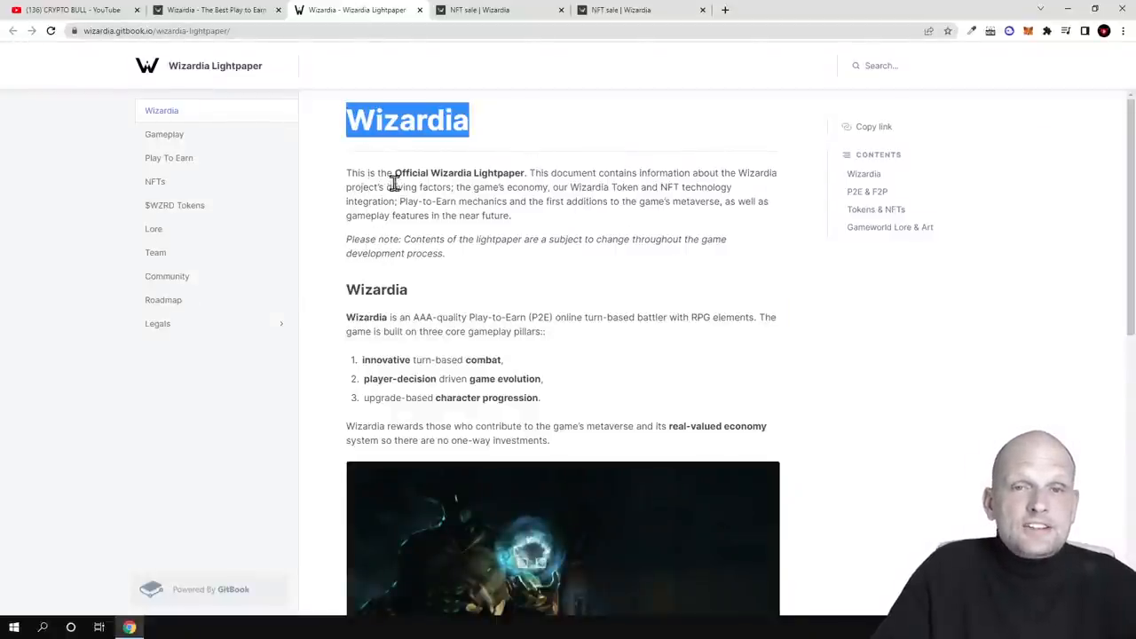
mouse_move(523, 183)
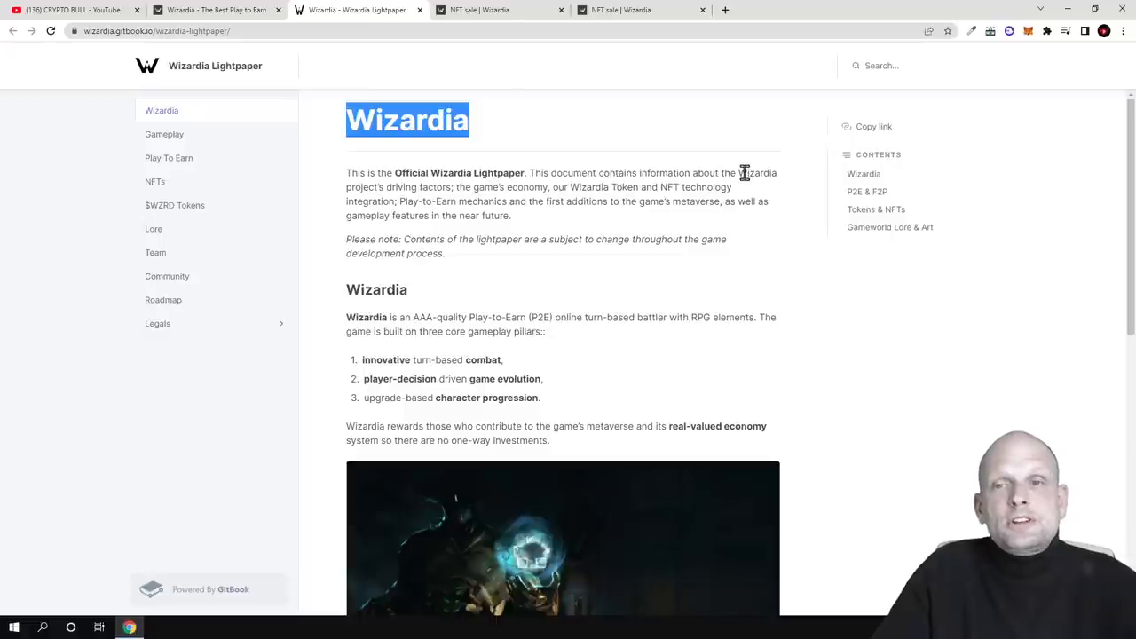
mouse_move(3, 255)
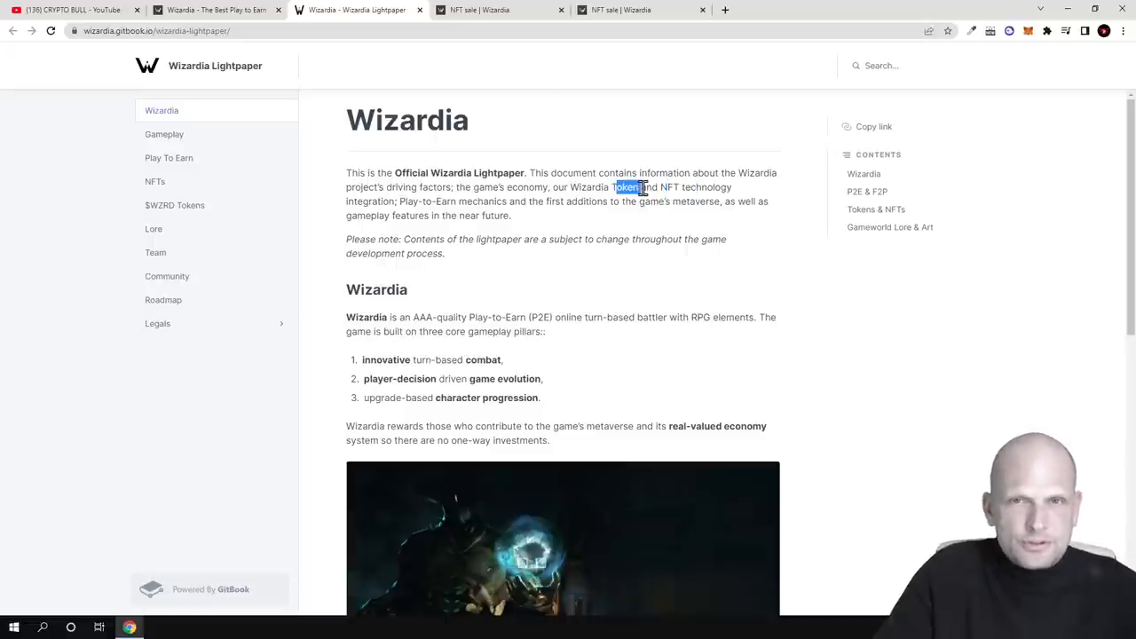
drag(612, 188, 710, 188)
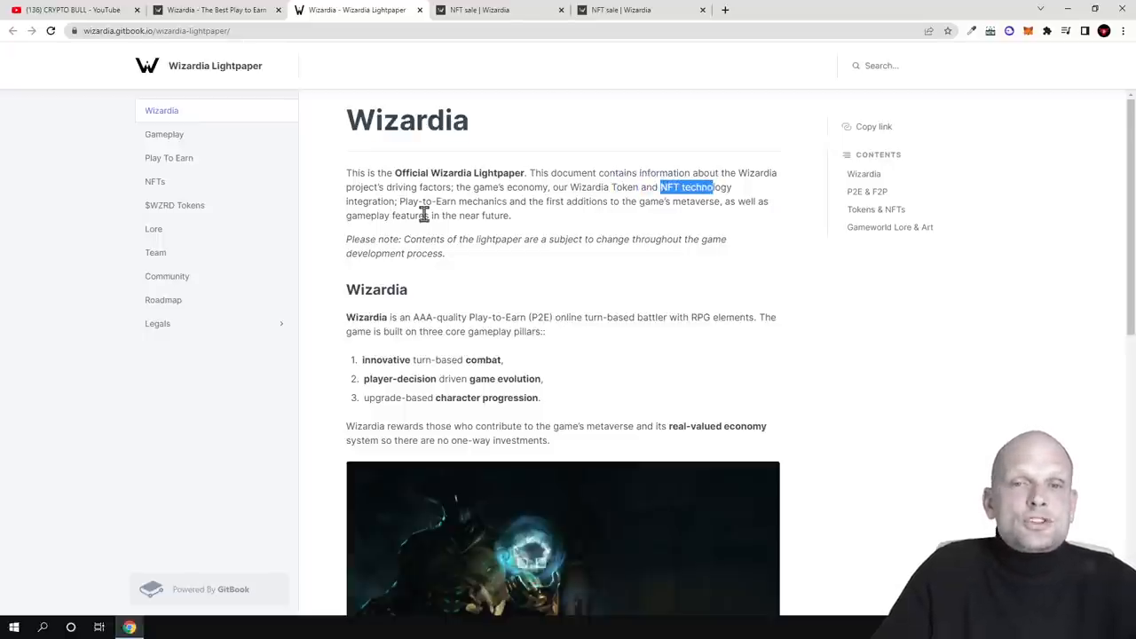
mouse_move(589, 217)
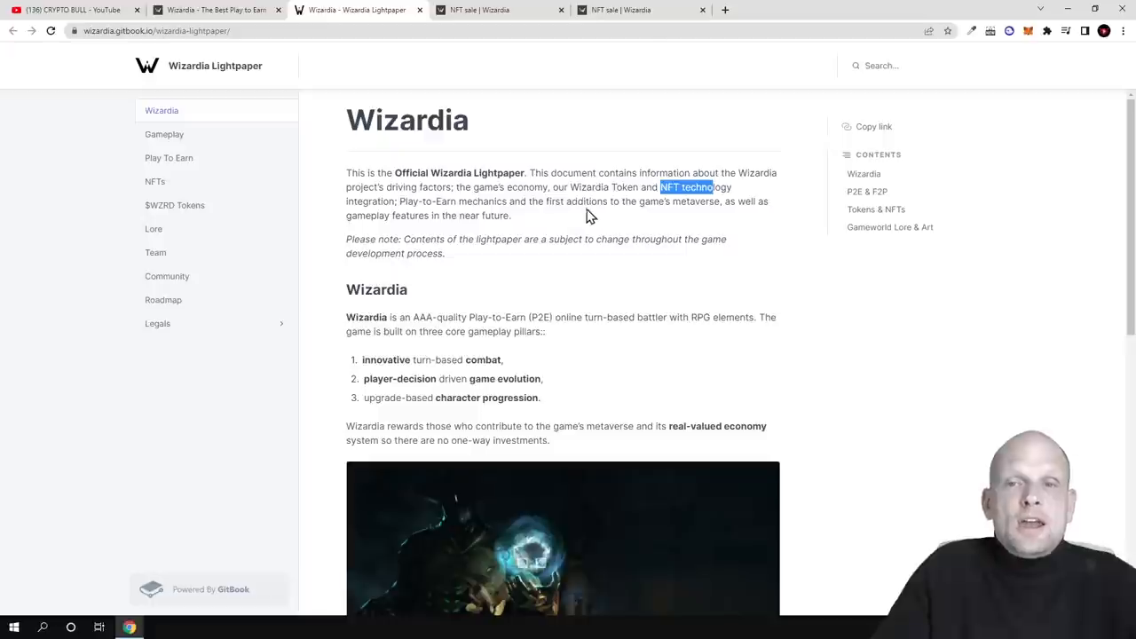
mouse_move(717, 218)
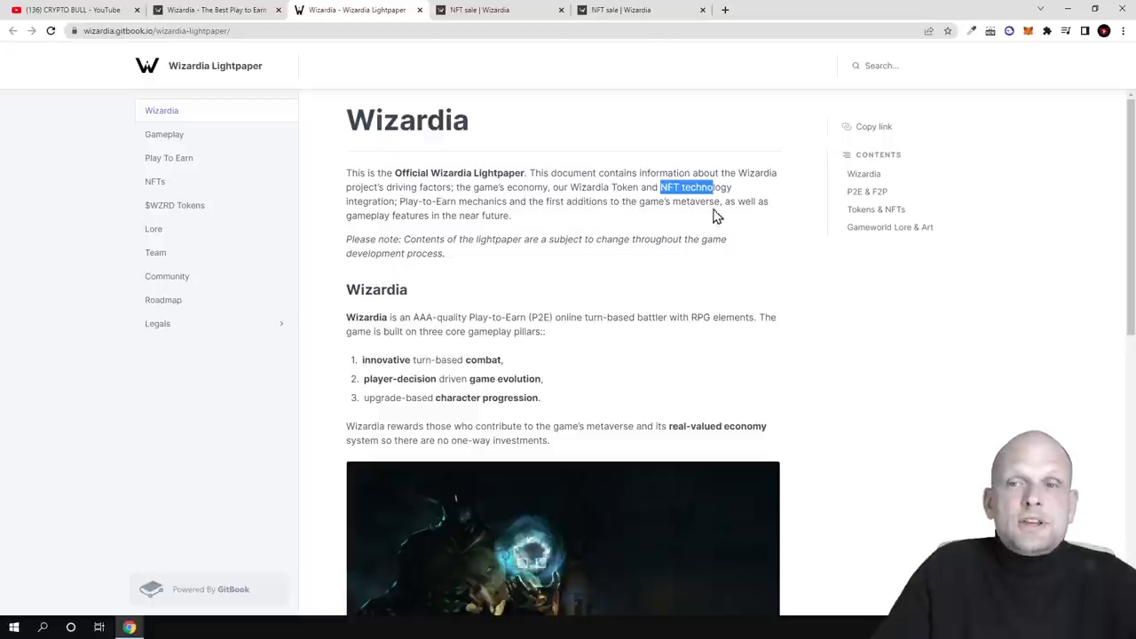
mouse_move(440, 234)
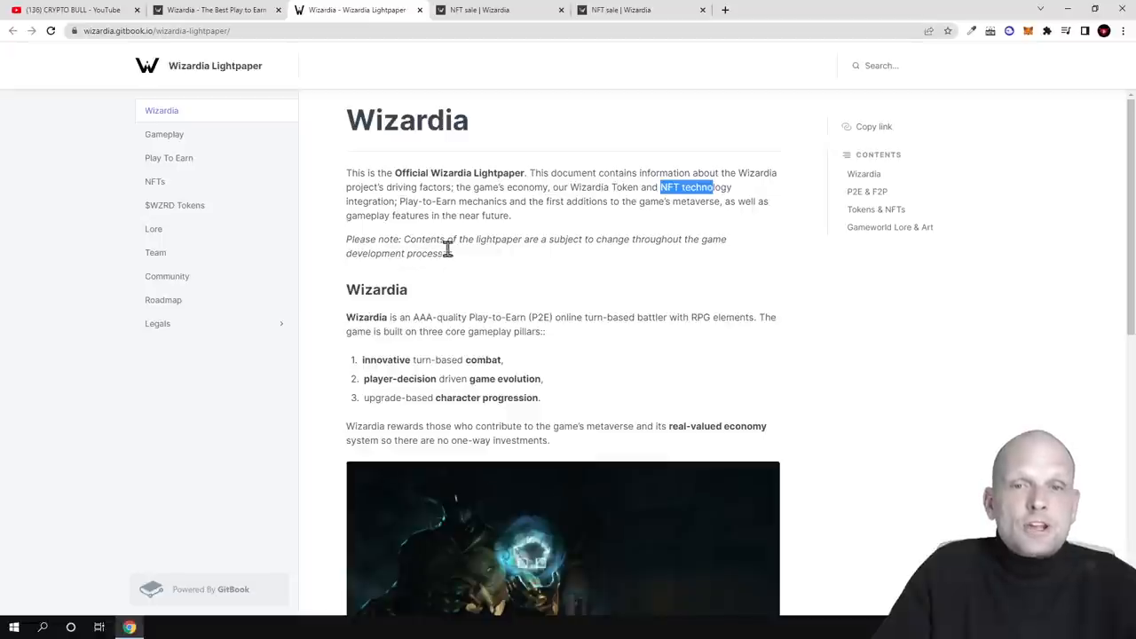
mouse_move(613, 257)
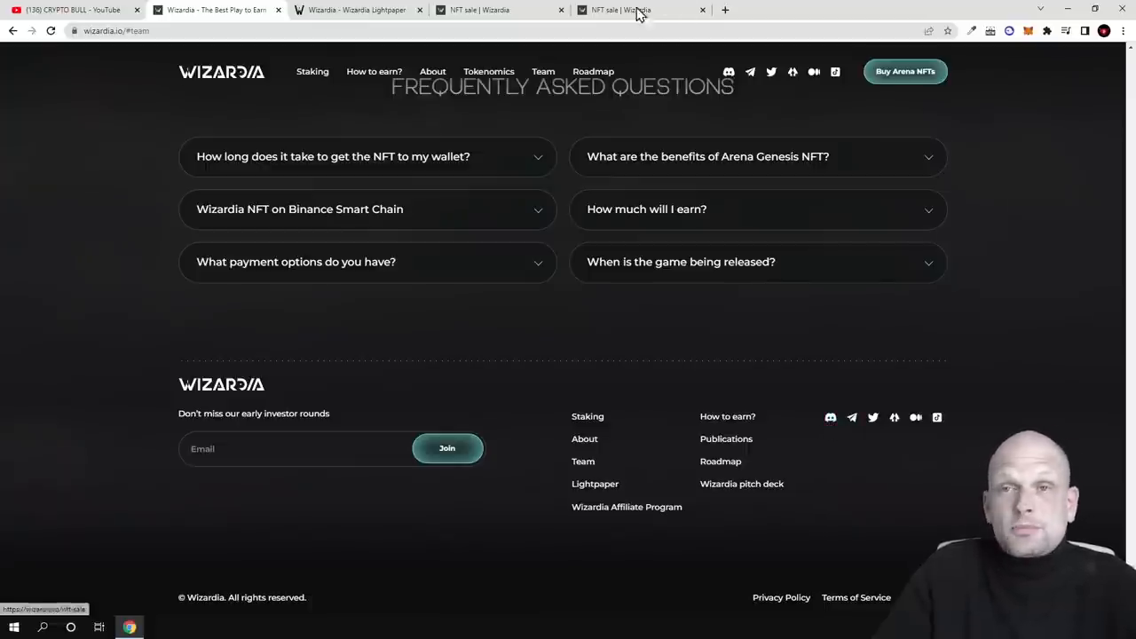
click(359, 11)
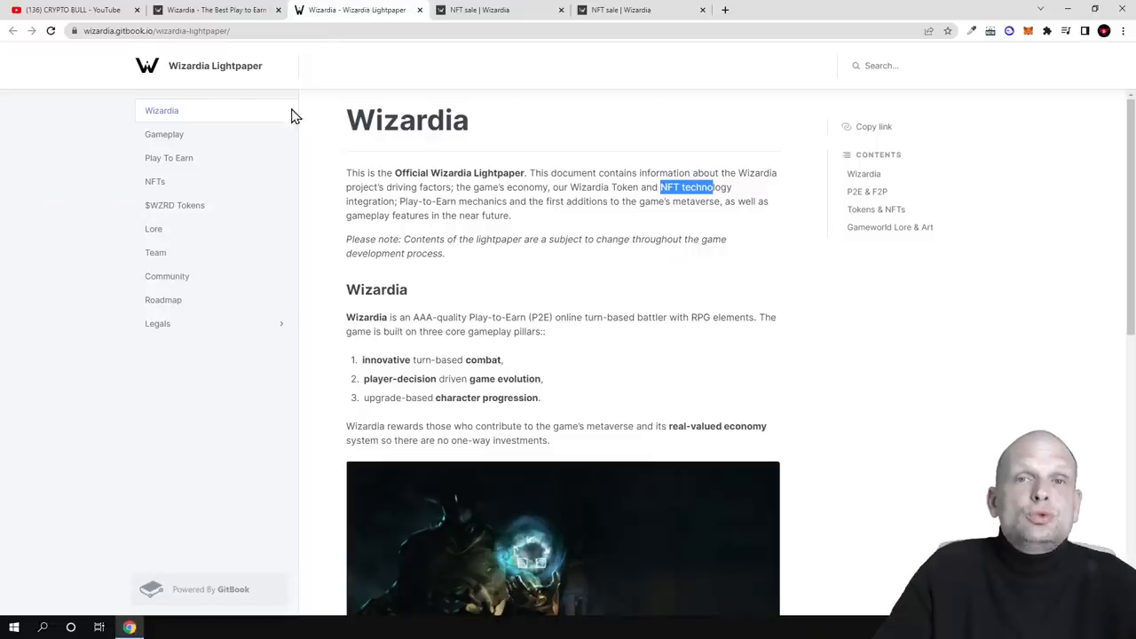
mouse_move(351, 277)
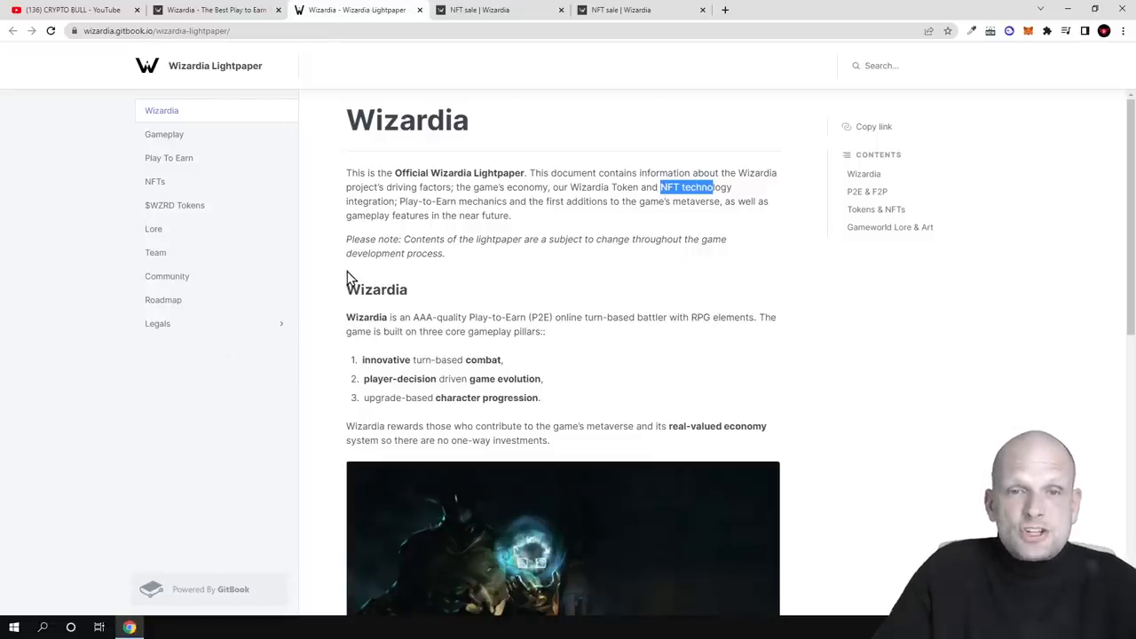
mouse_move(364, 293)
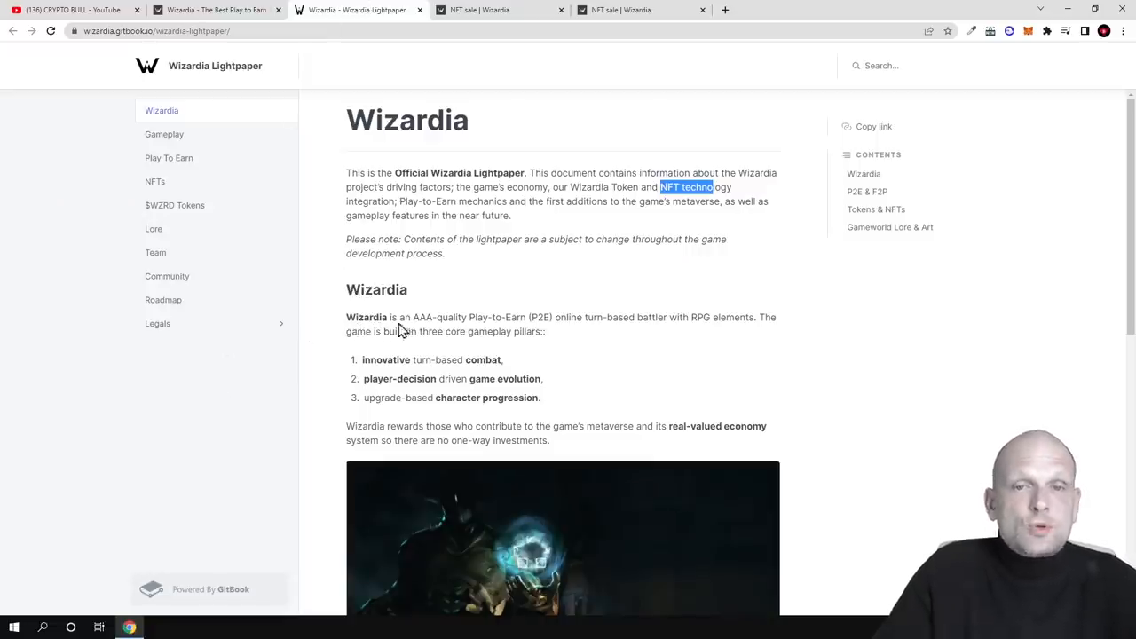
scroll(down, 3)
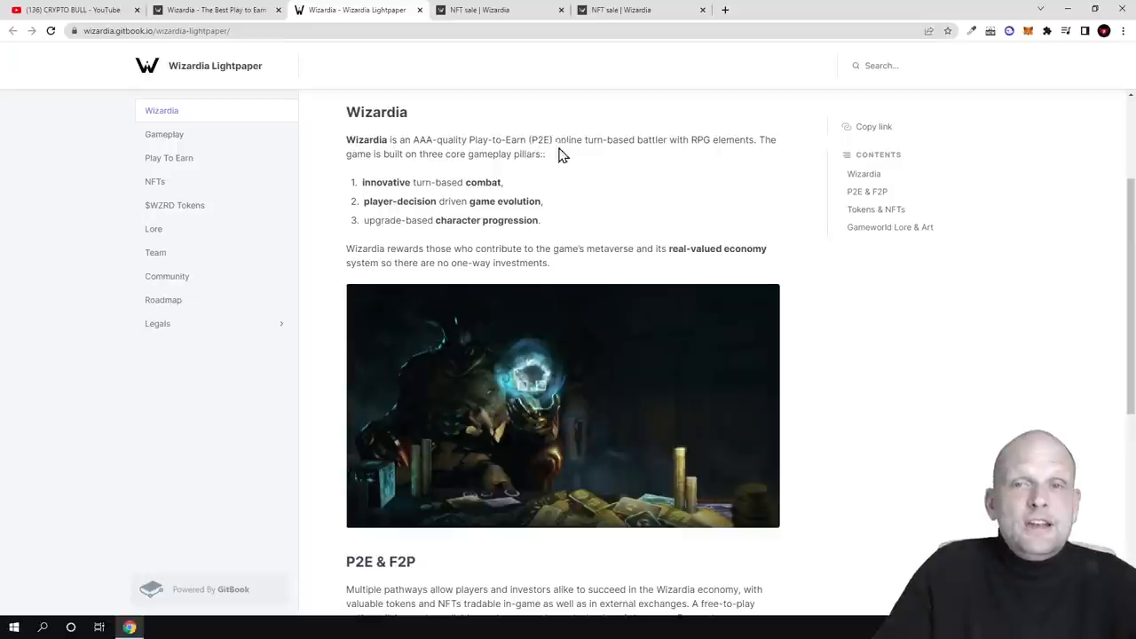
mouse_move(697, 142)
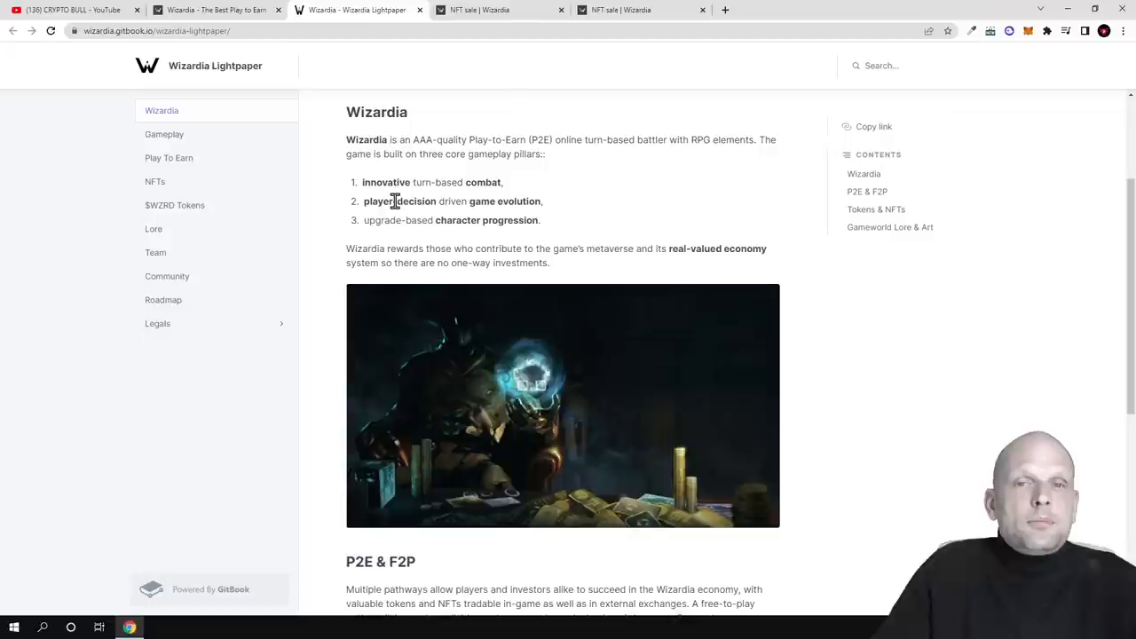
drag(394, 201, 519, 200)
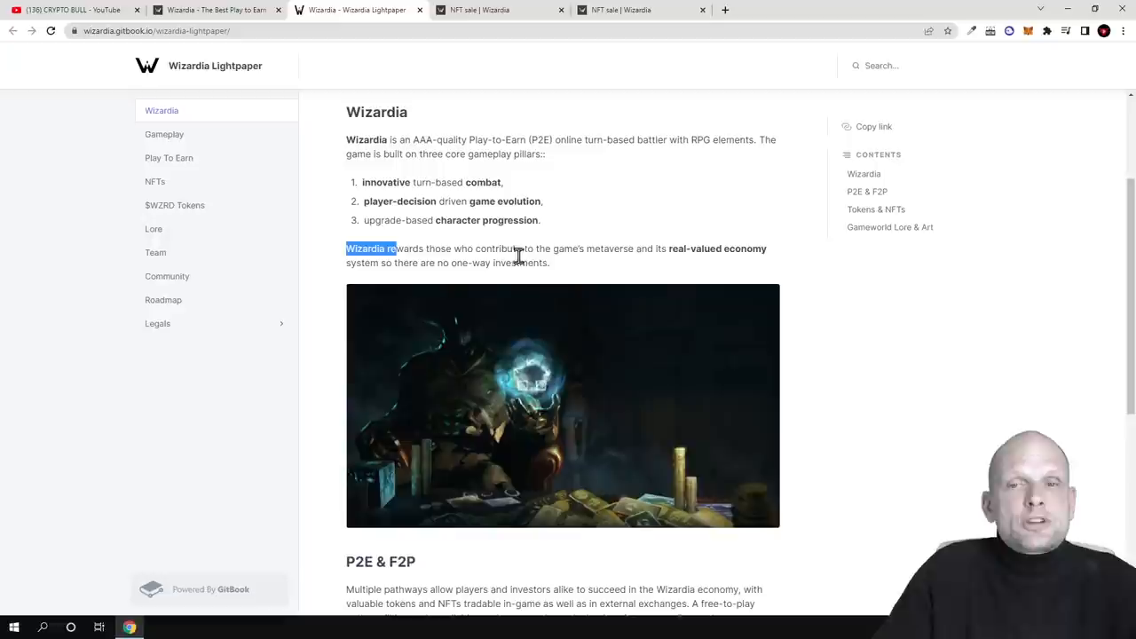
mouse_move(589, 248)
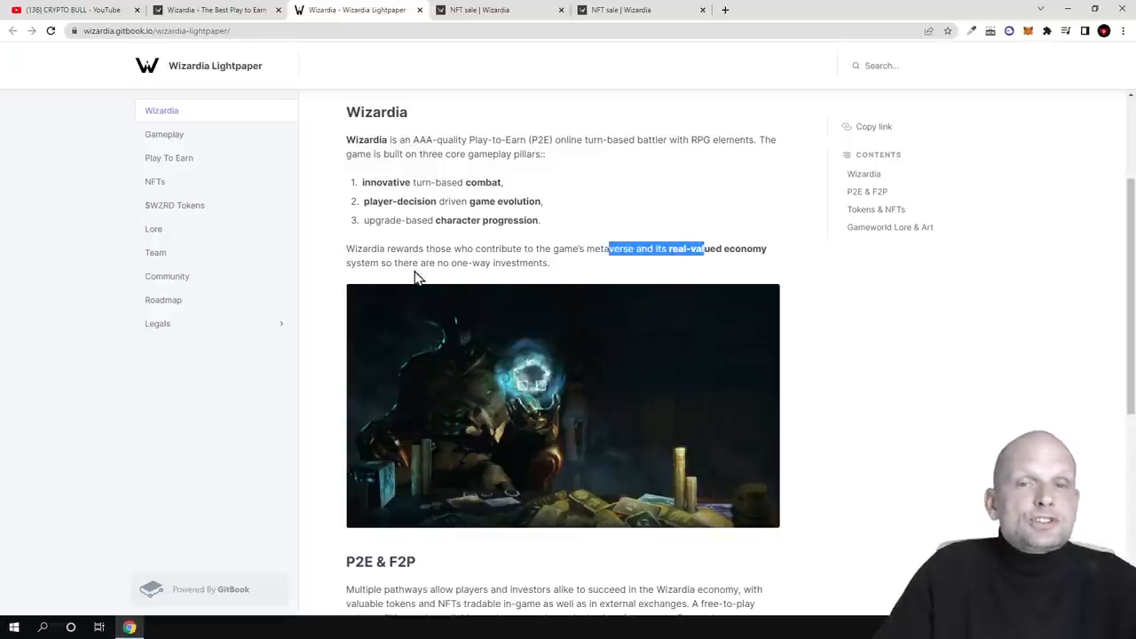
mouse_move(513, 277)
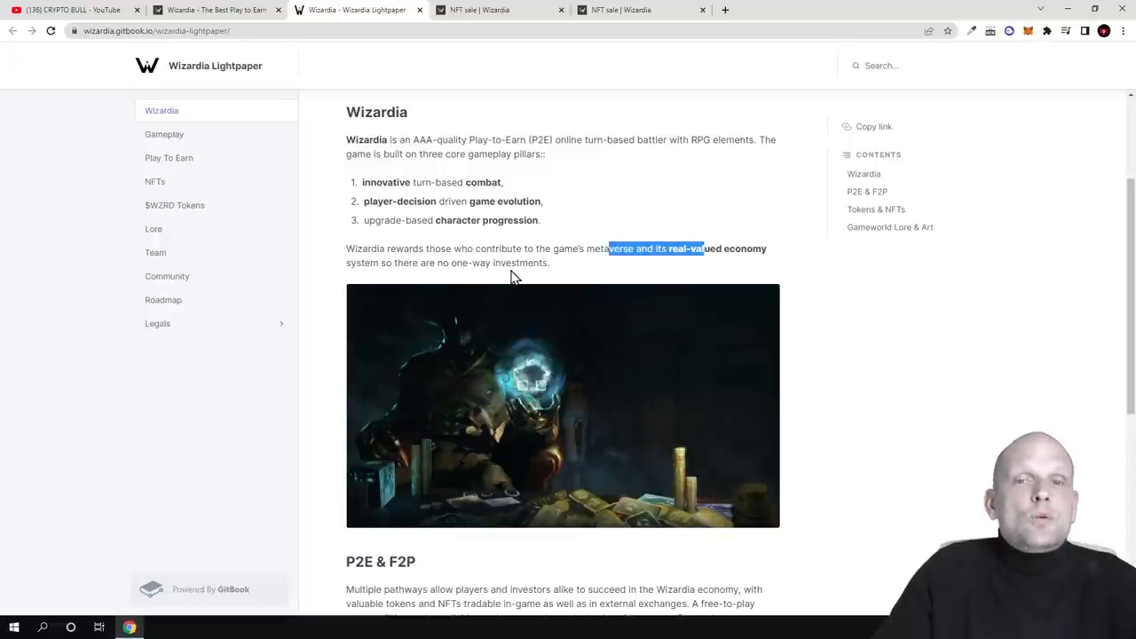
scroll(down, 3)
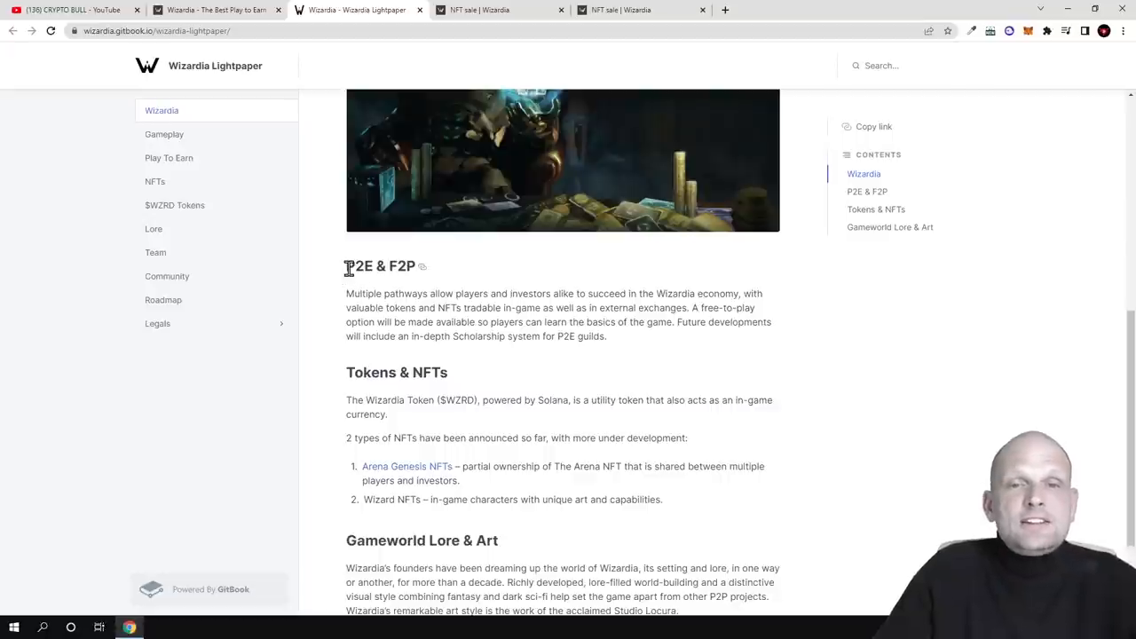
double_click(379, 266)
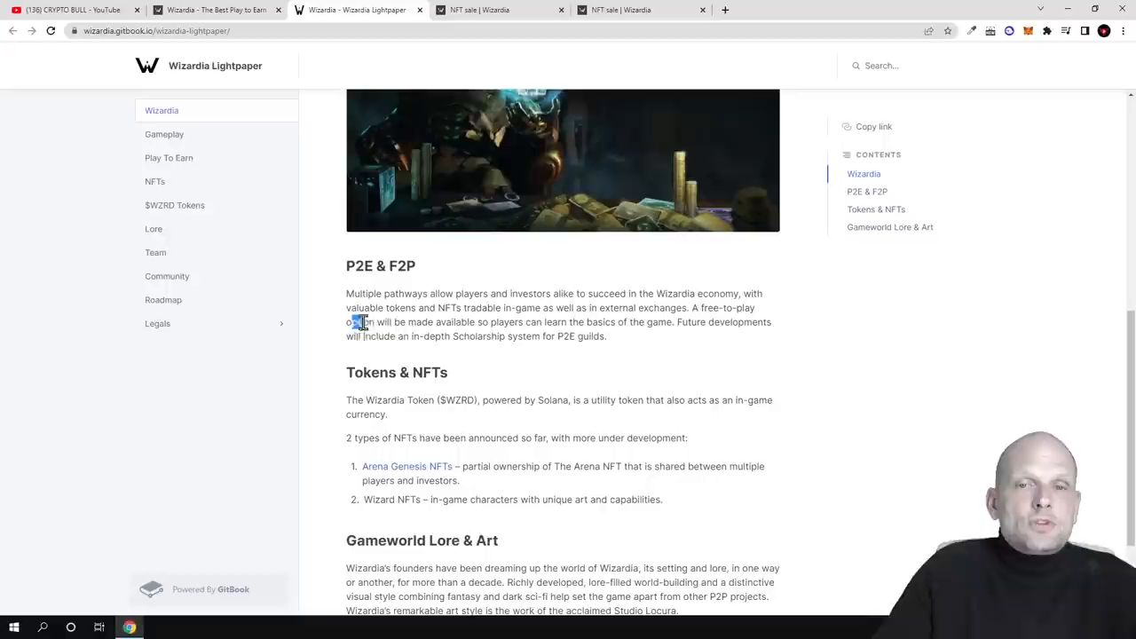
drag(359, 323, 523, 323)
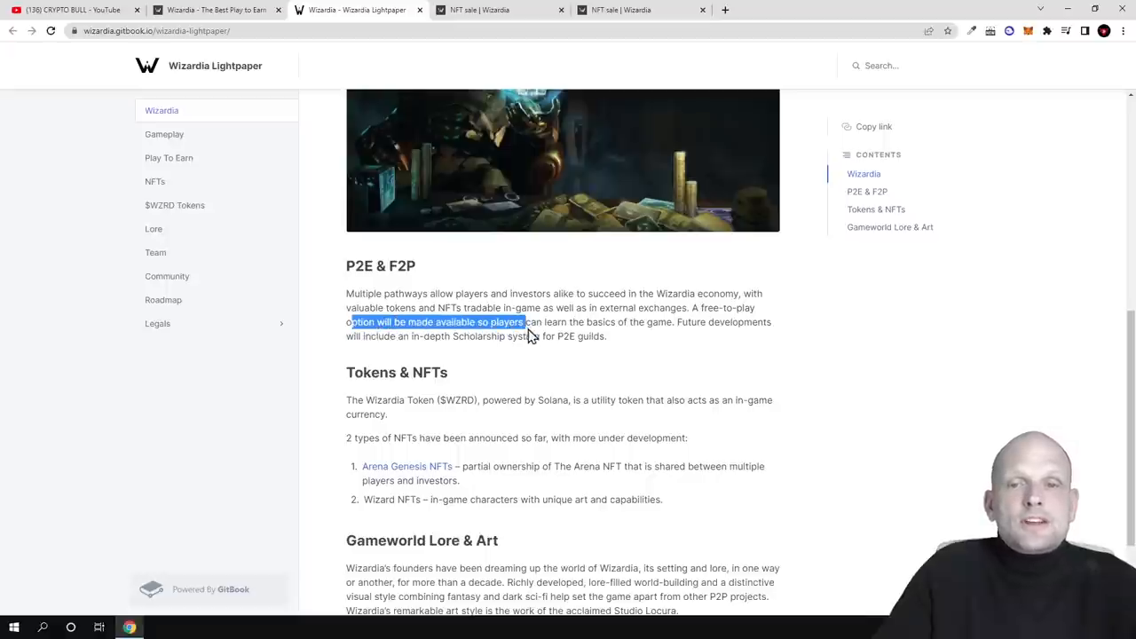
drag(524, 324, 630, 323)
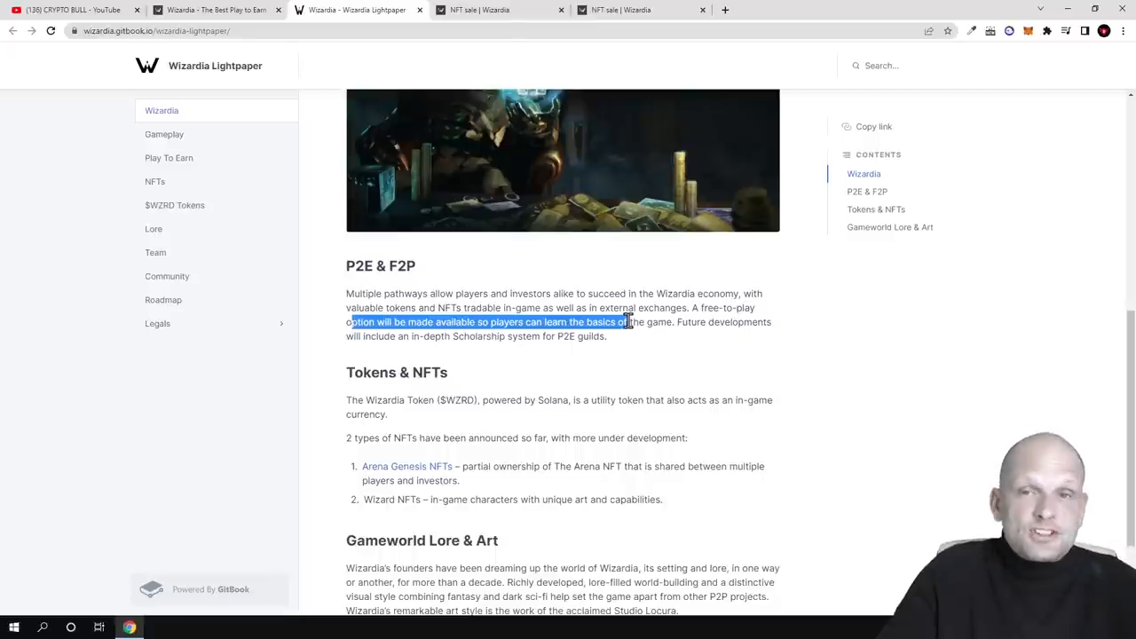
- Highlight Tokens, NFTs and the $WZRD ticker in the lightpaper's Tokens & NFTs section
scroll(down, 3)
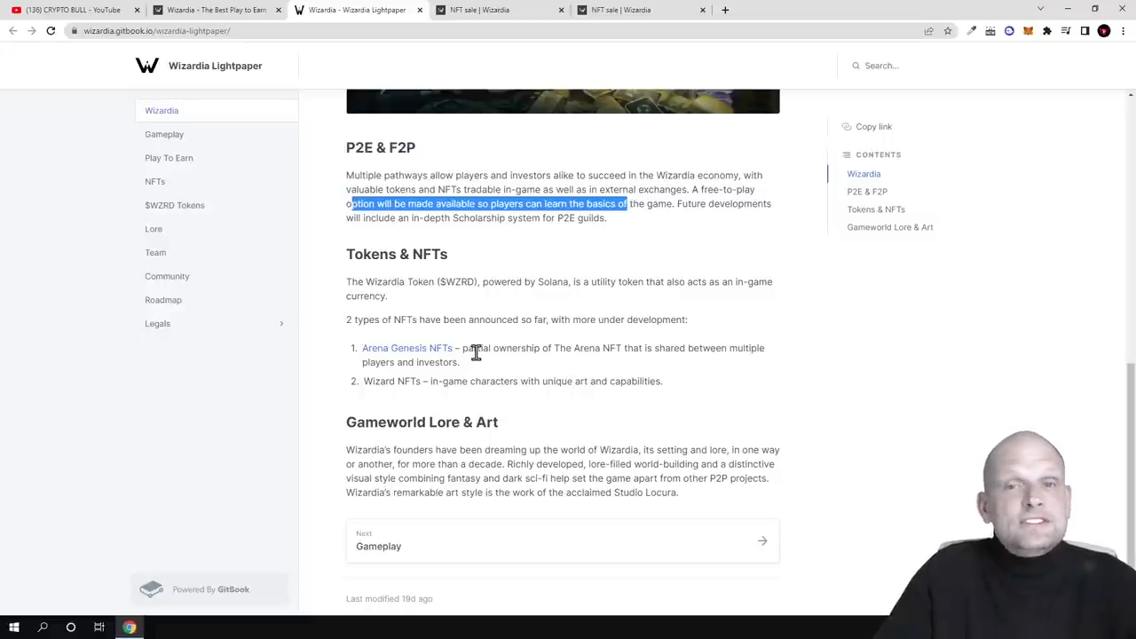
double_click(397, 254)
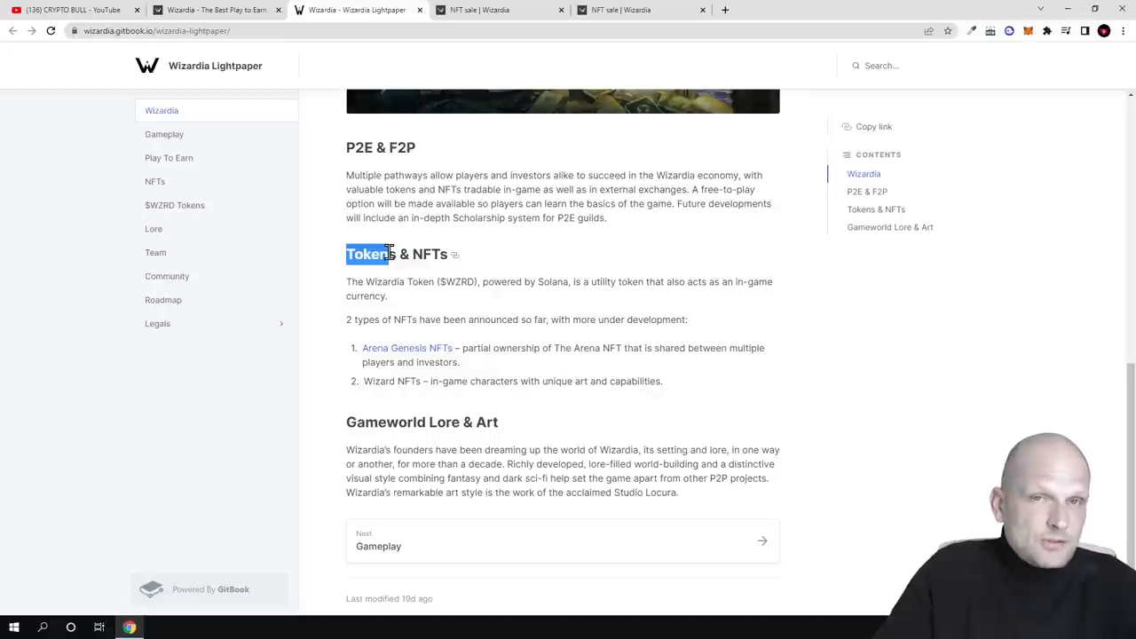
double_click(426, 254)
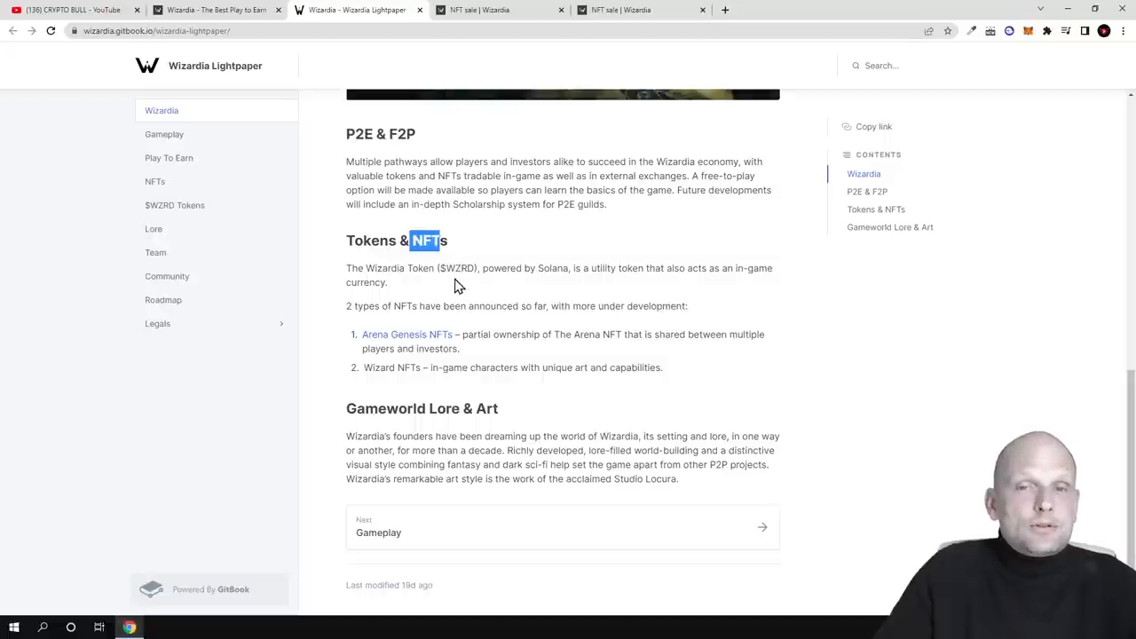
double_click(460, 268)
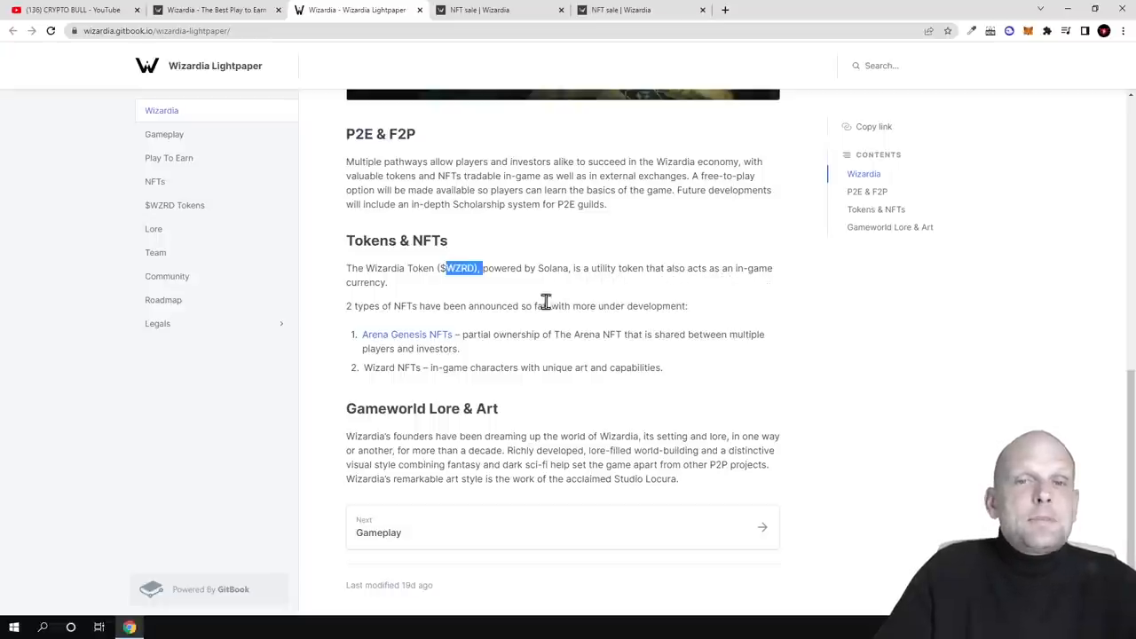
mouse_move(371, 299)
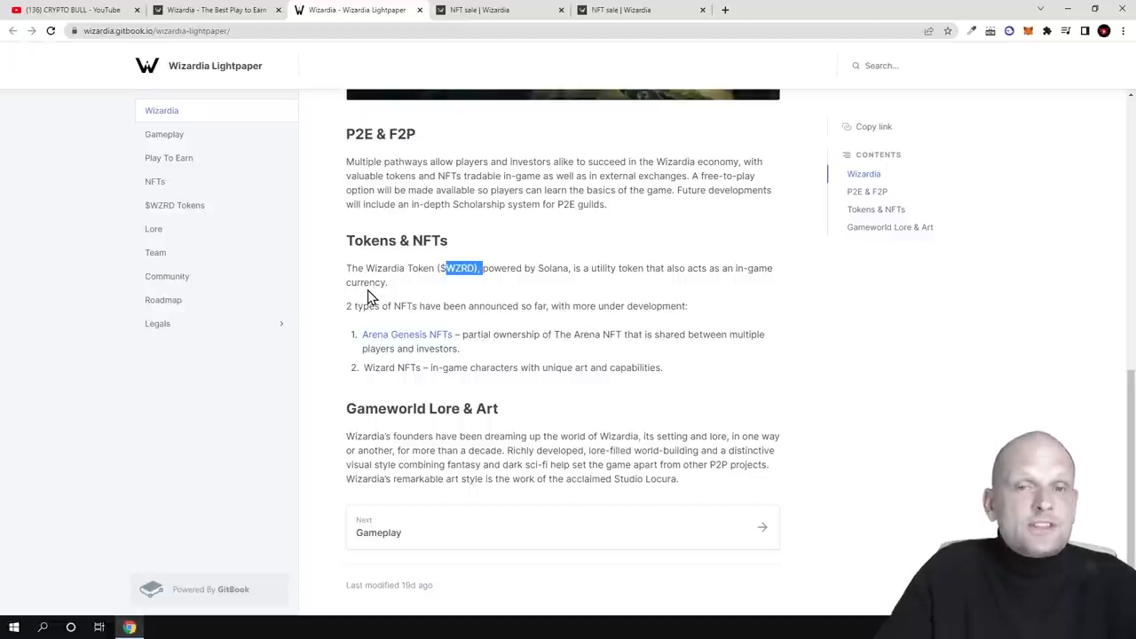
mouse_move(374, 319)
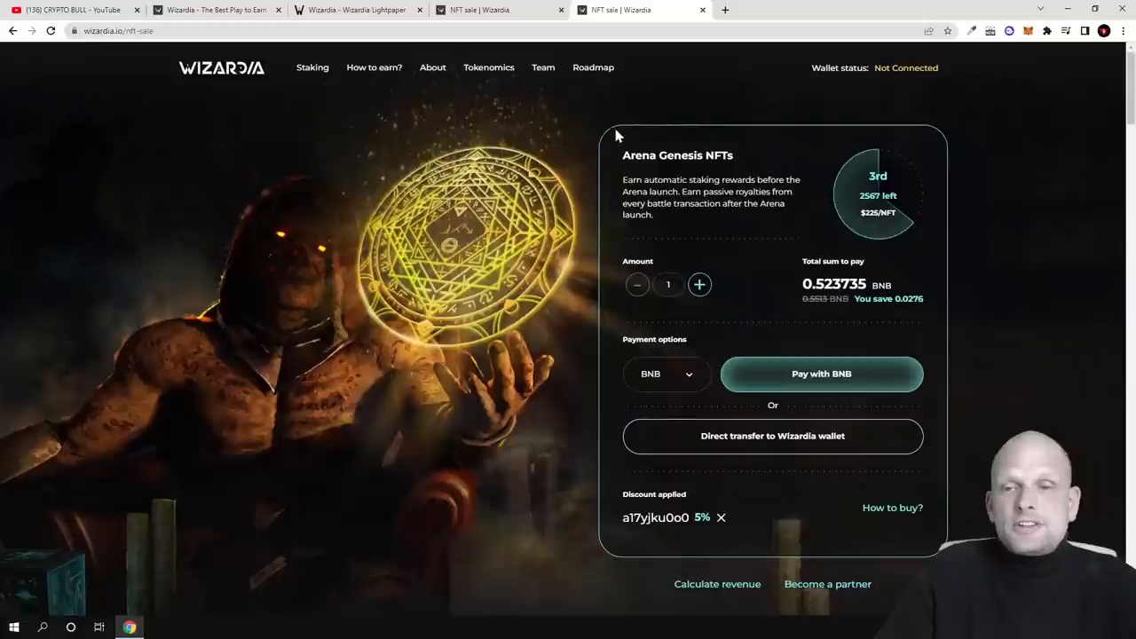
- Highlight the Arena Genesis NFTs title and scroll the homepage to the 3rd sale round counter
double_click(639, 155)
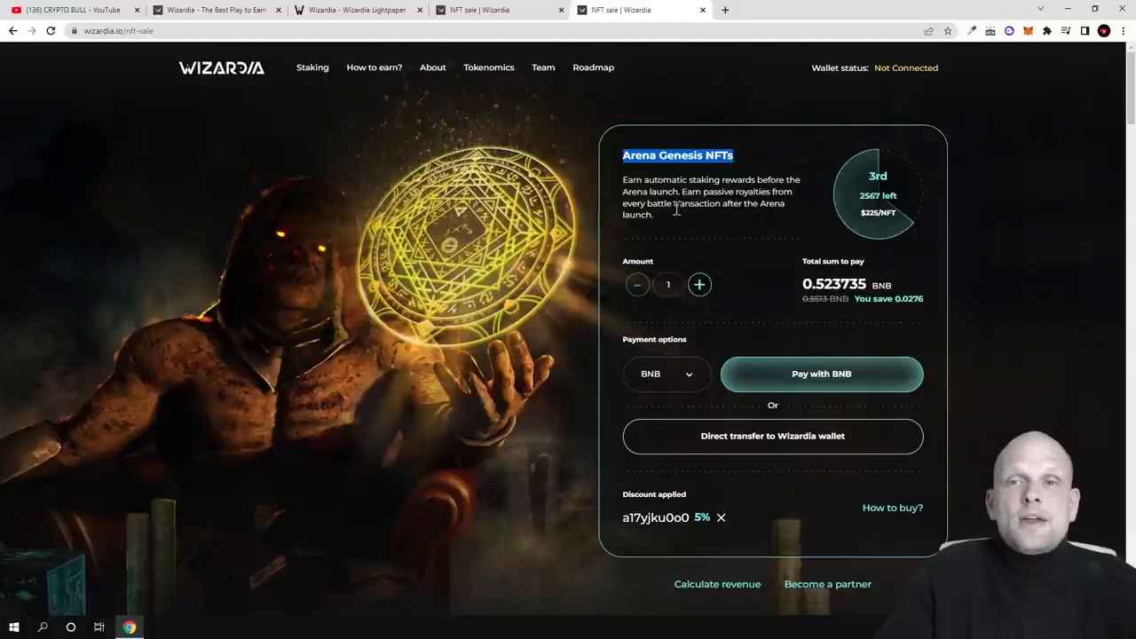
mouse_move(754, 220)
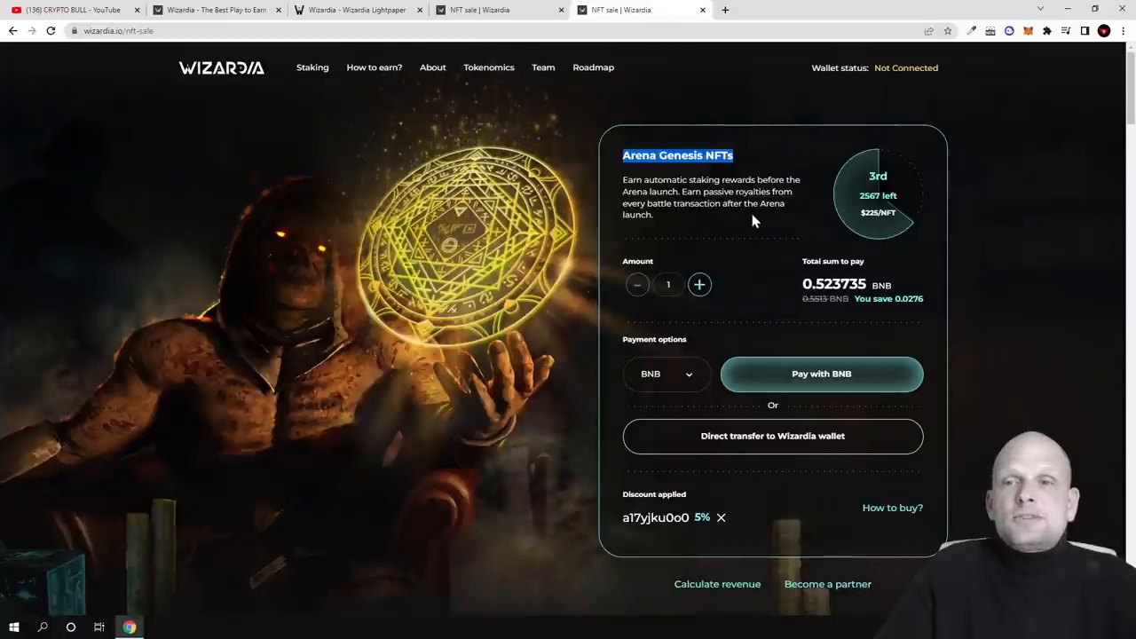
scroll(down, 3)
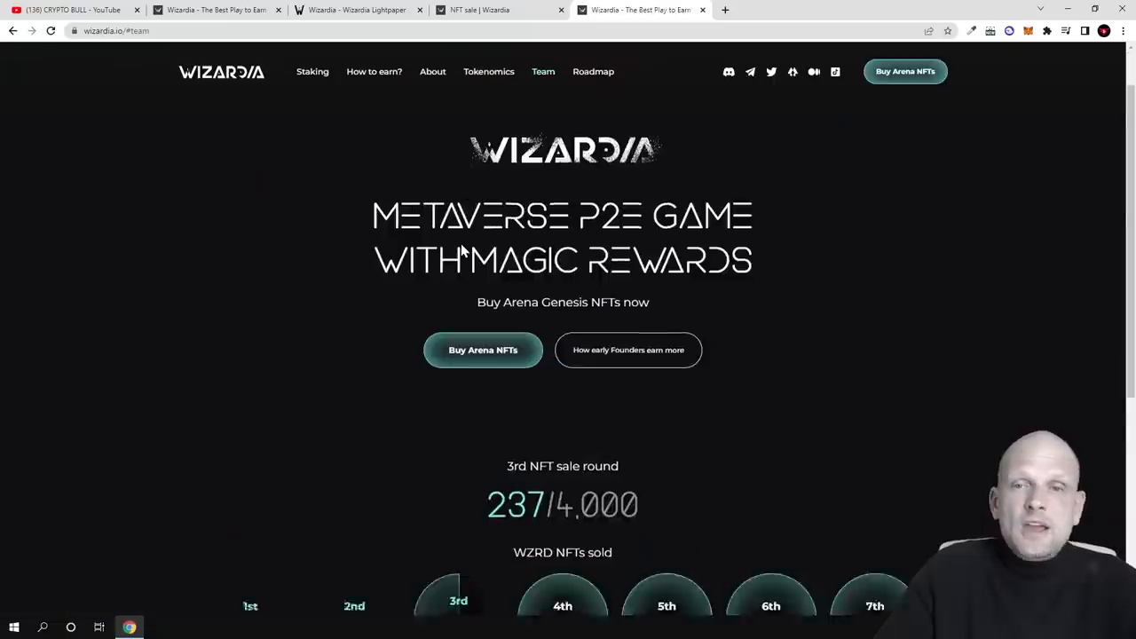
- Go to the Staking page and scroll past the March 24 listing countdown and staking calculator
scroll(down, 3)
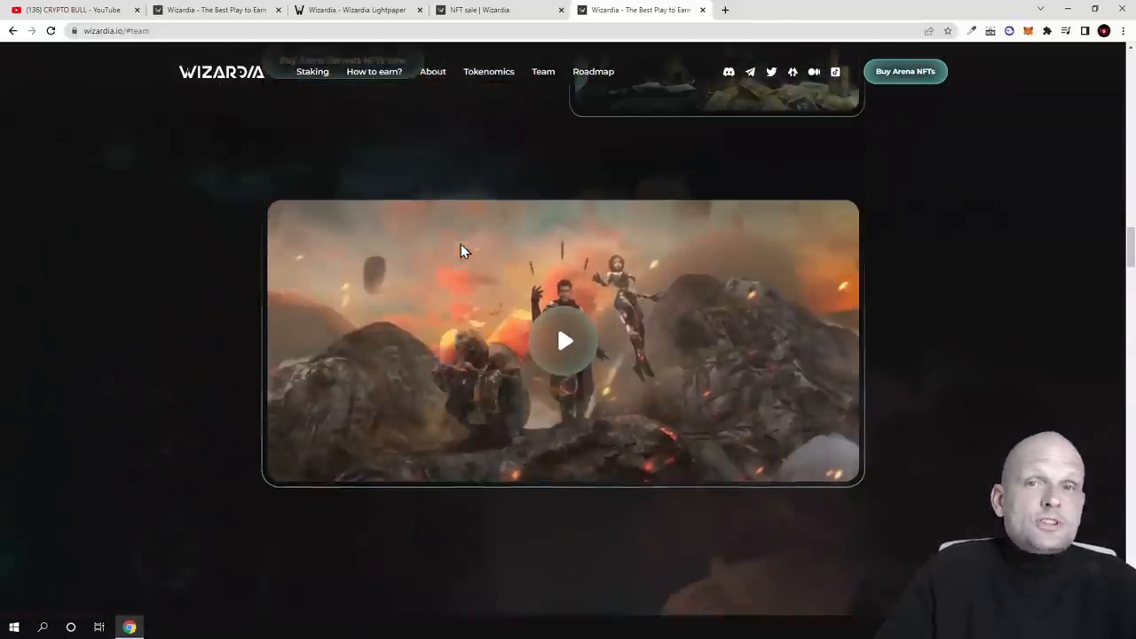
click(313, 71)
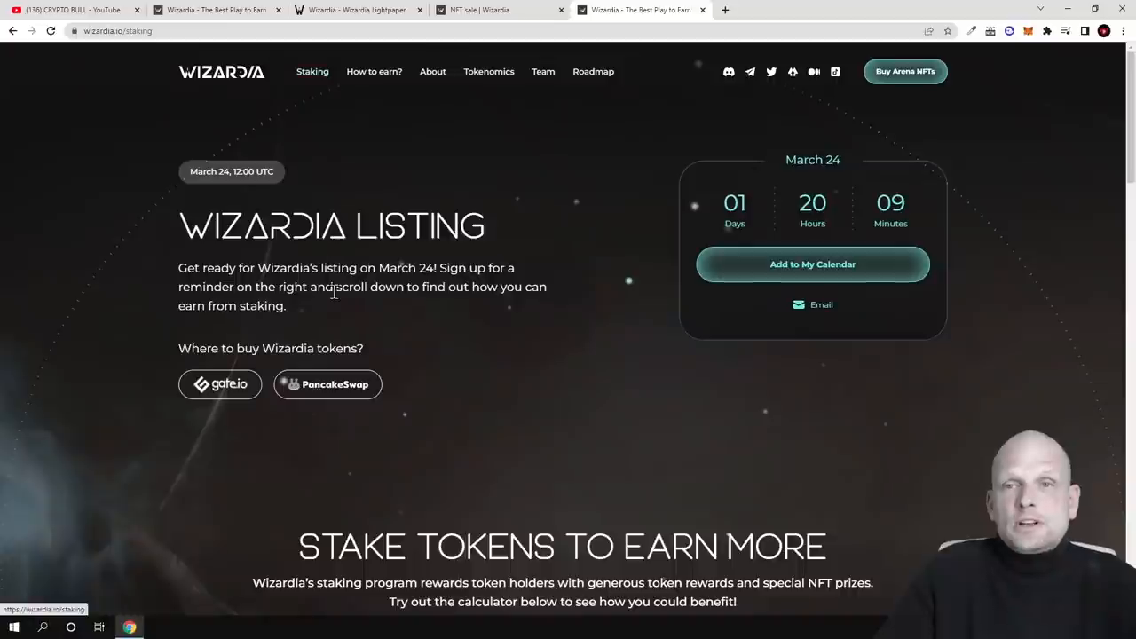
mouse_move(220, 383)
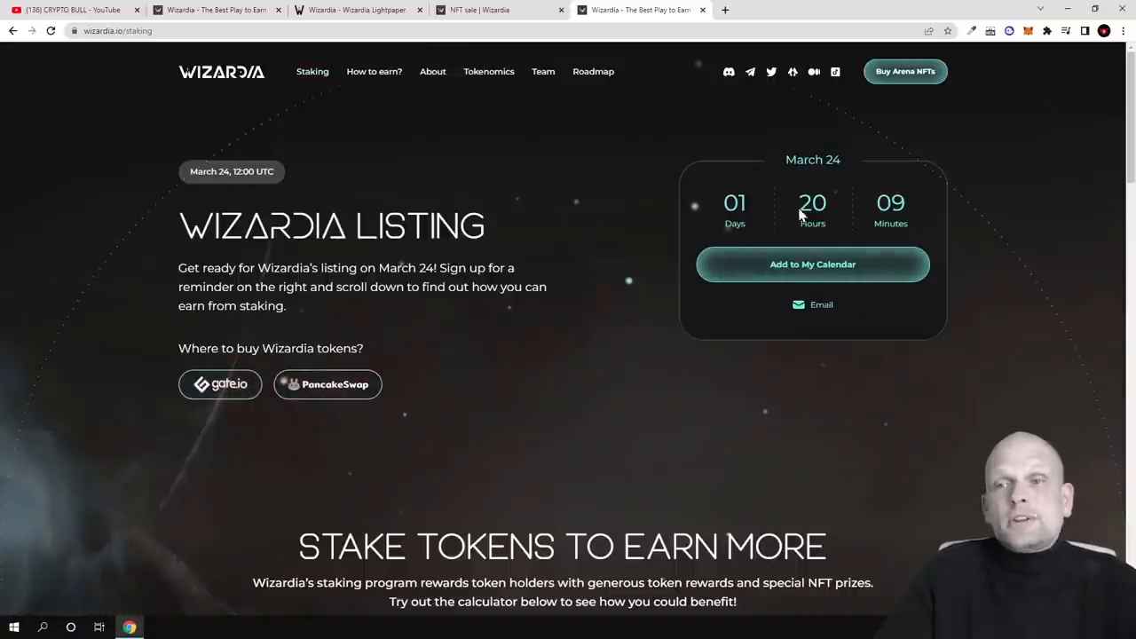
scroll(down, 3)
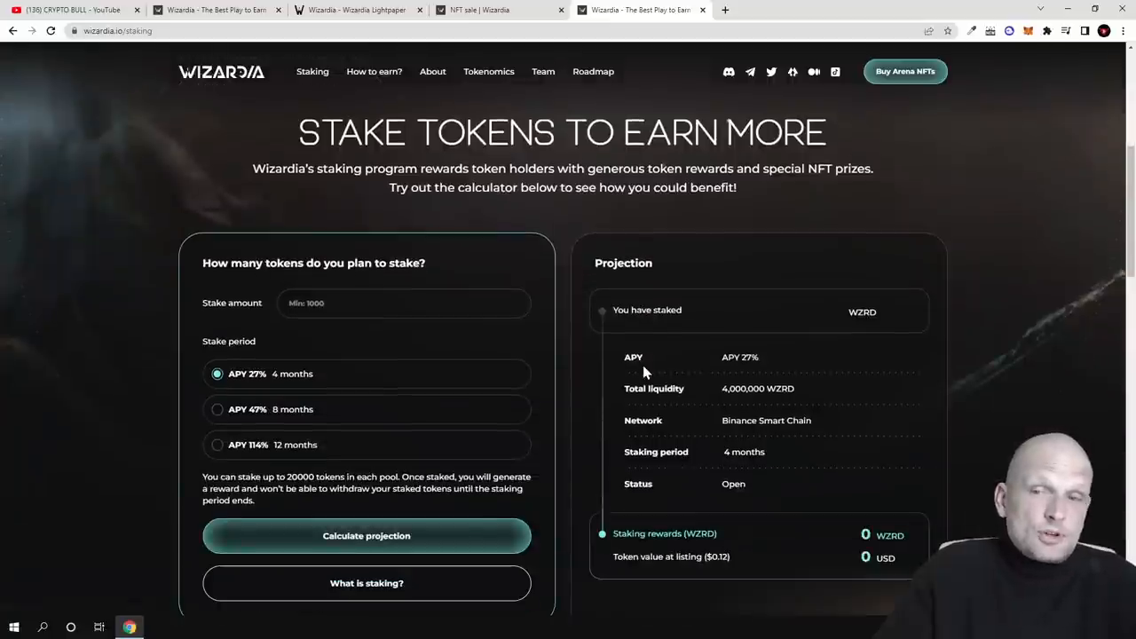
scroll(up, 3)
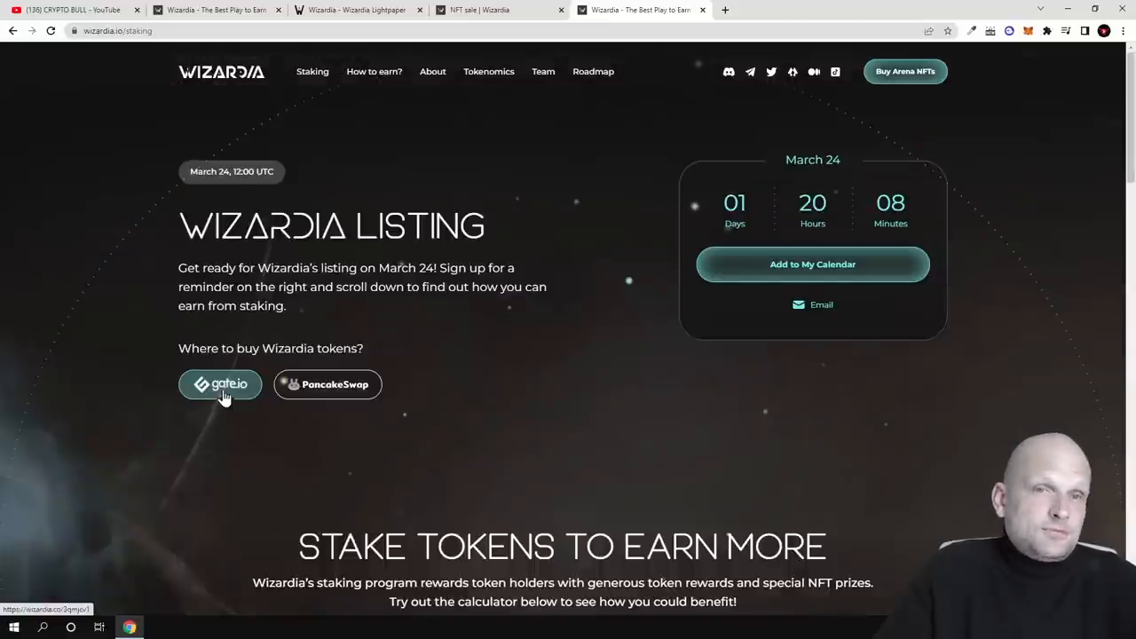
mouse_move(261, 108)
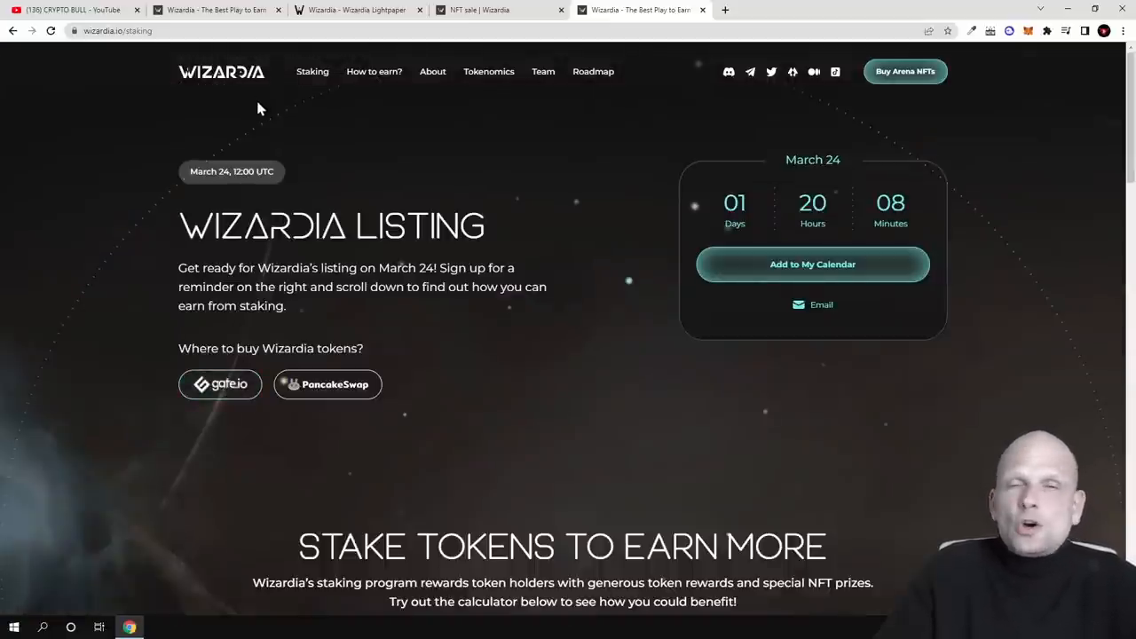